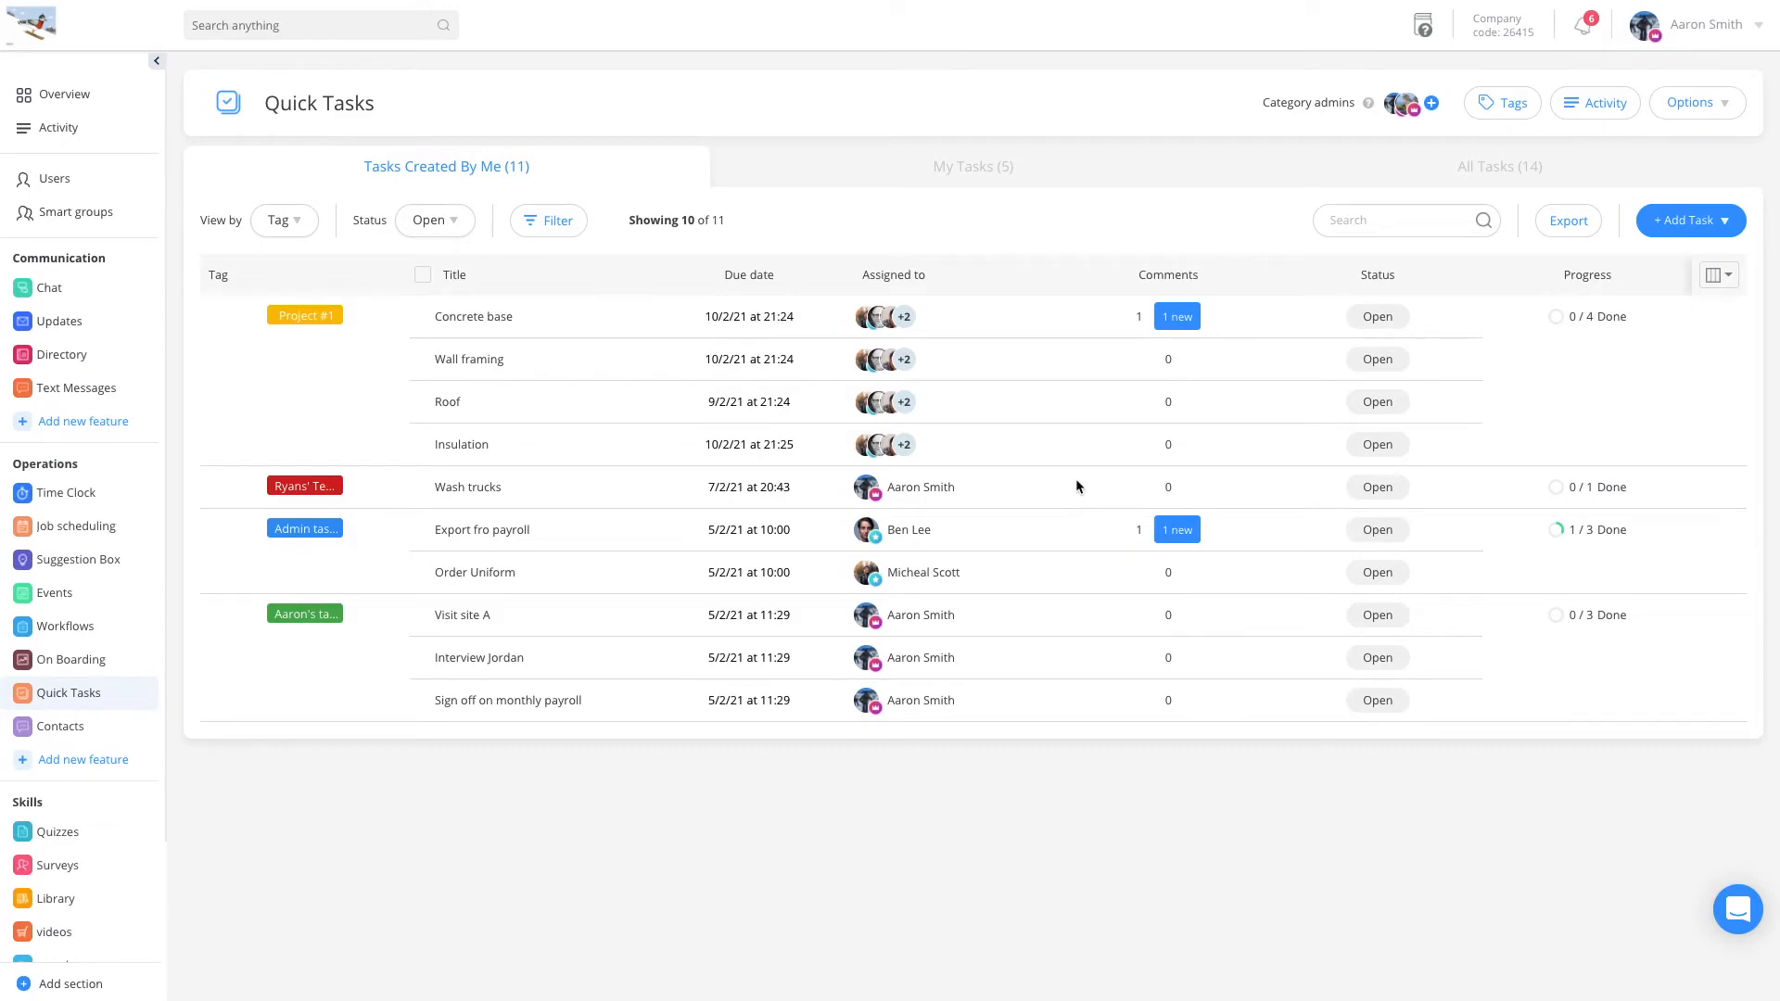
mouse_move(1076, 496)
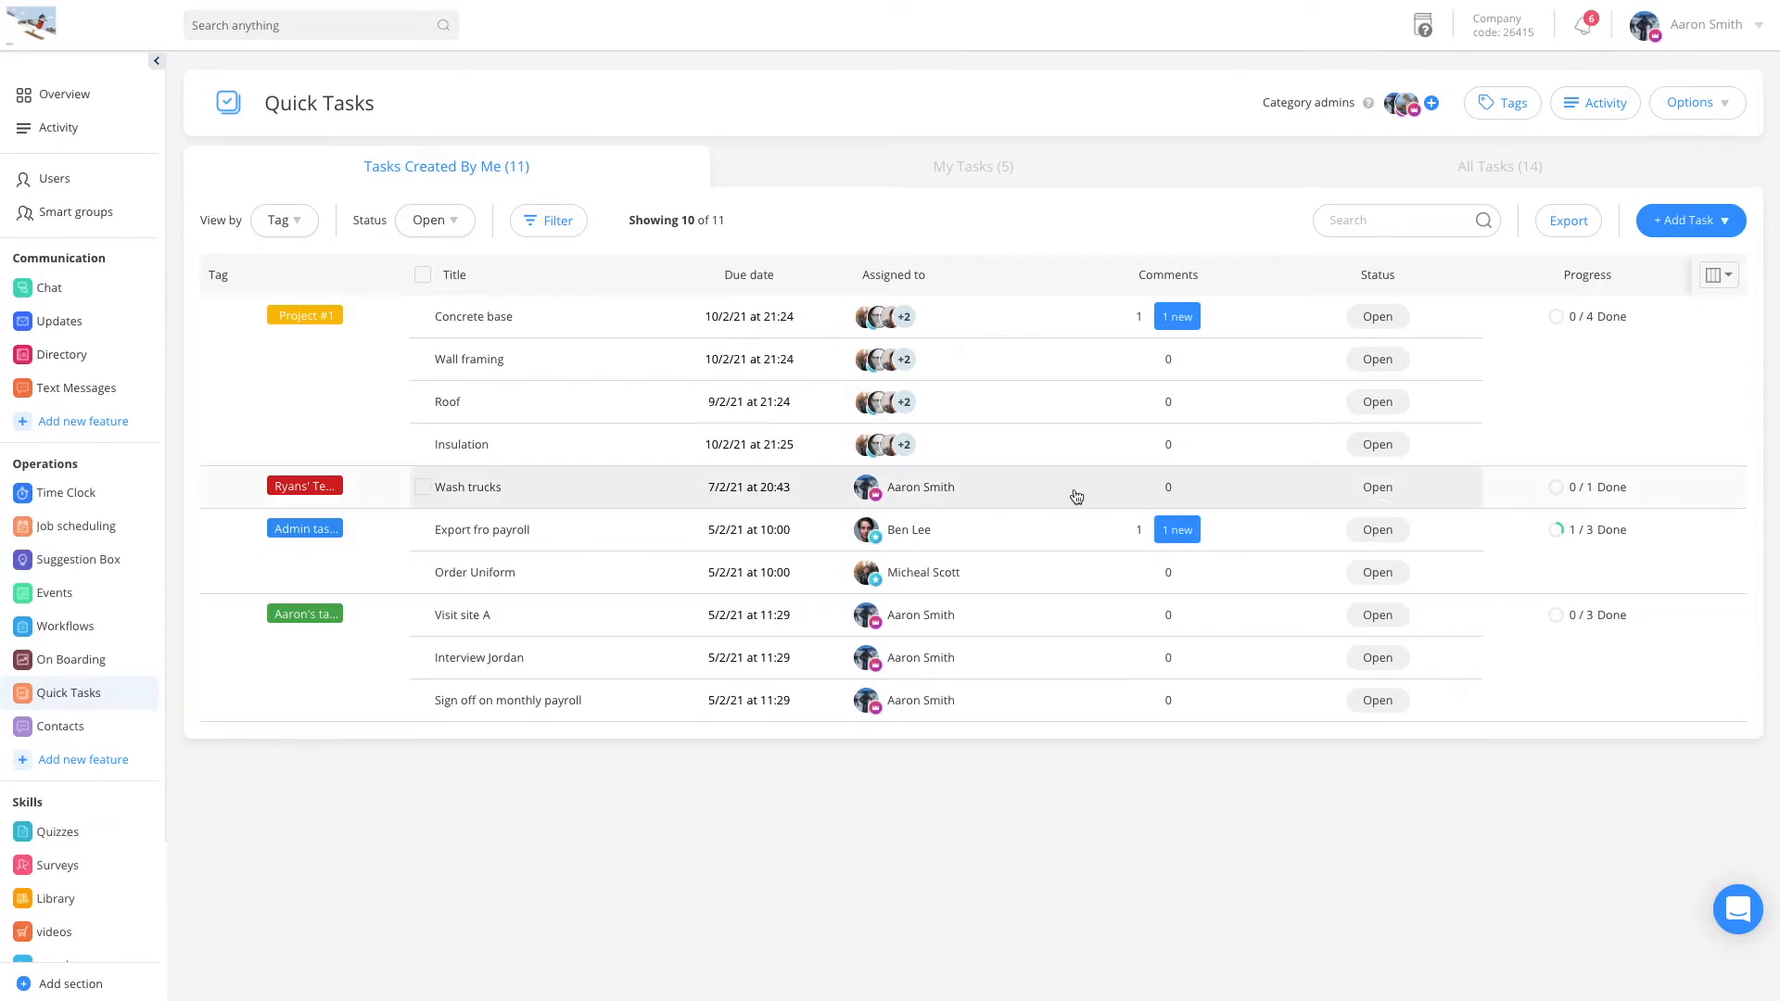
mouse_move(127, 327)
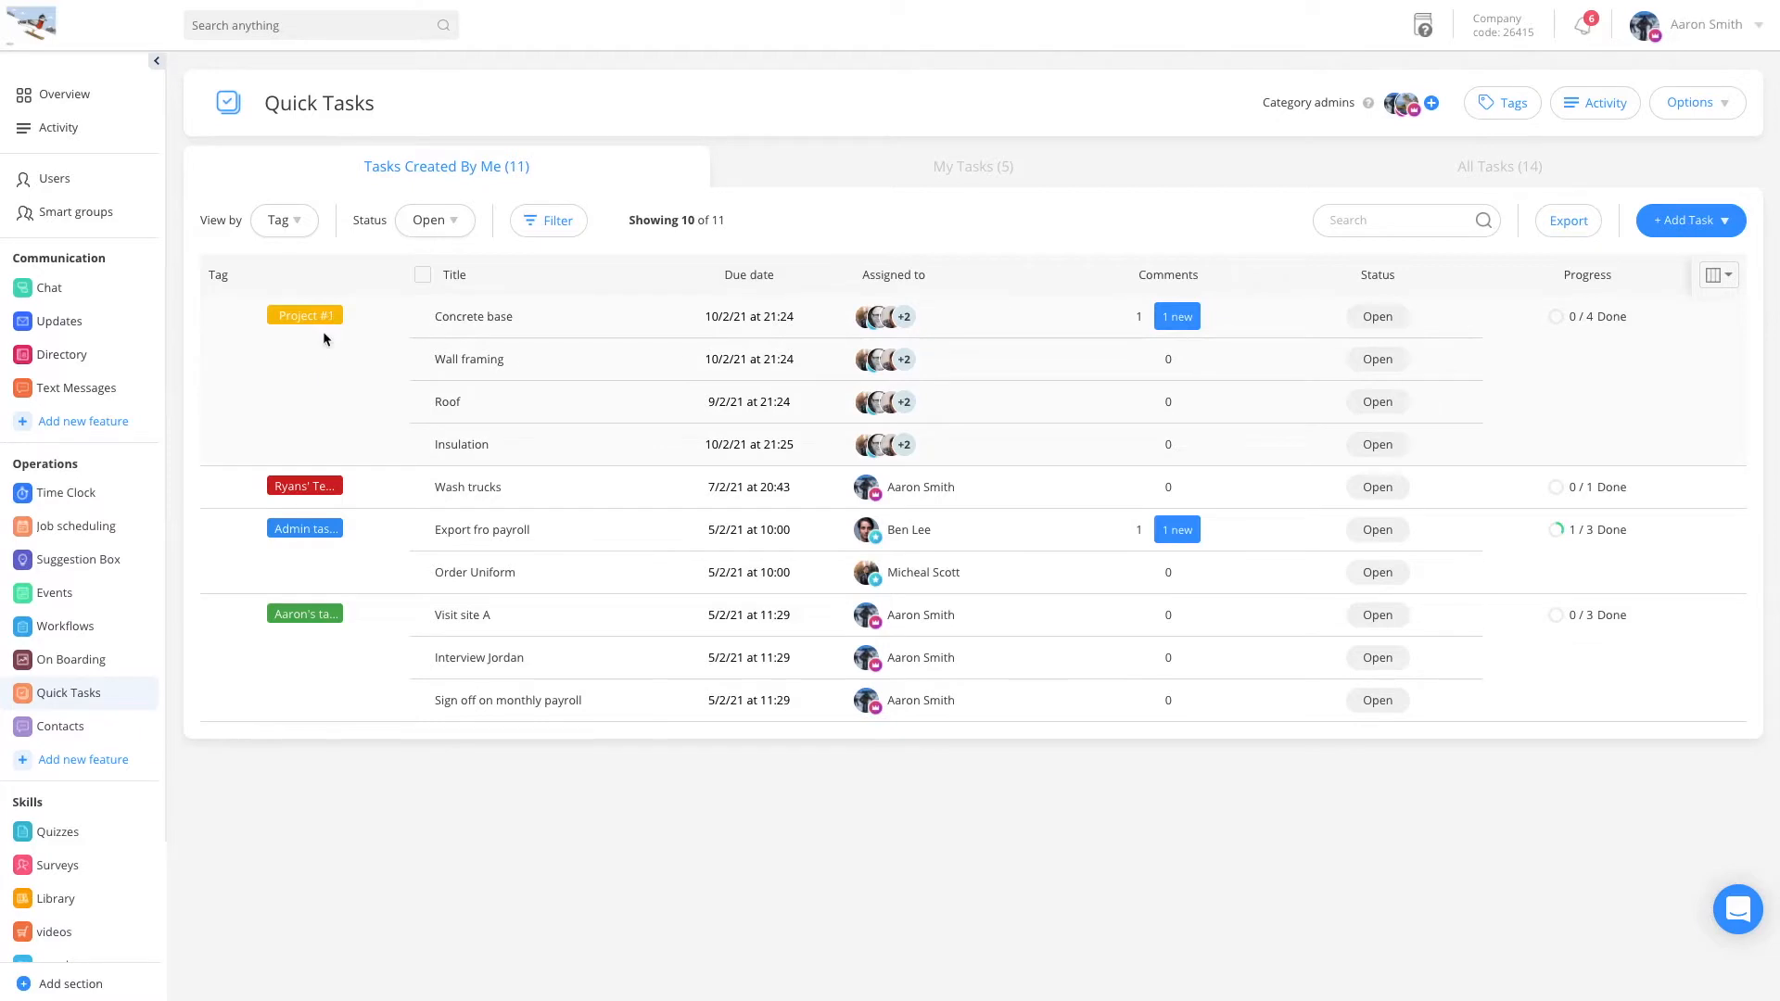
mouse_move(304, 485)
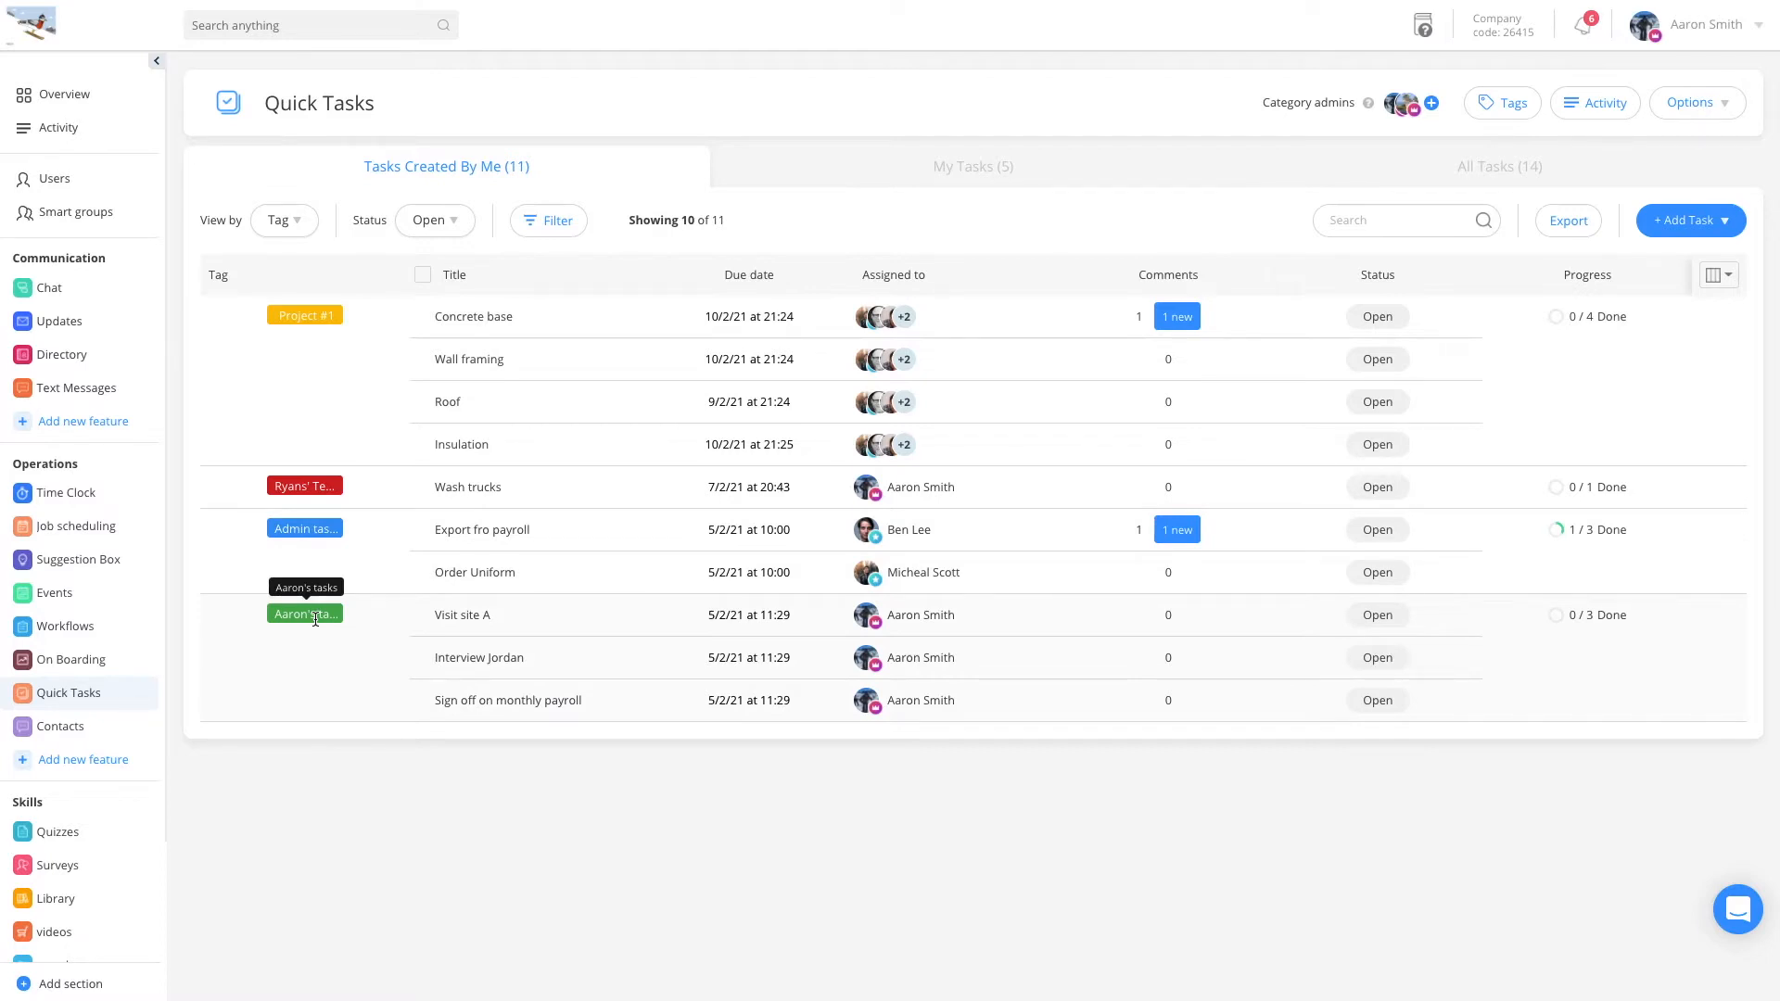
mouse_move(191, 705)
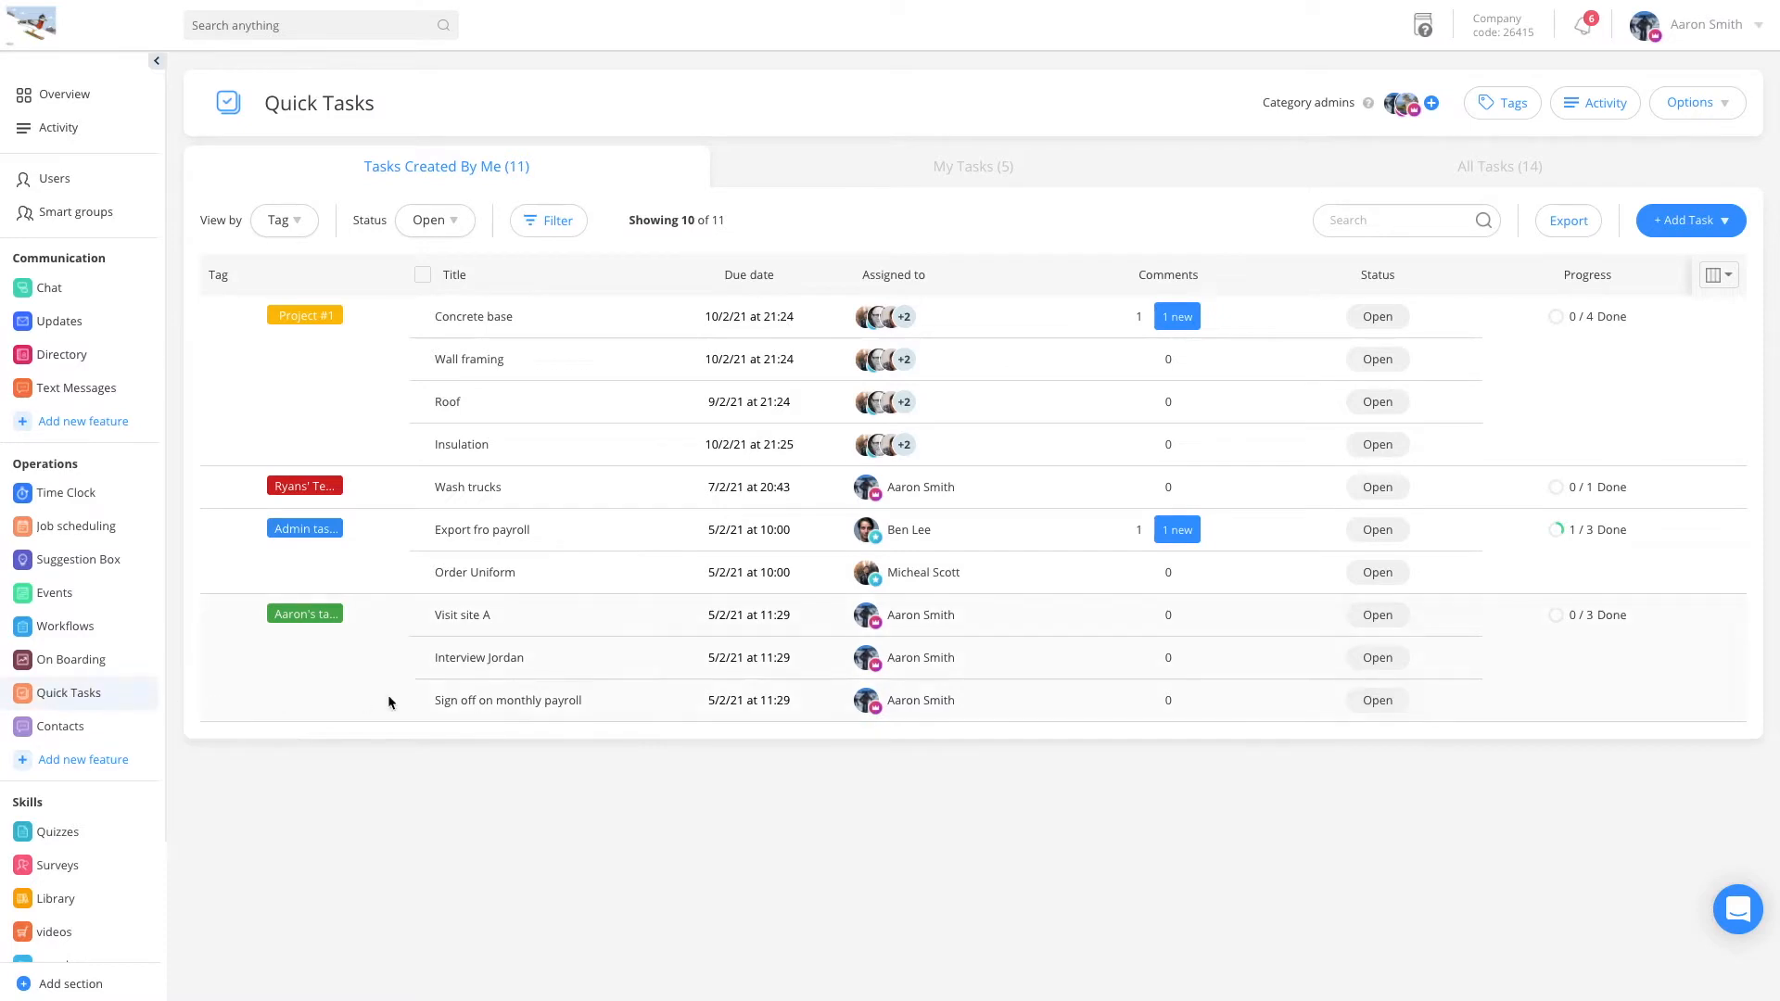
mouse_move(689, 378)
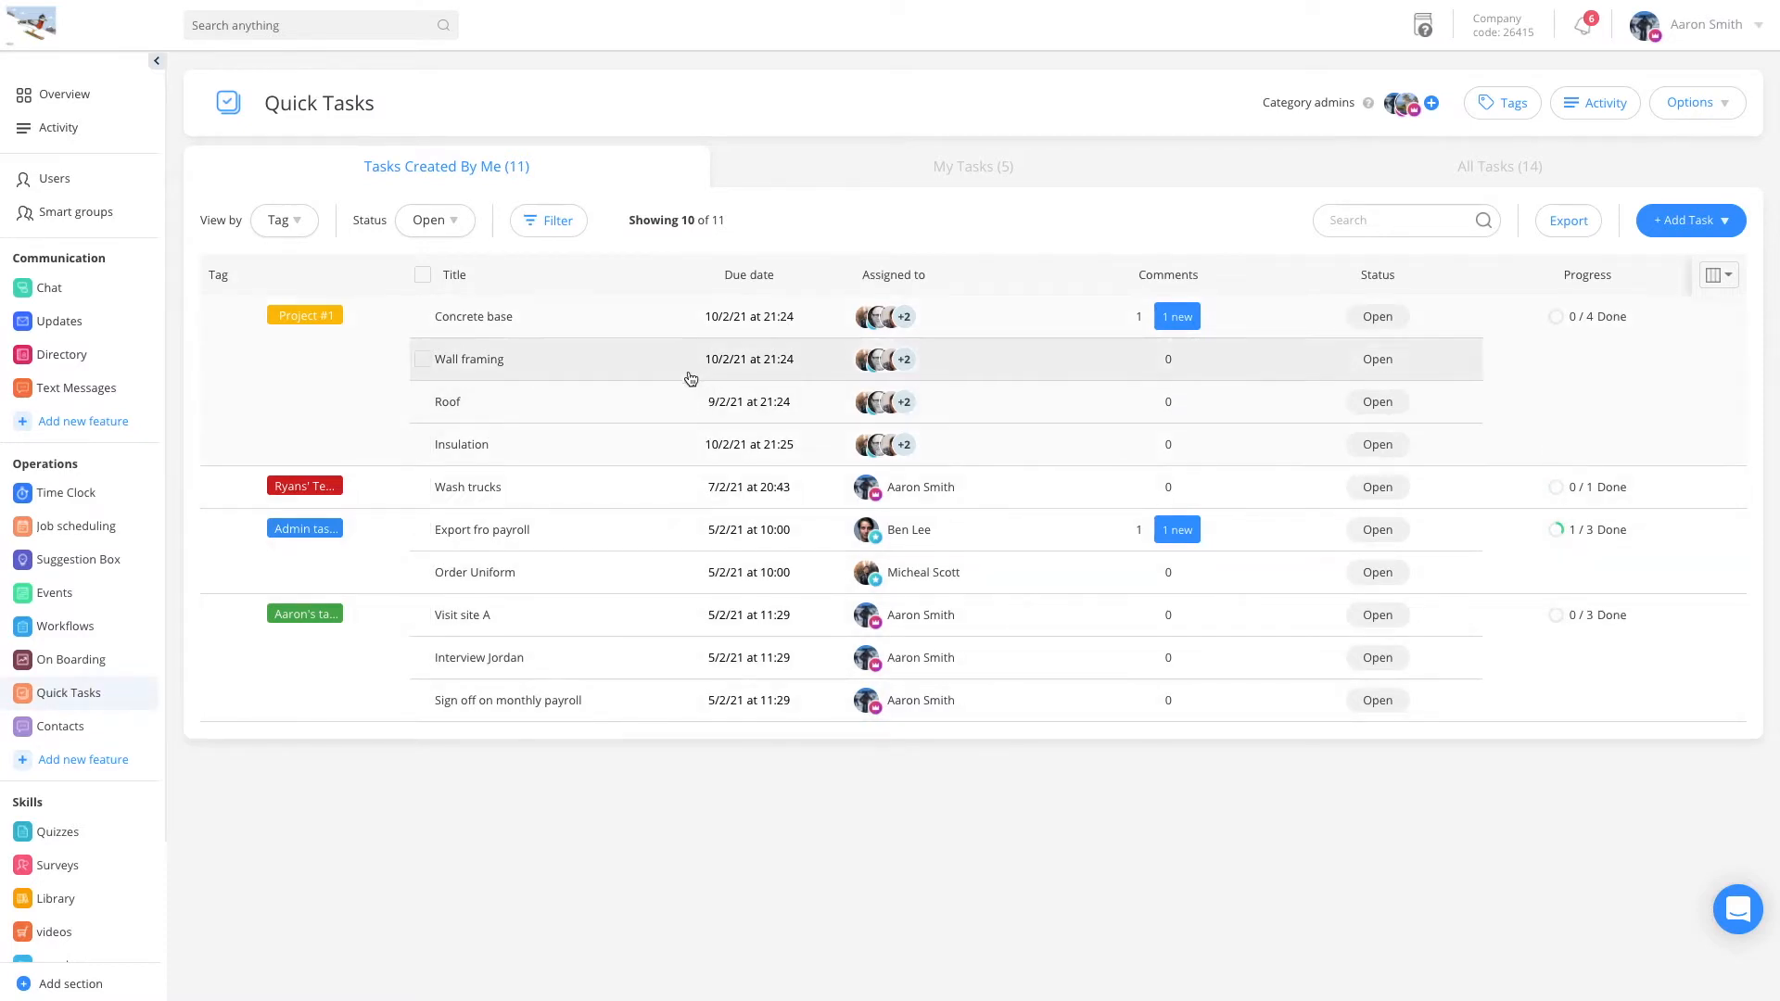
mouse_move(601, 168)
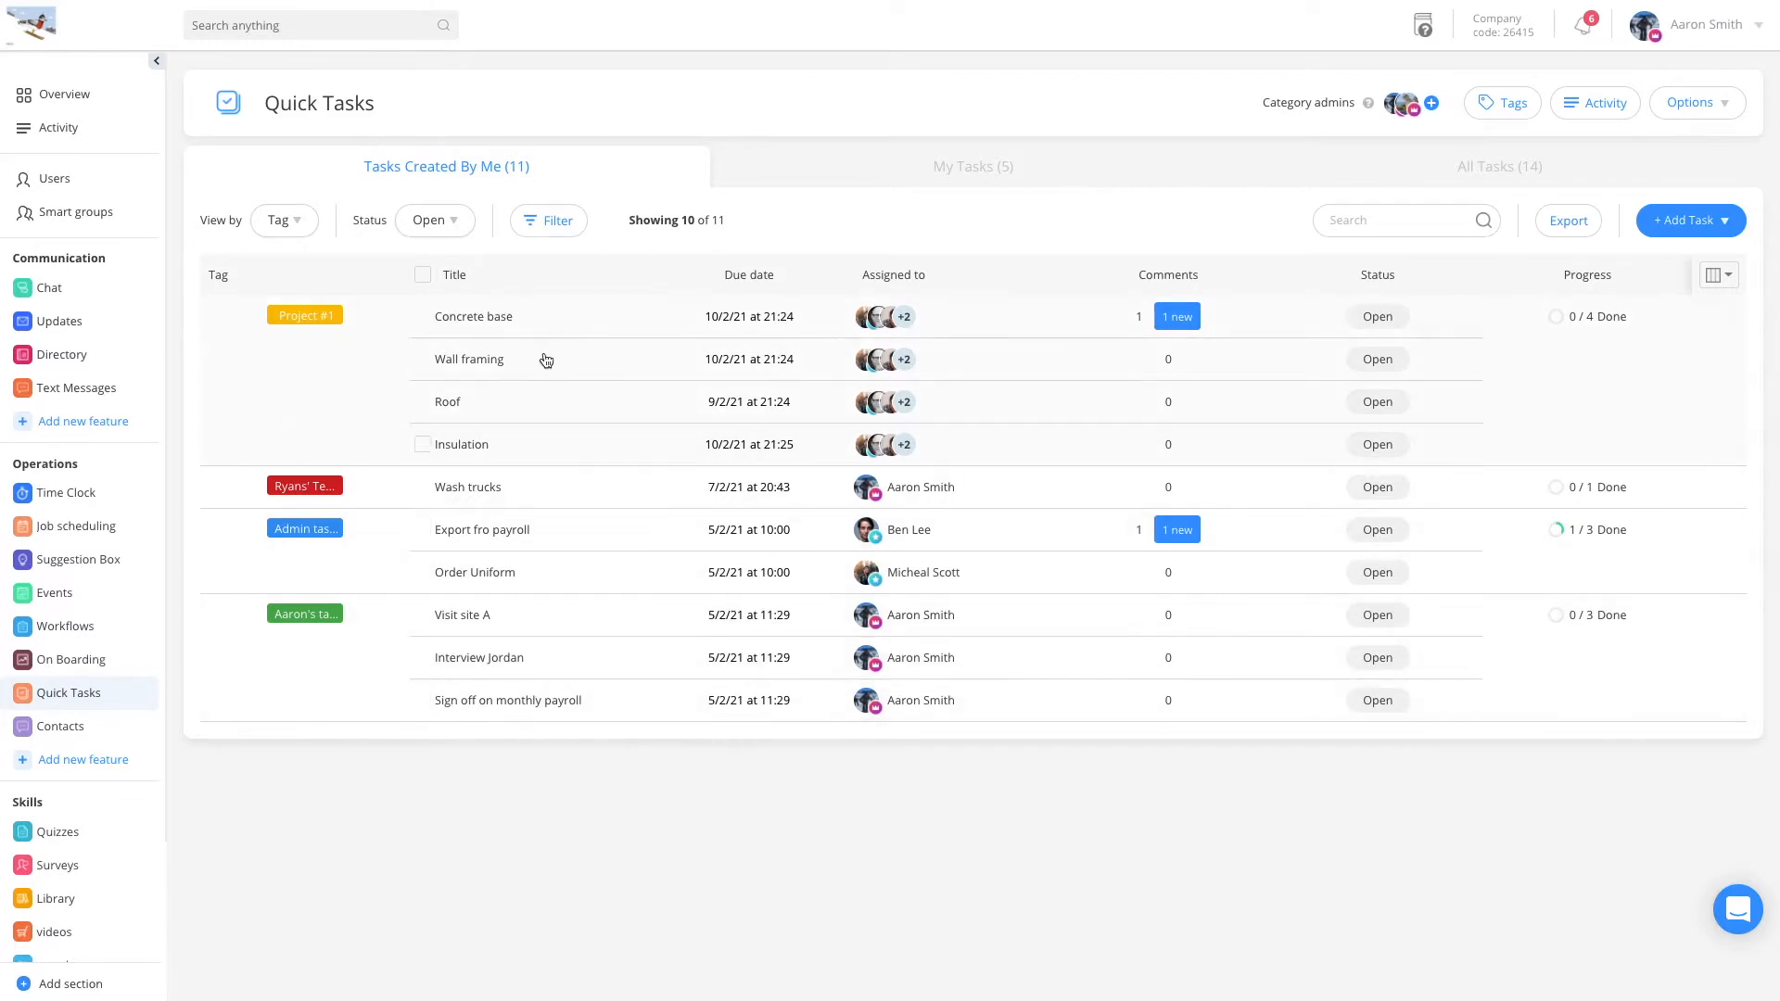
- Switch from My Tasks to the All Tasks (14) tab
click(973, 166)
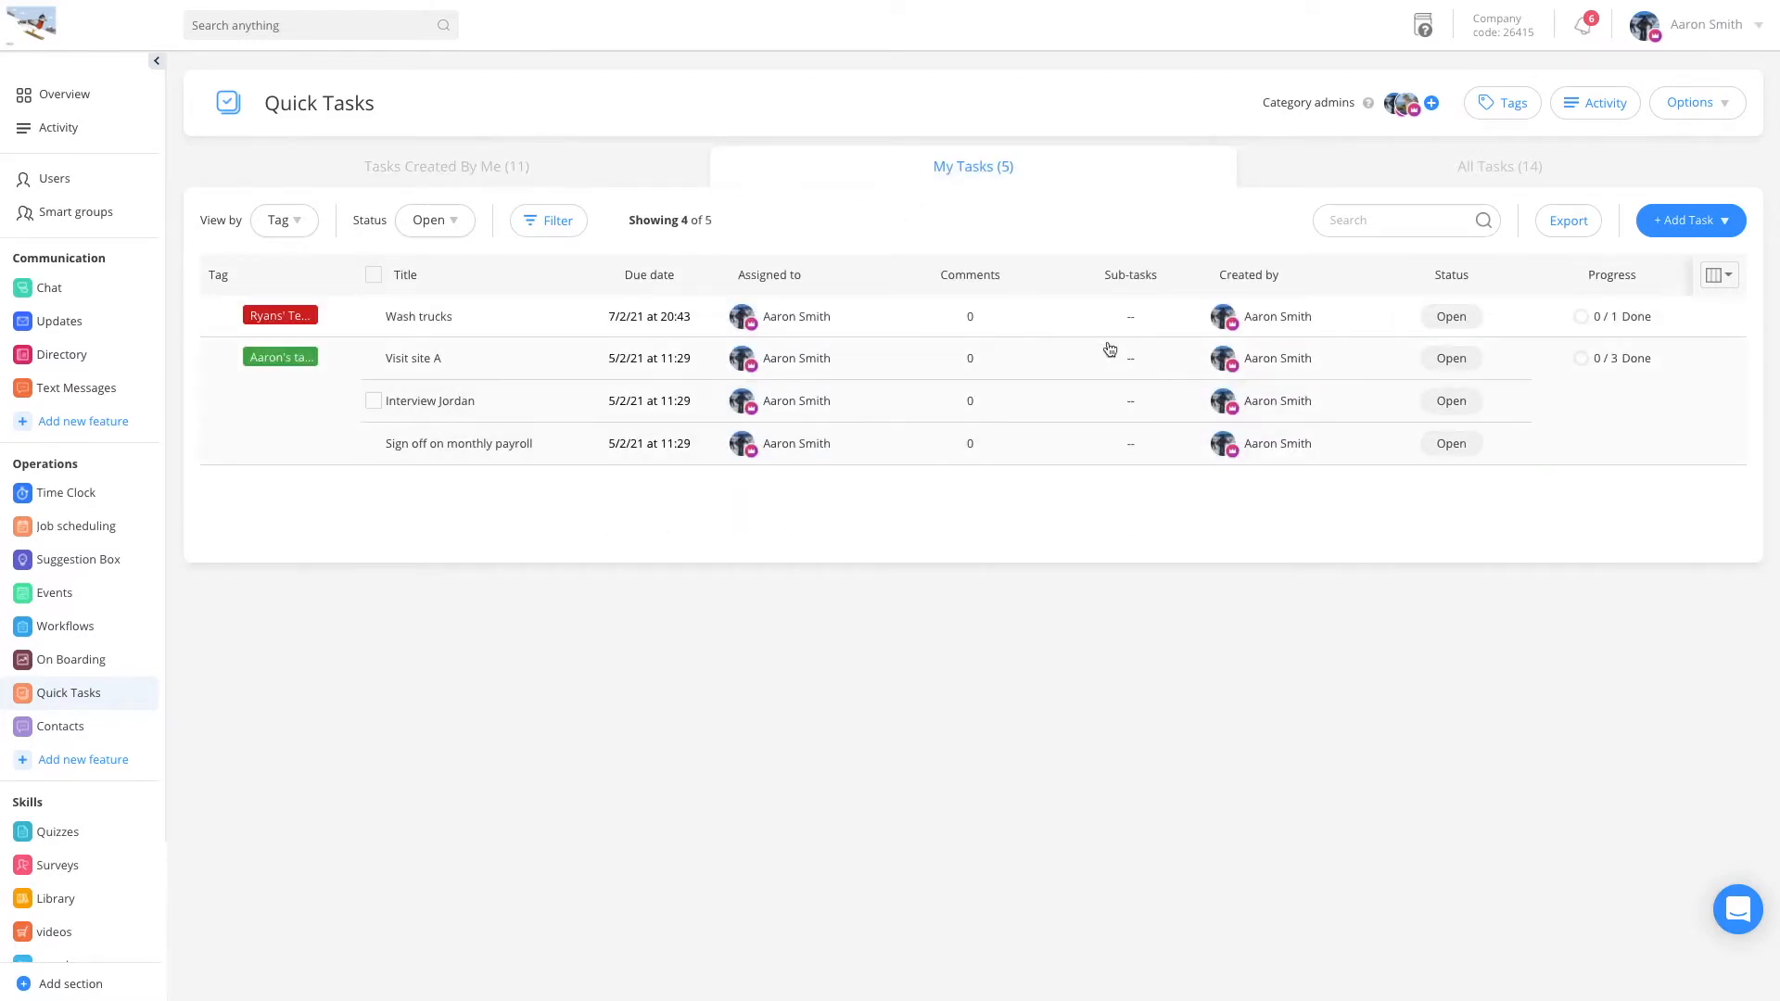
mouse_move(1183, 207)
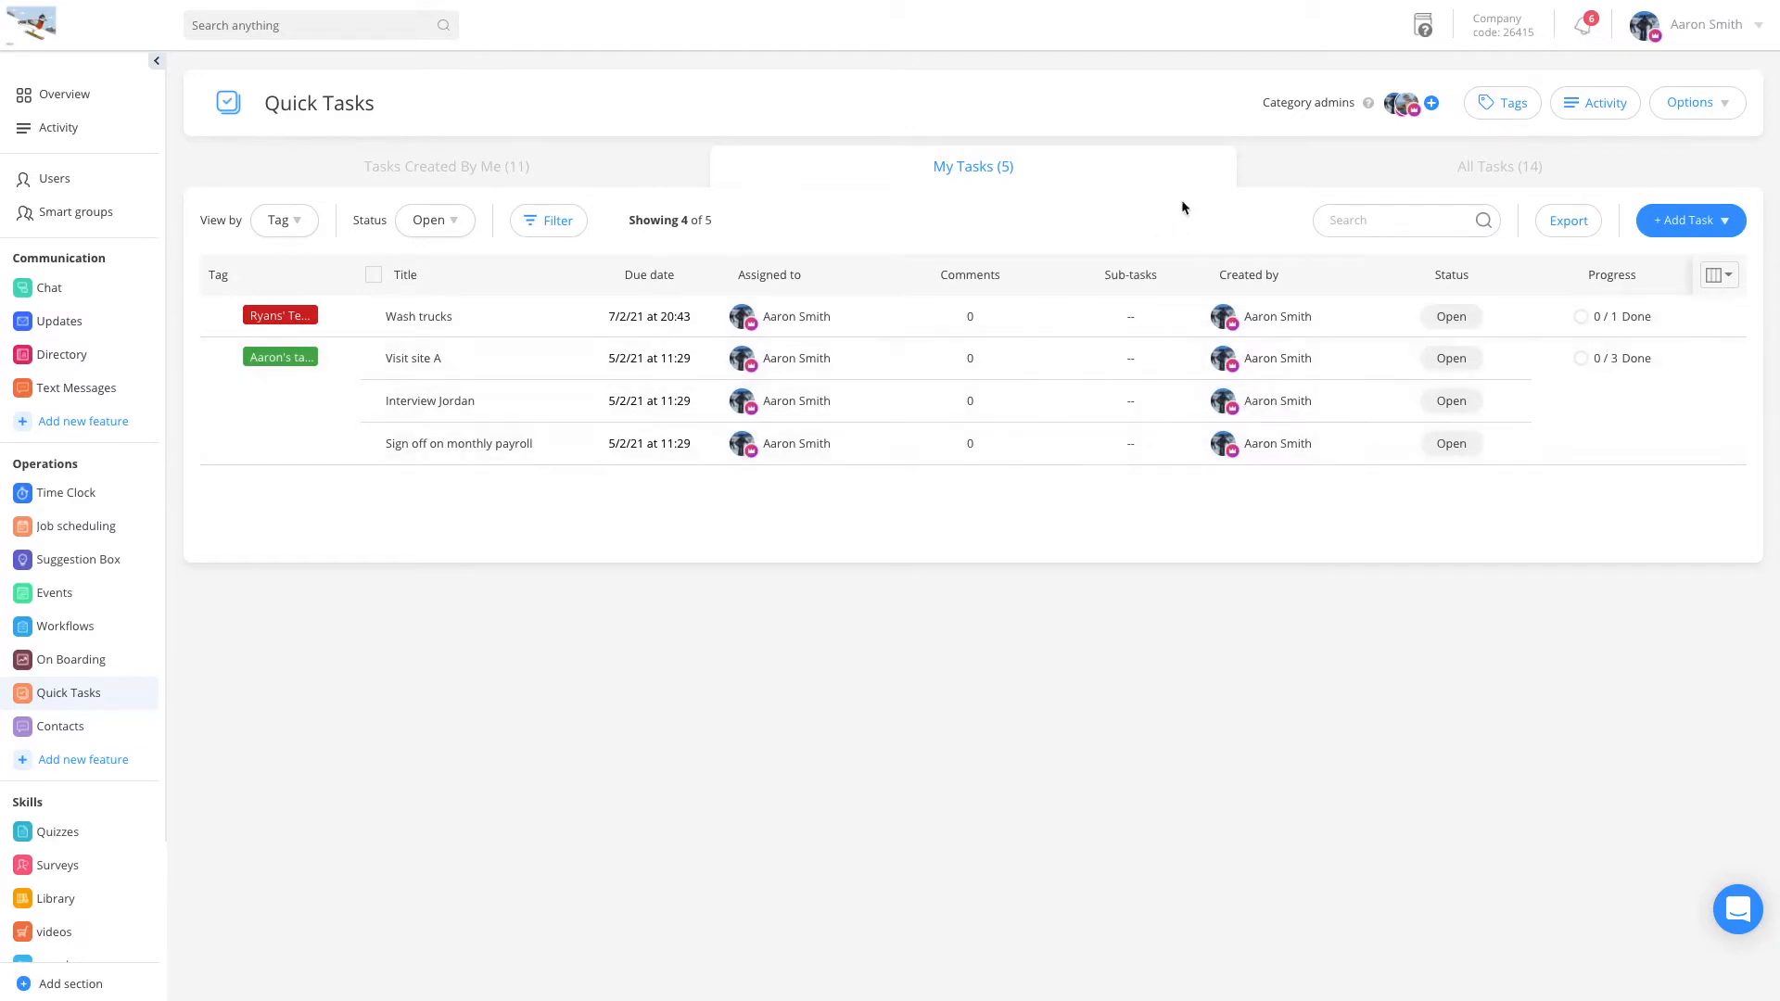
click(1498, 166)
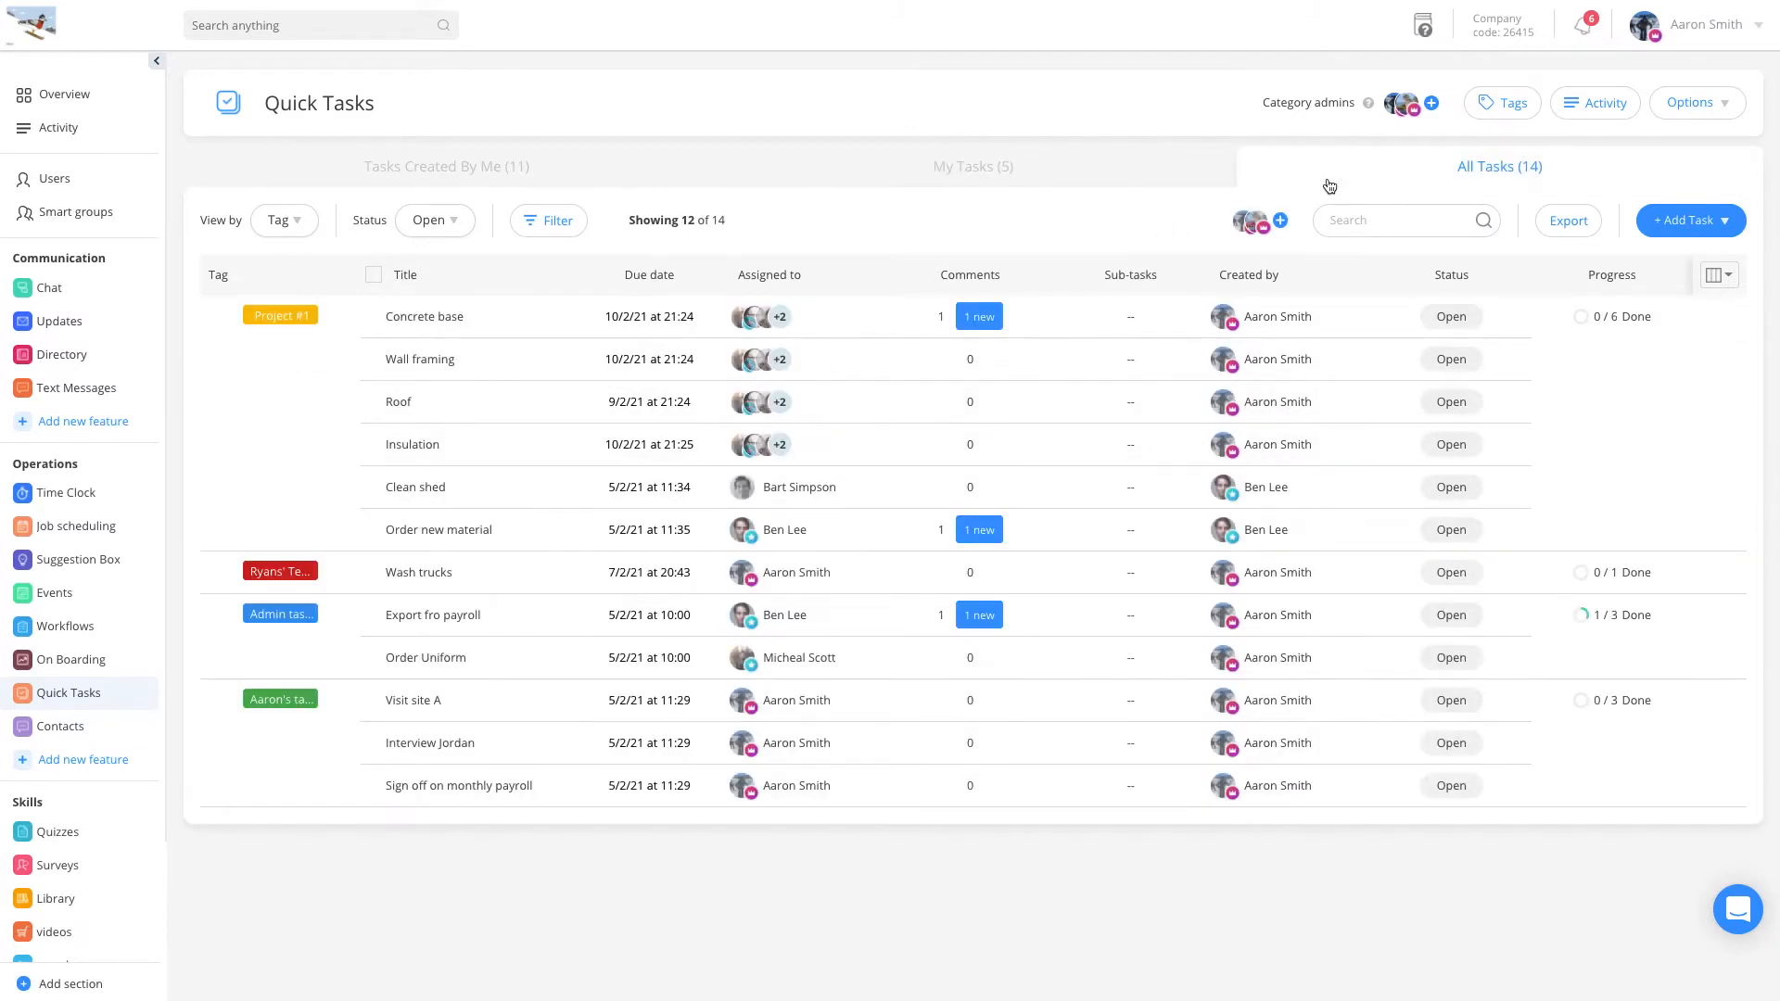
mouse_move(1344, 418)
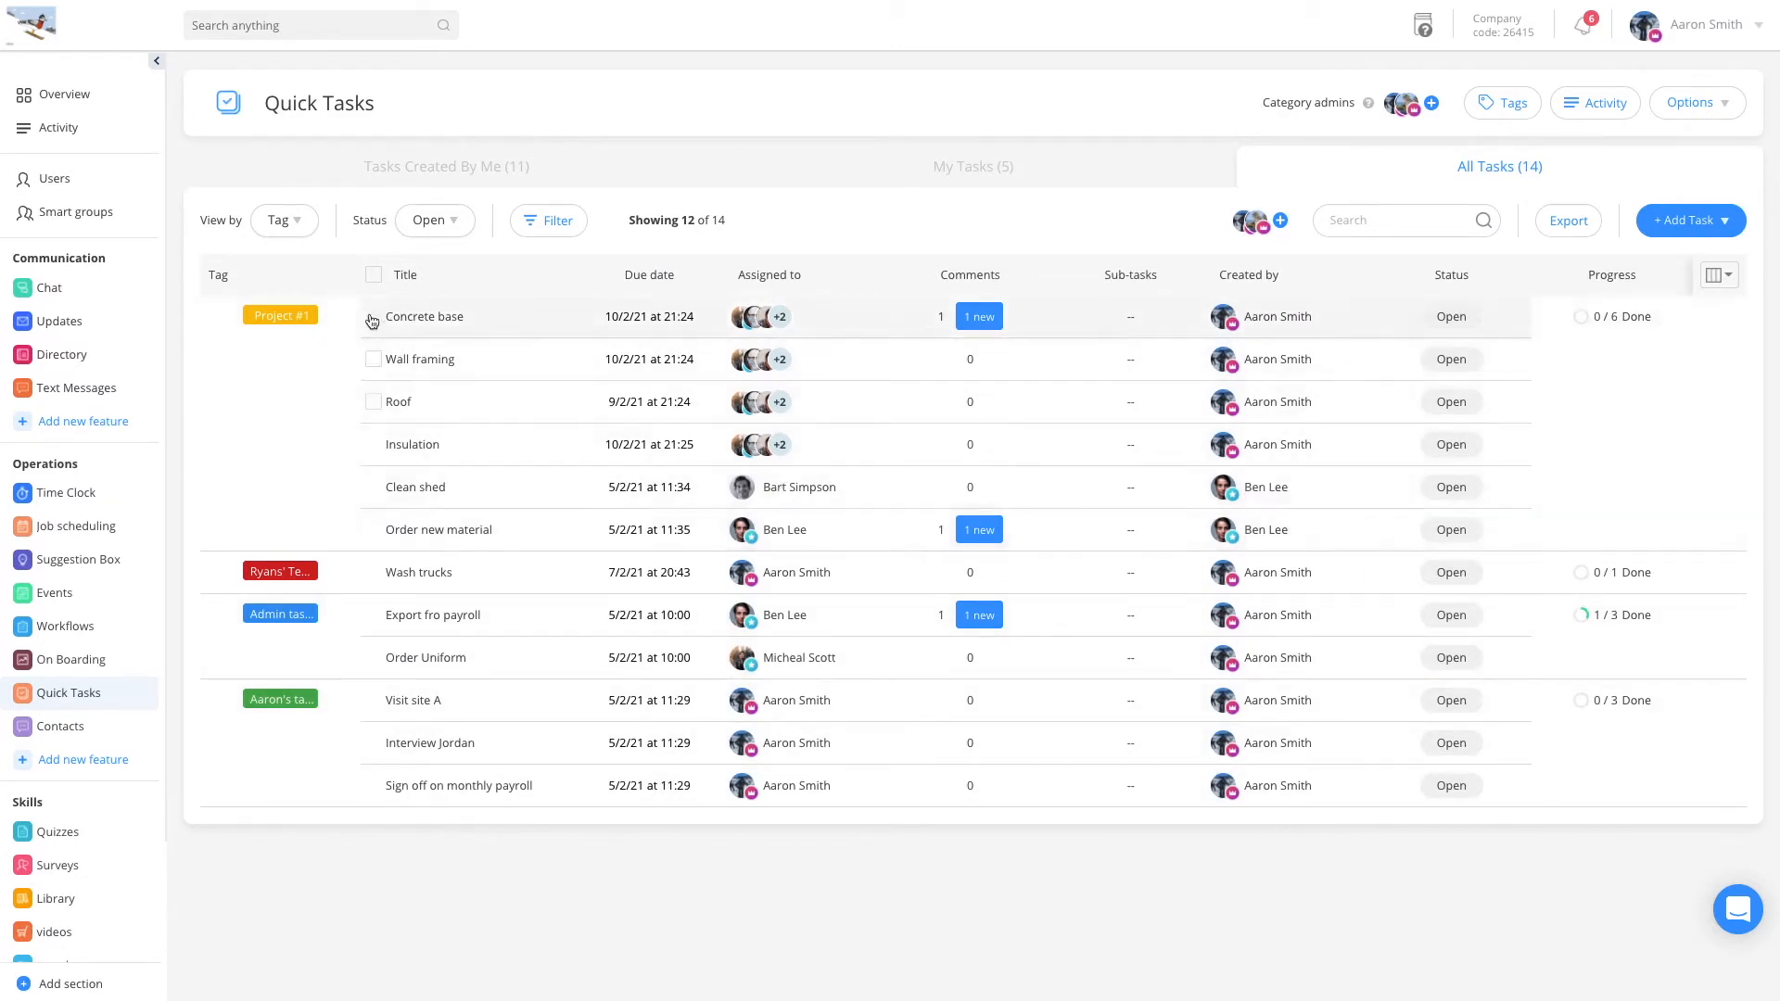
mouse_move(297, 679)
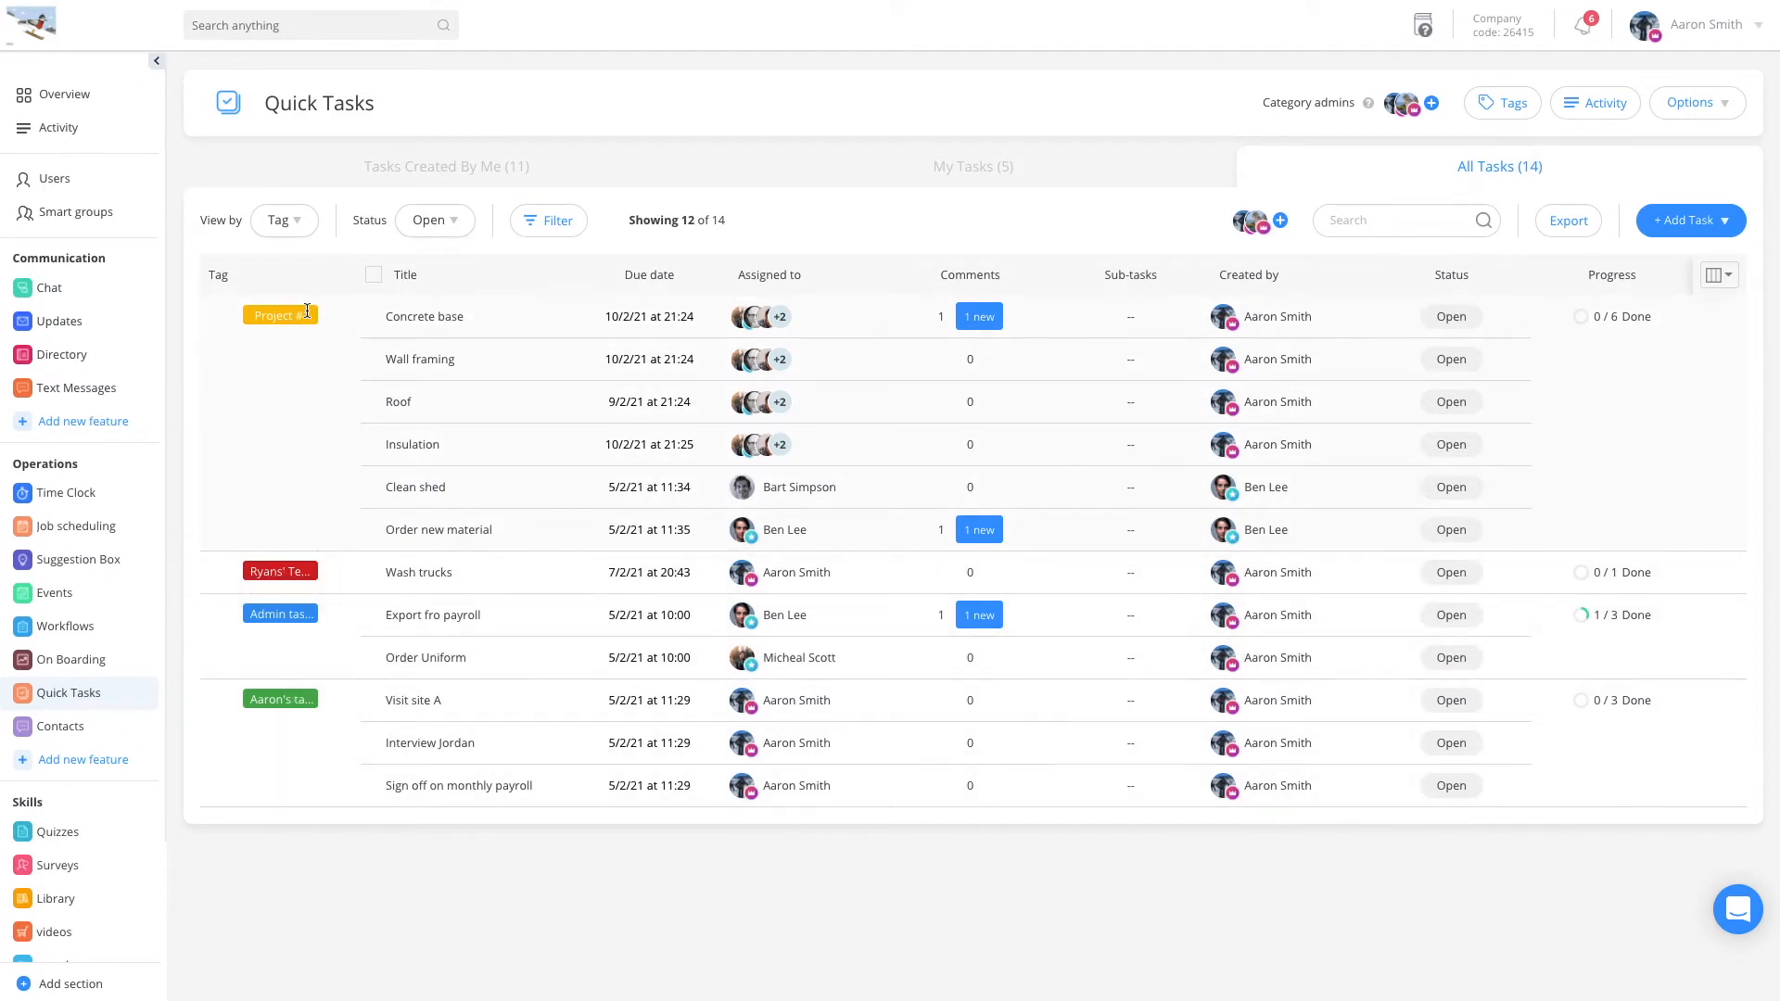
- Filter All Tasks by Tag Is Project #1, leaving 6 of 14 open tasks
click(282, 221)
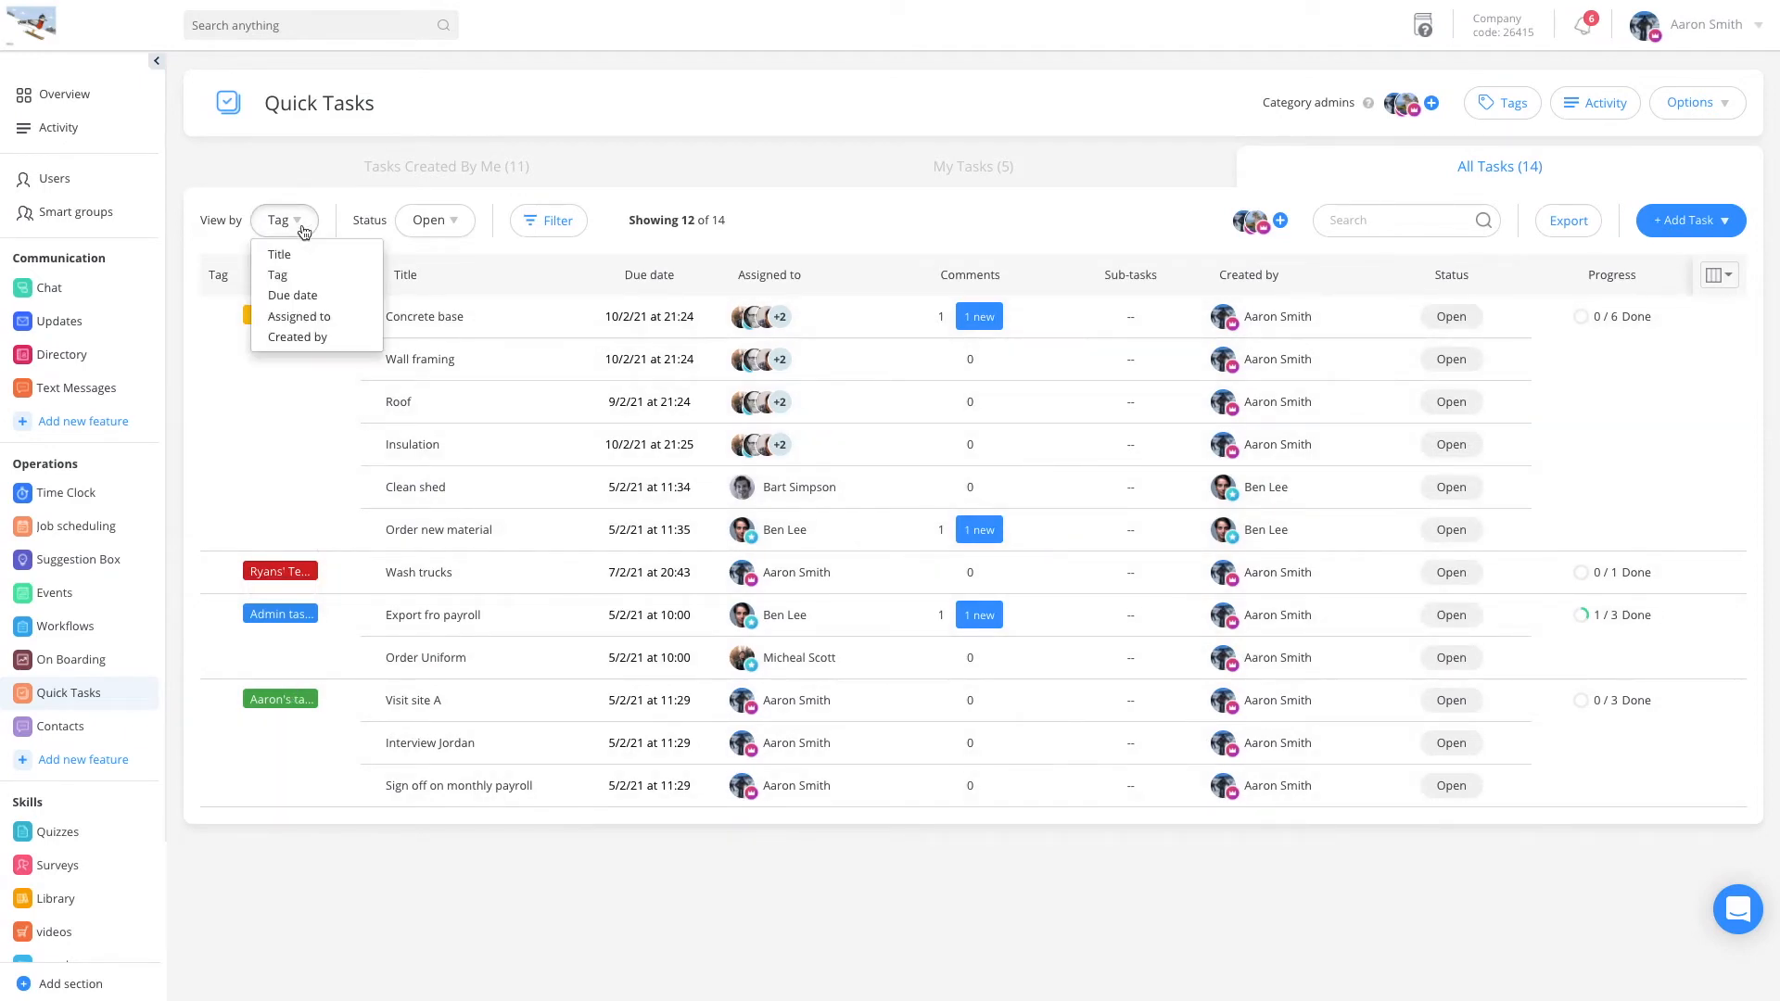
mouse_move(400, 266)
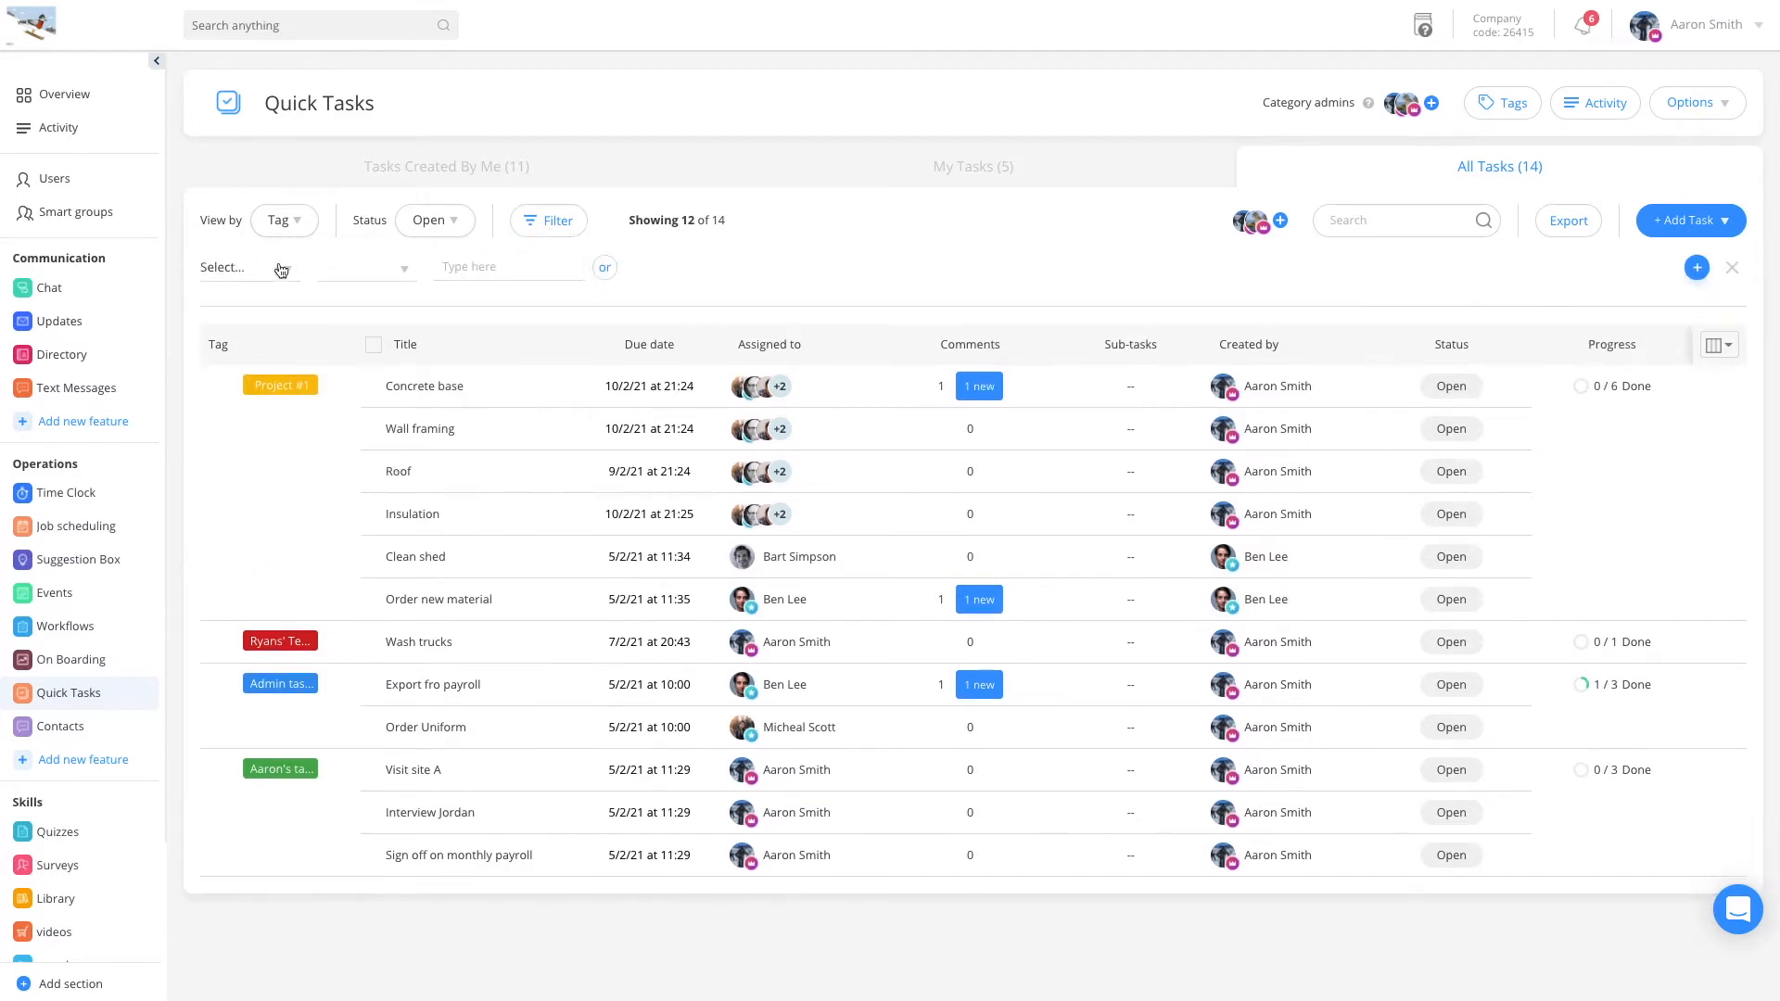
click(252, 267)
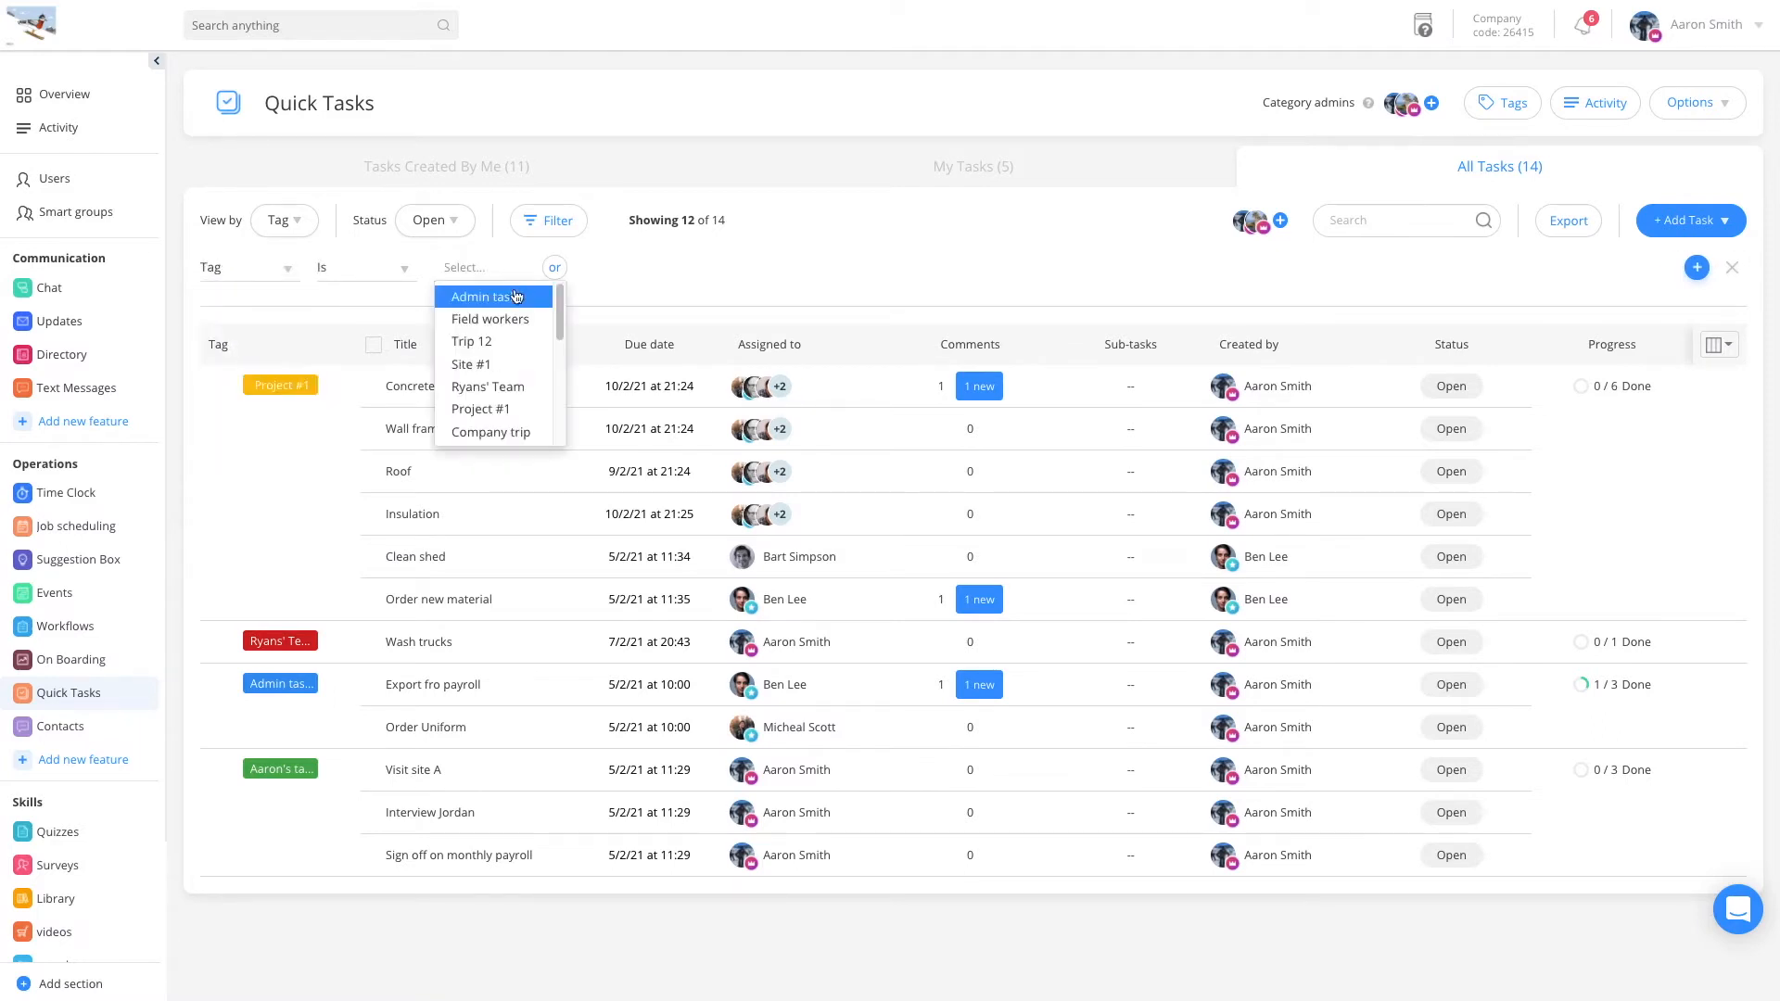
scroll(down, 3)
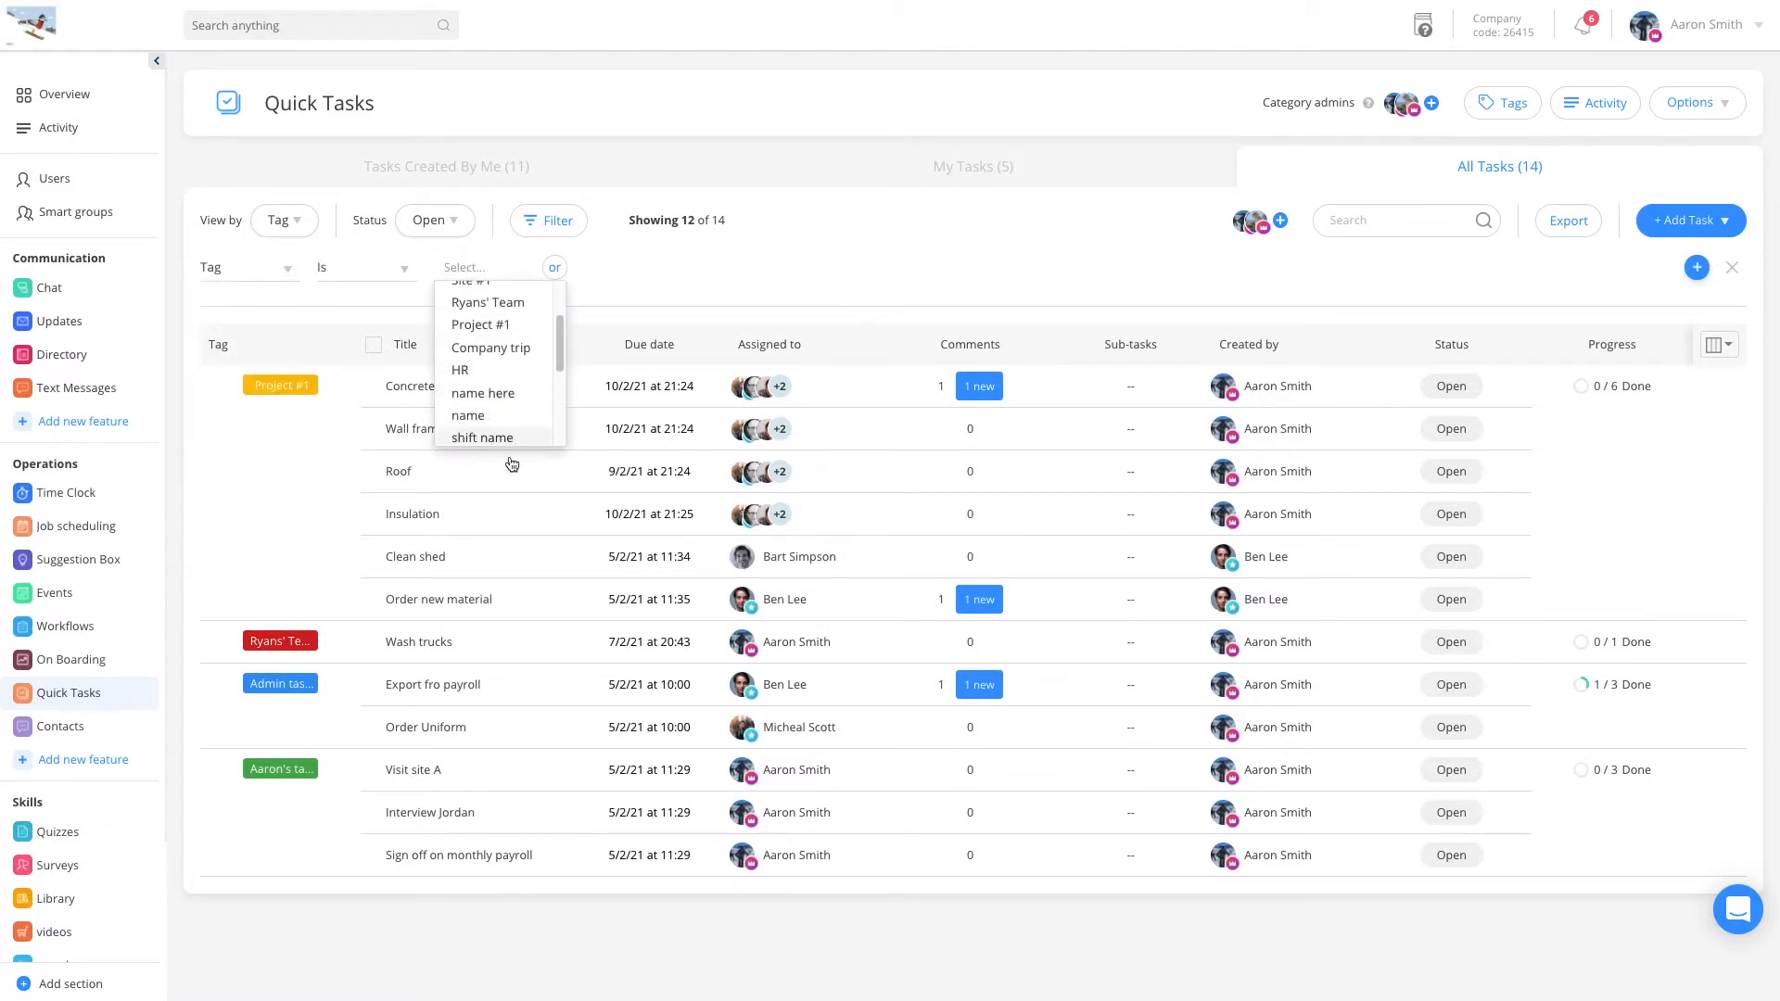
scroll(up, 3)
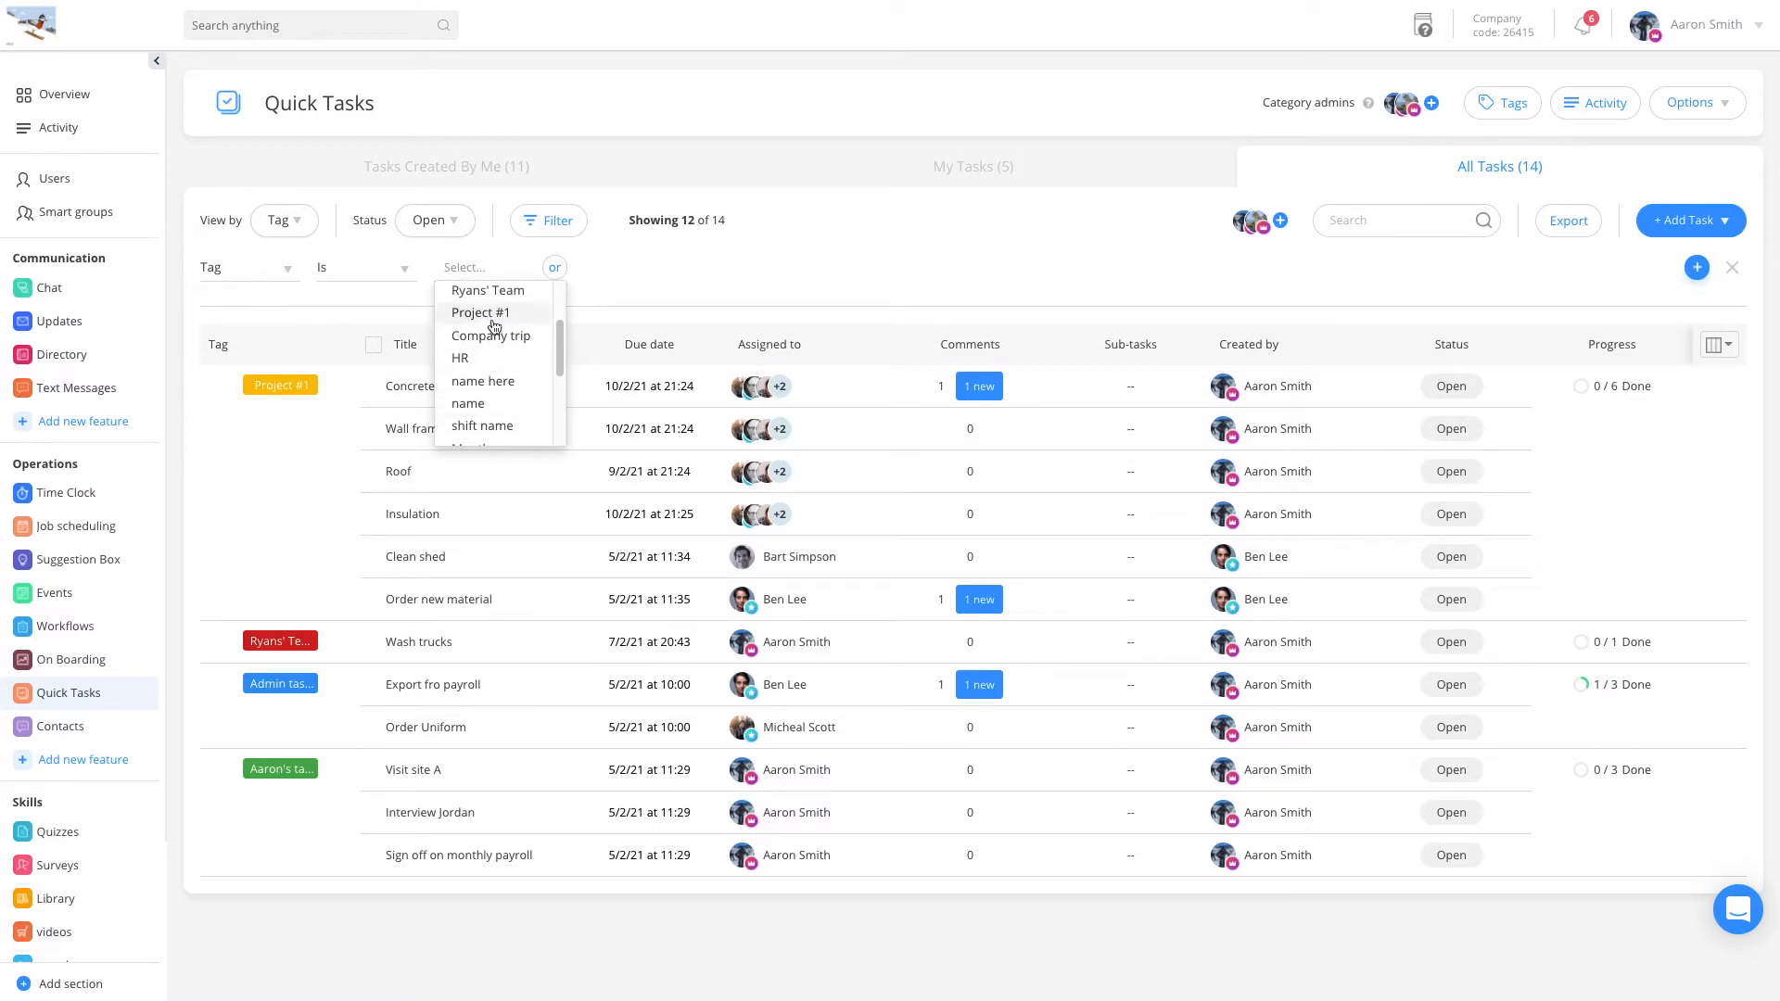
click(481, 312)
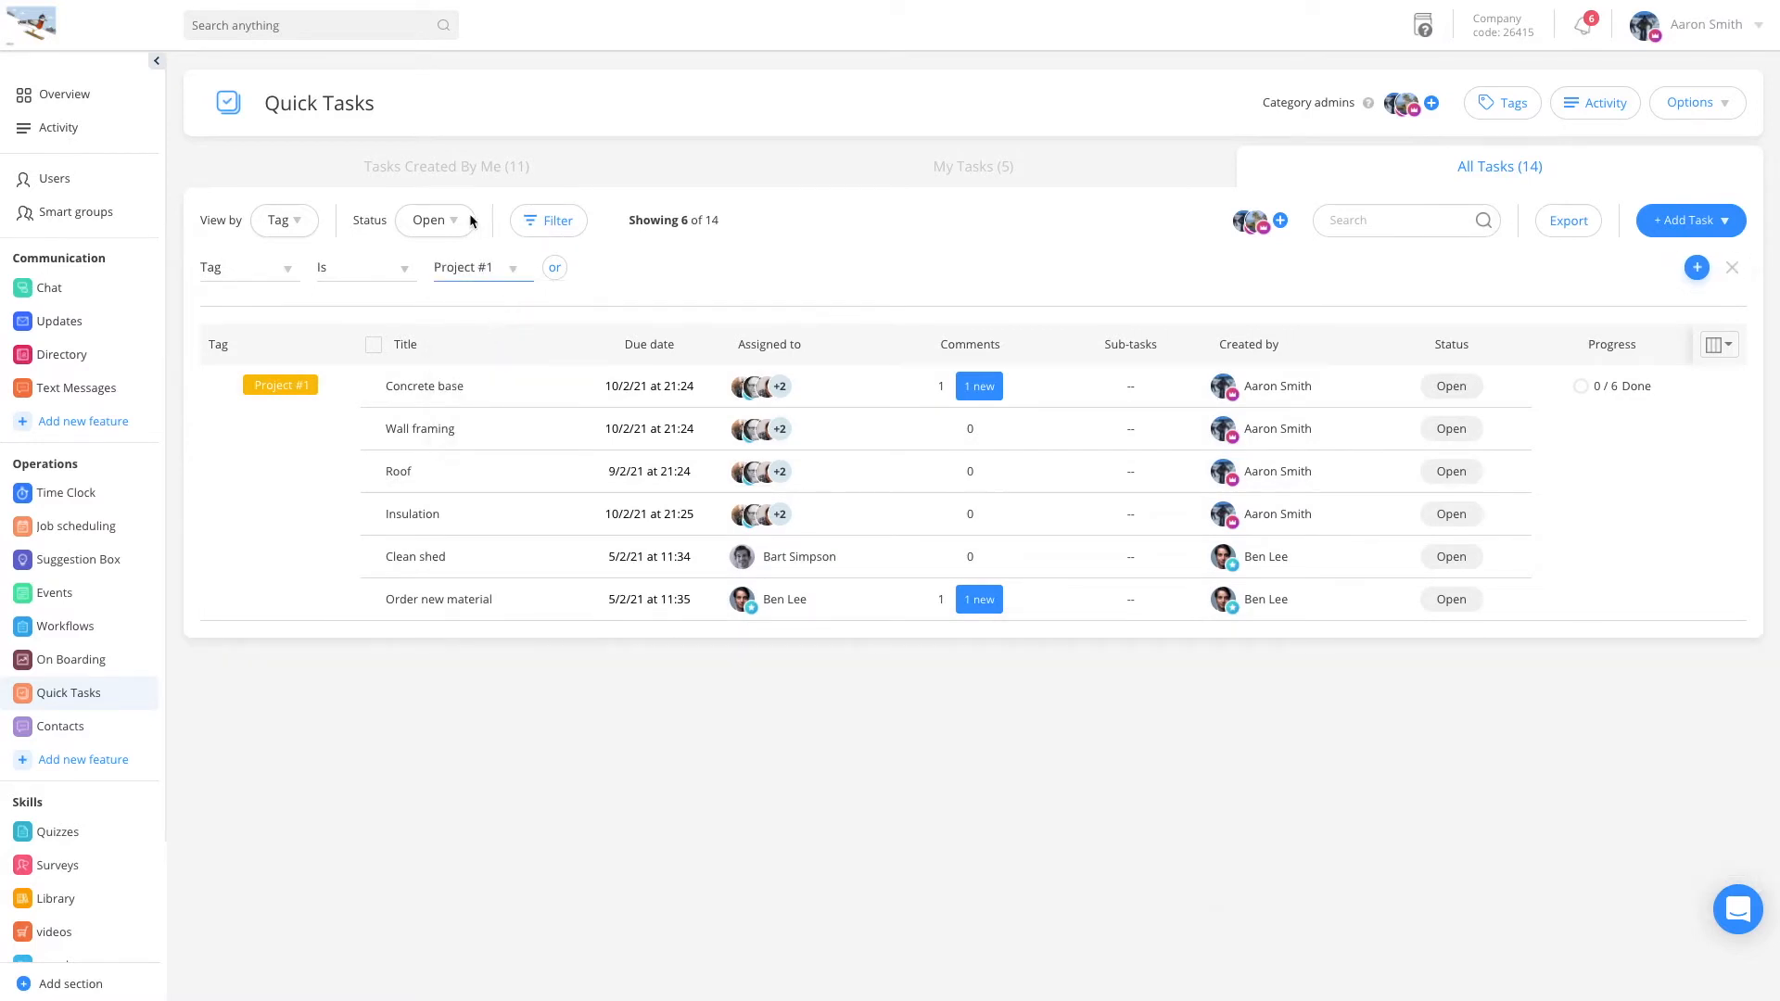
click(434, 221)
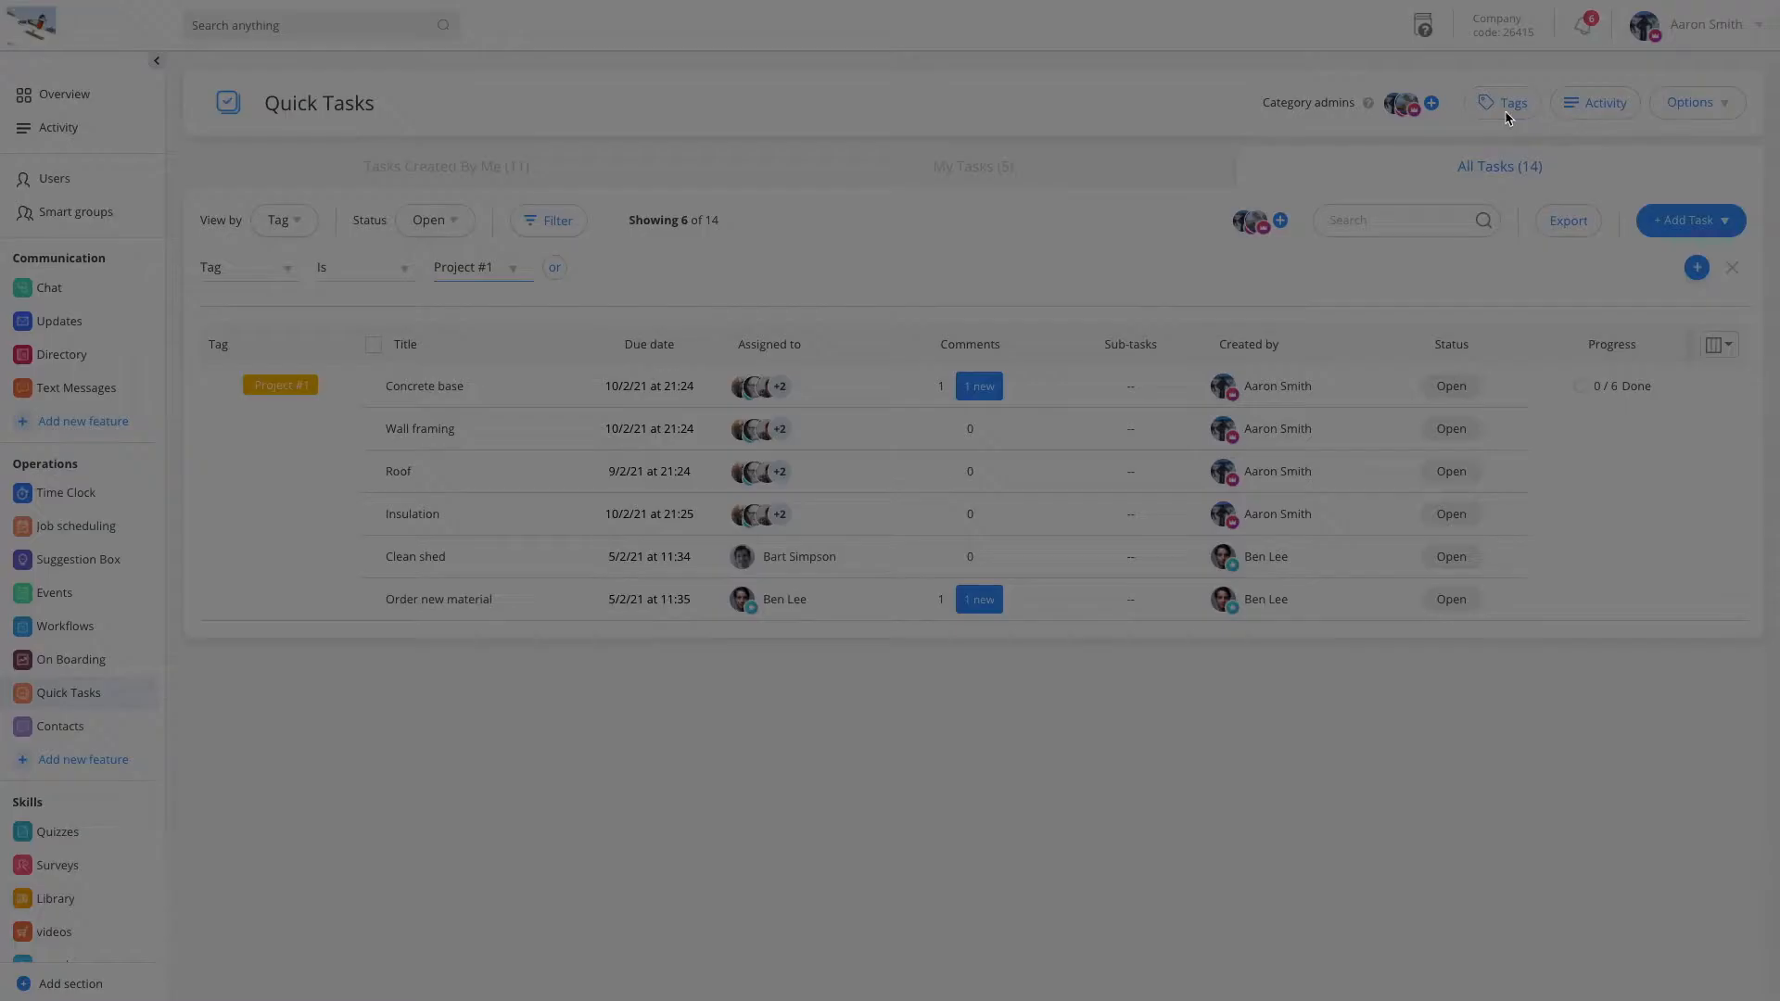
- Review the seven task tags in the Tags panel, then close it
click(1506, 102)
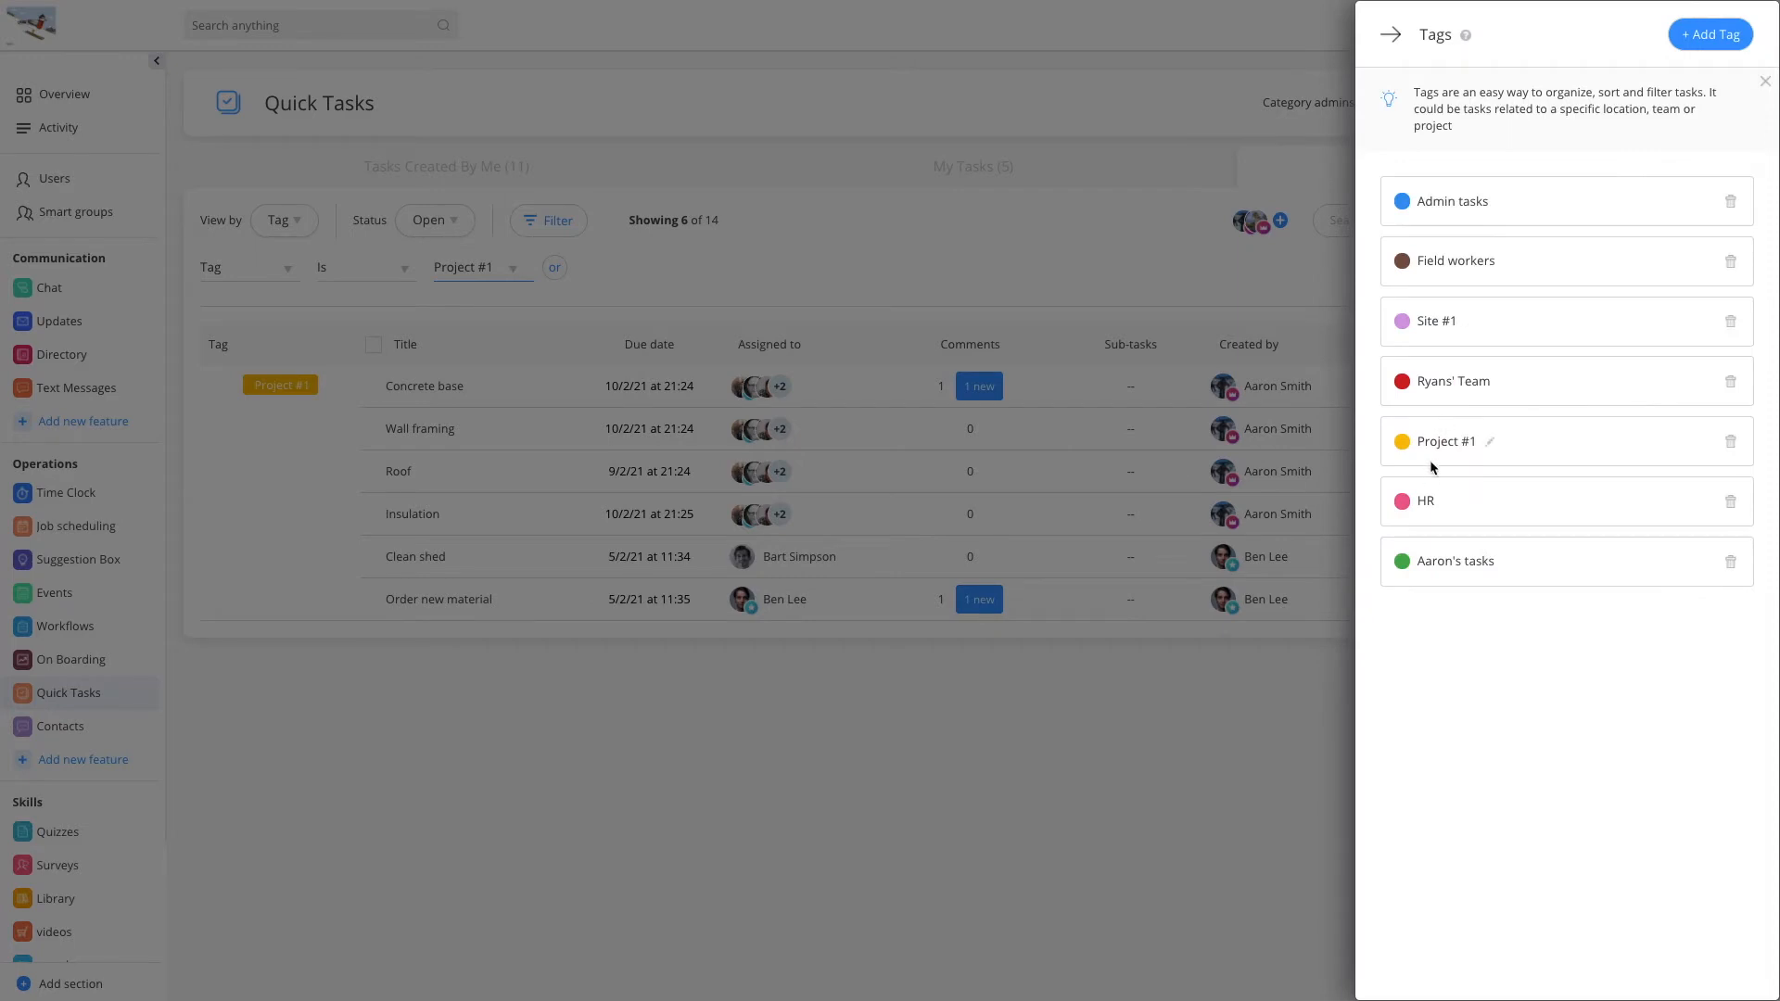
mouse_move(1435, 337)
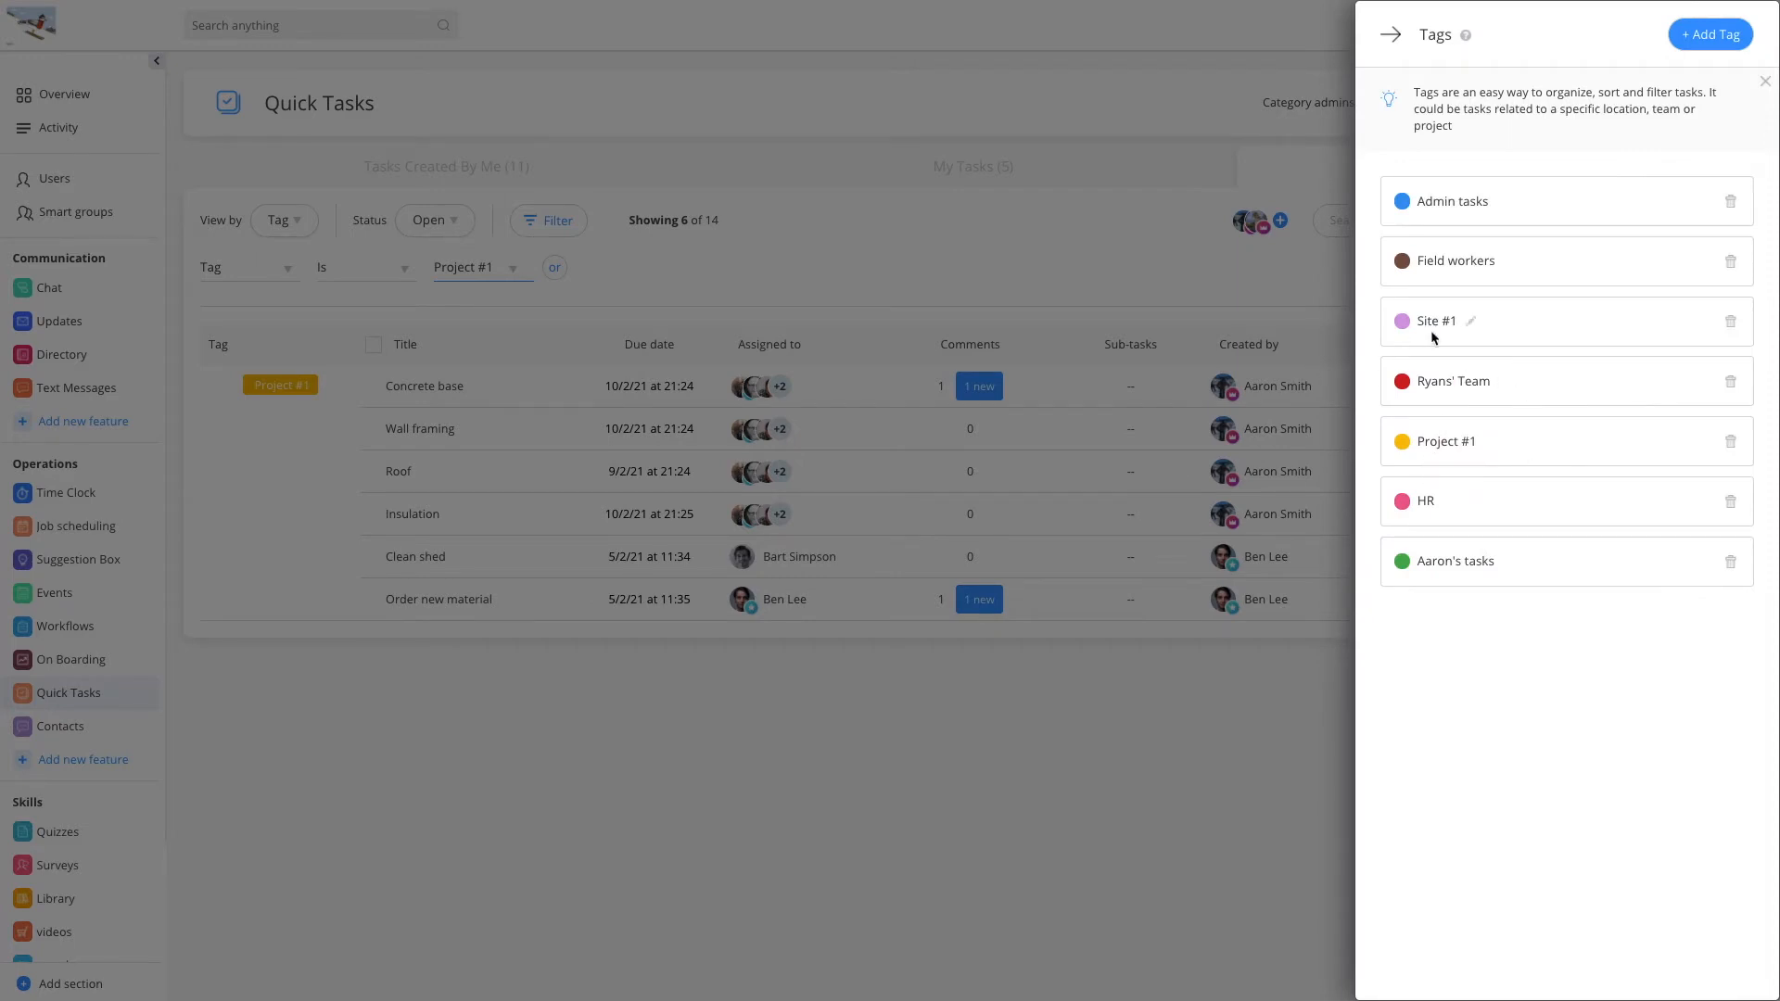
mouse_move(1494, 502)
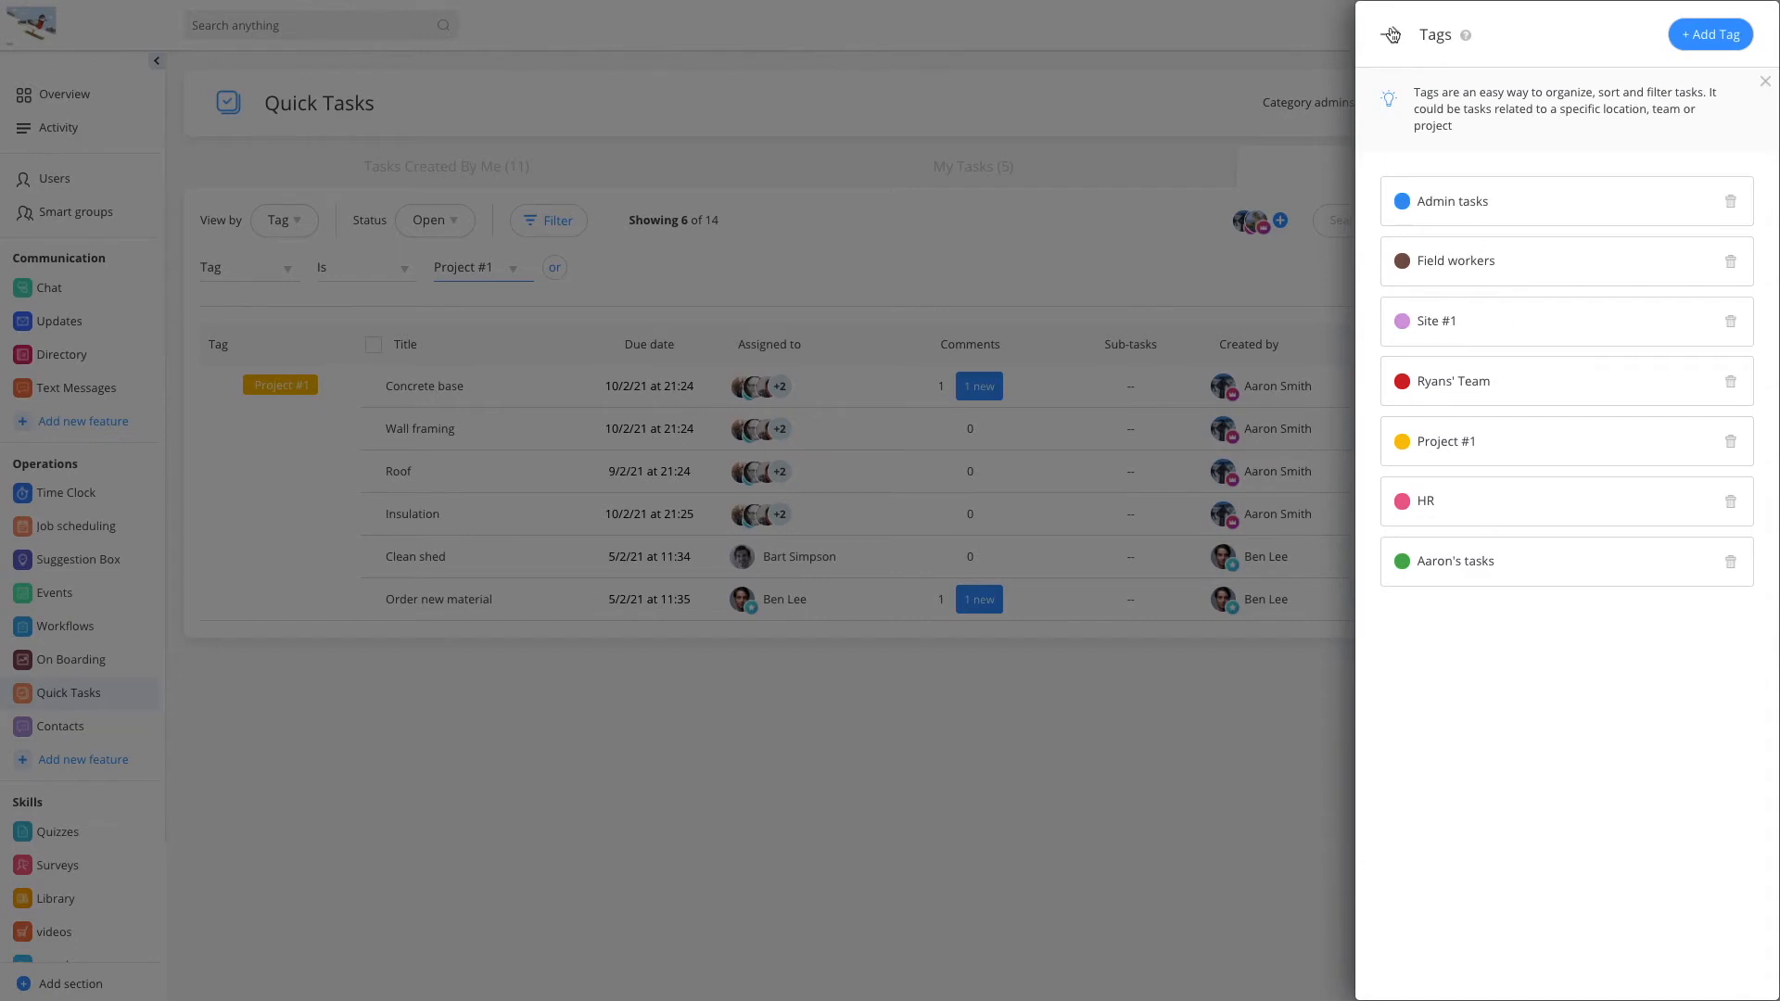
click(1766, 81)
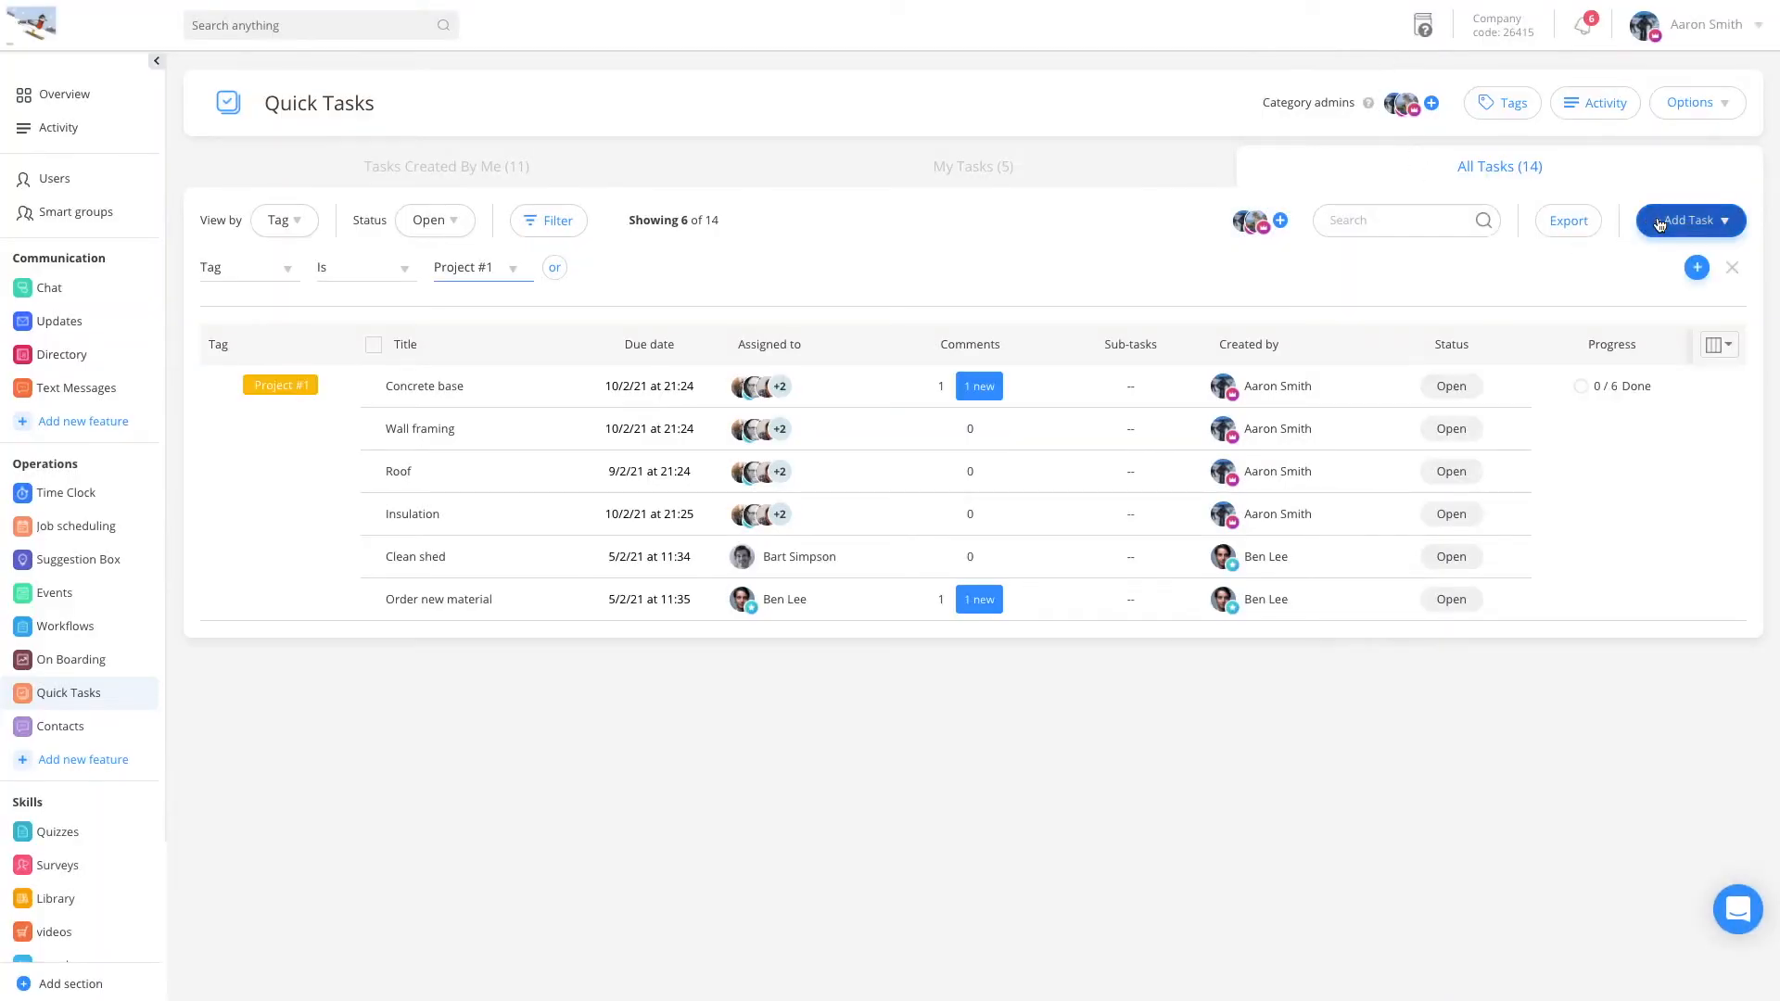
- Start a single new task titled 'Clean The Red Truck'
click(1690, 221)
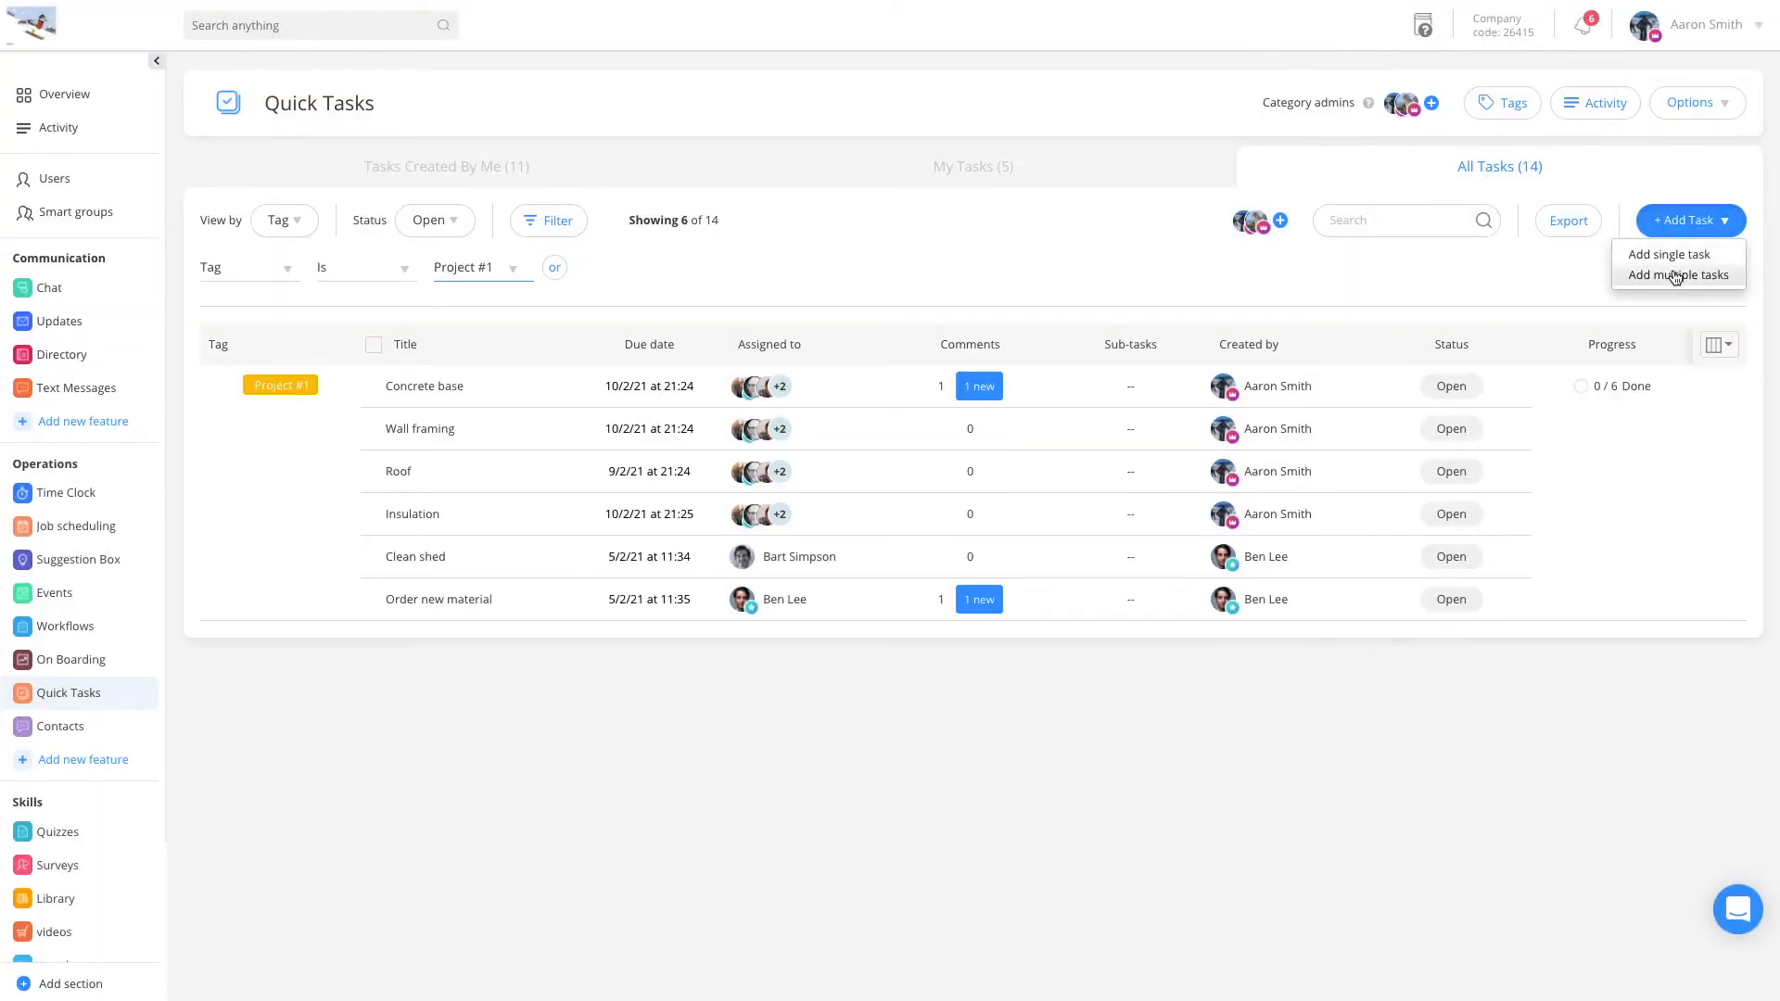
click(1667, 253)
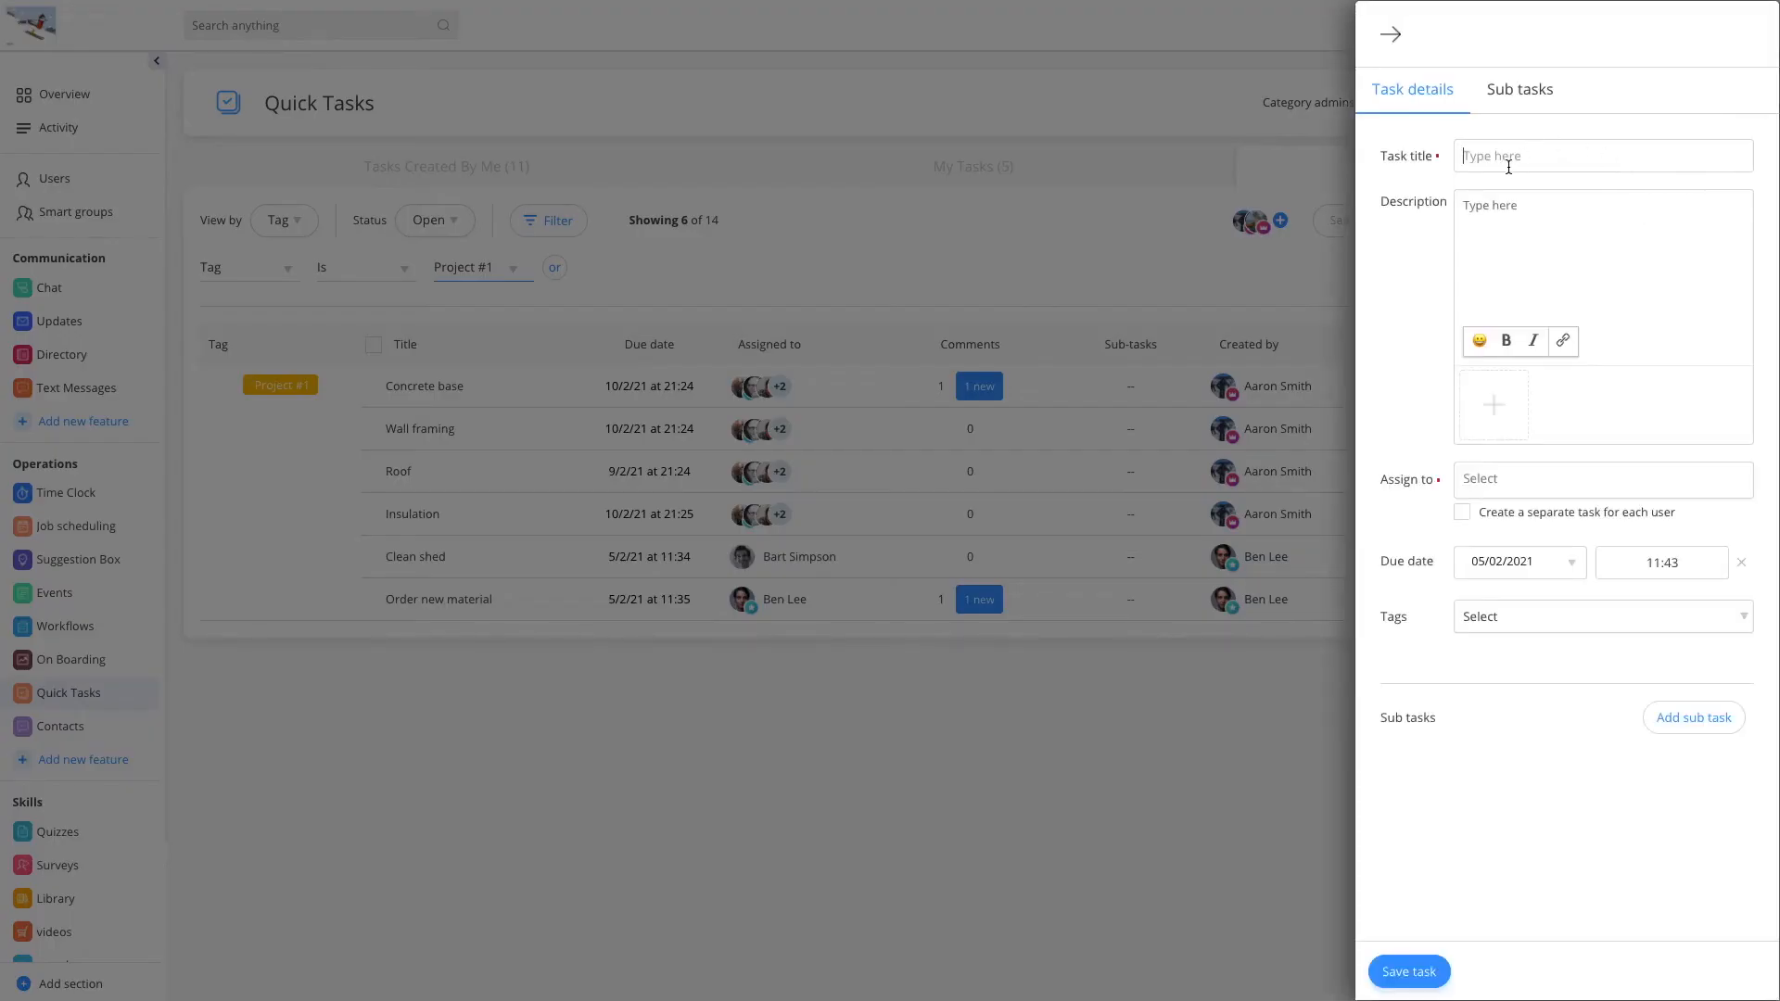
text(Clean The Red Truck)
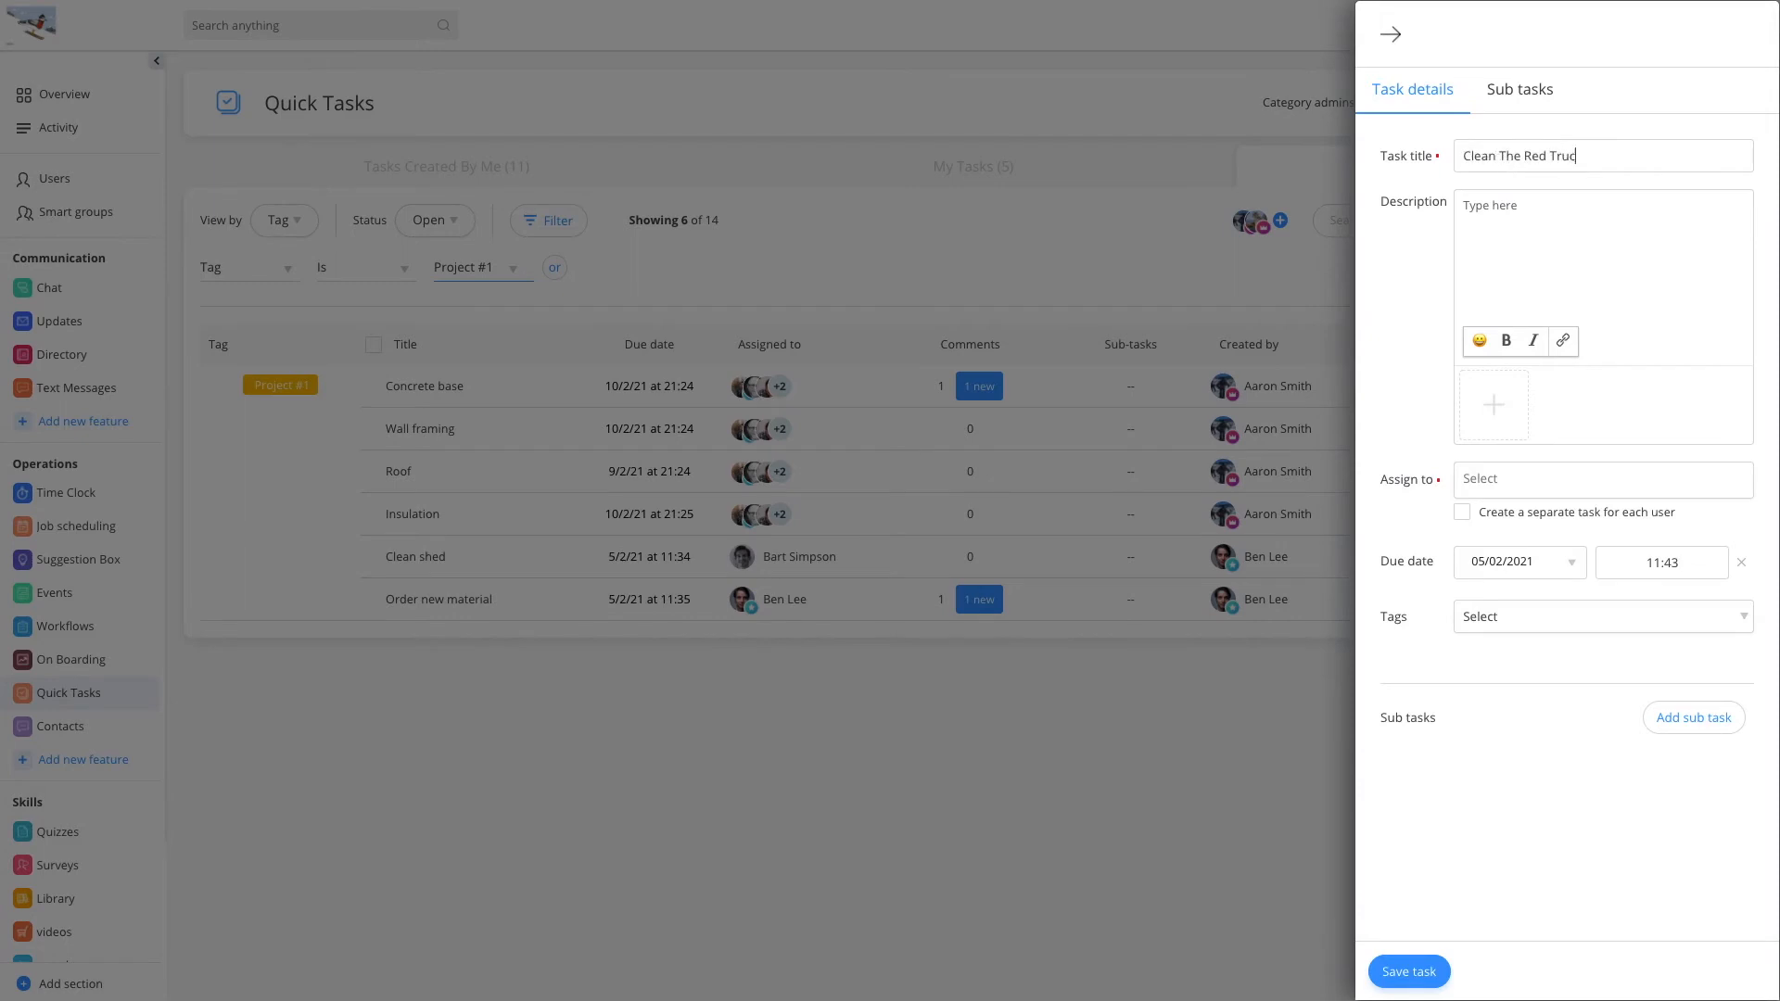
click(1601, 478)
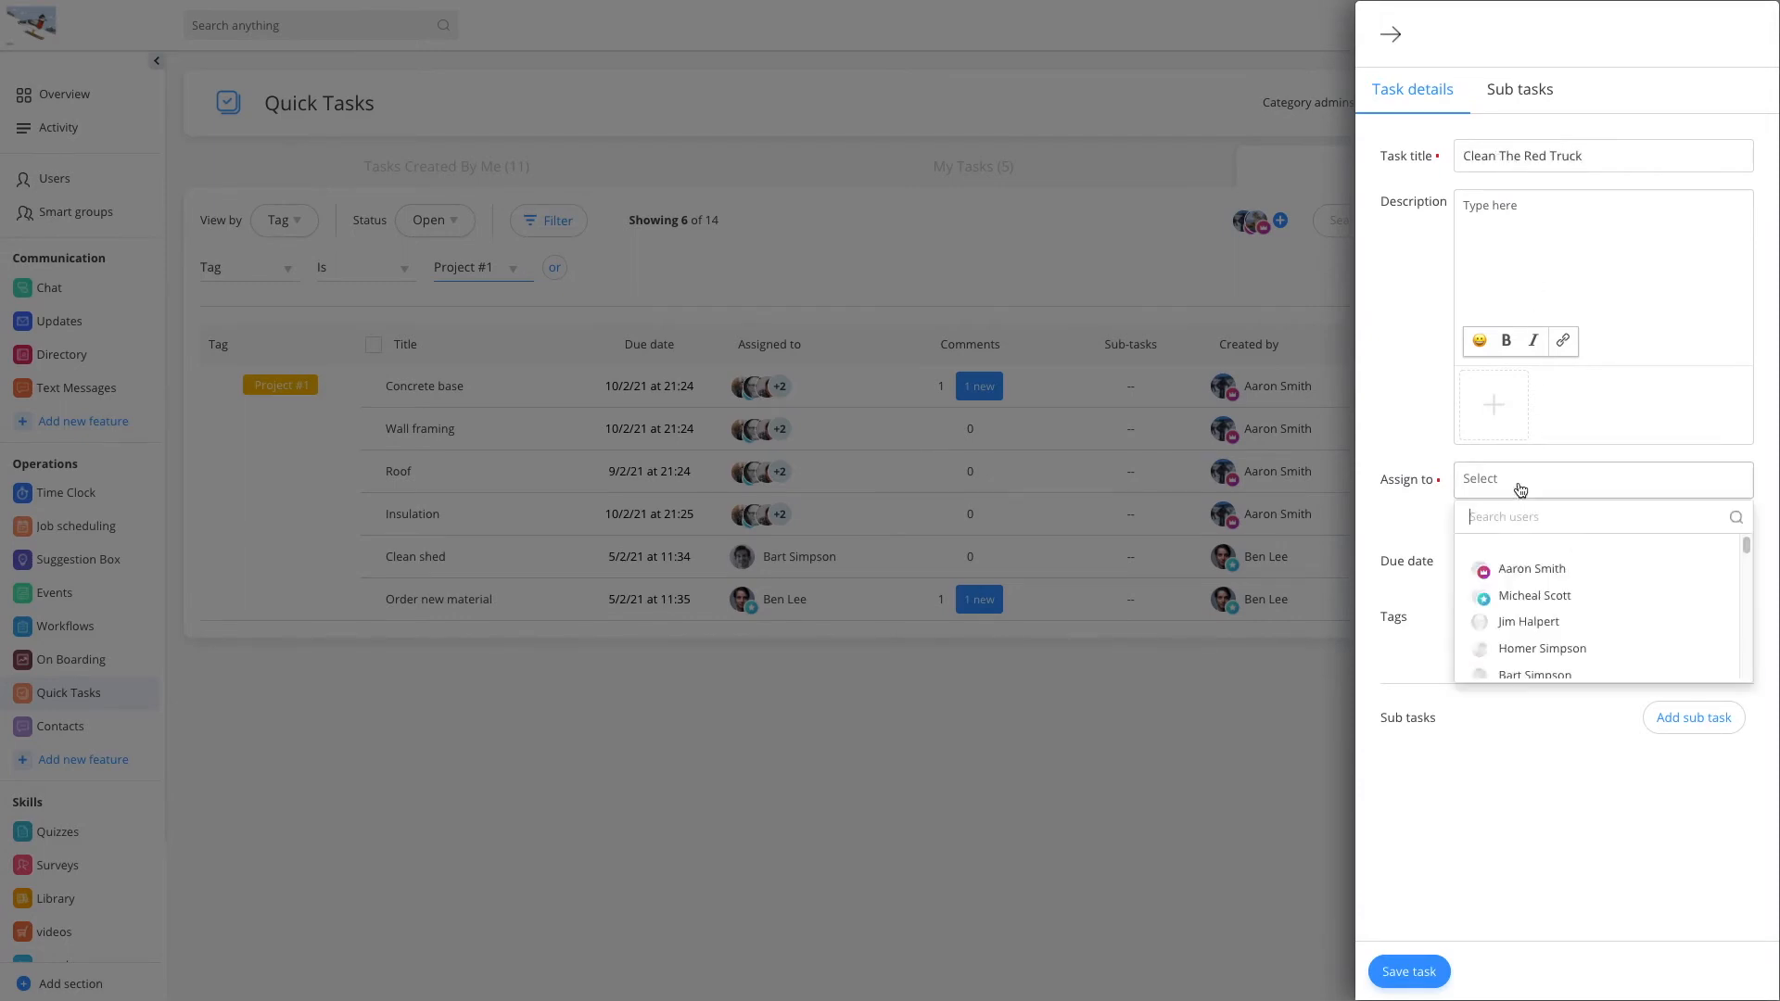
mouse_move(1524, 652)
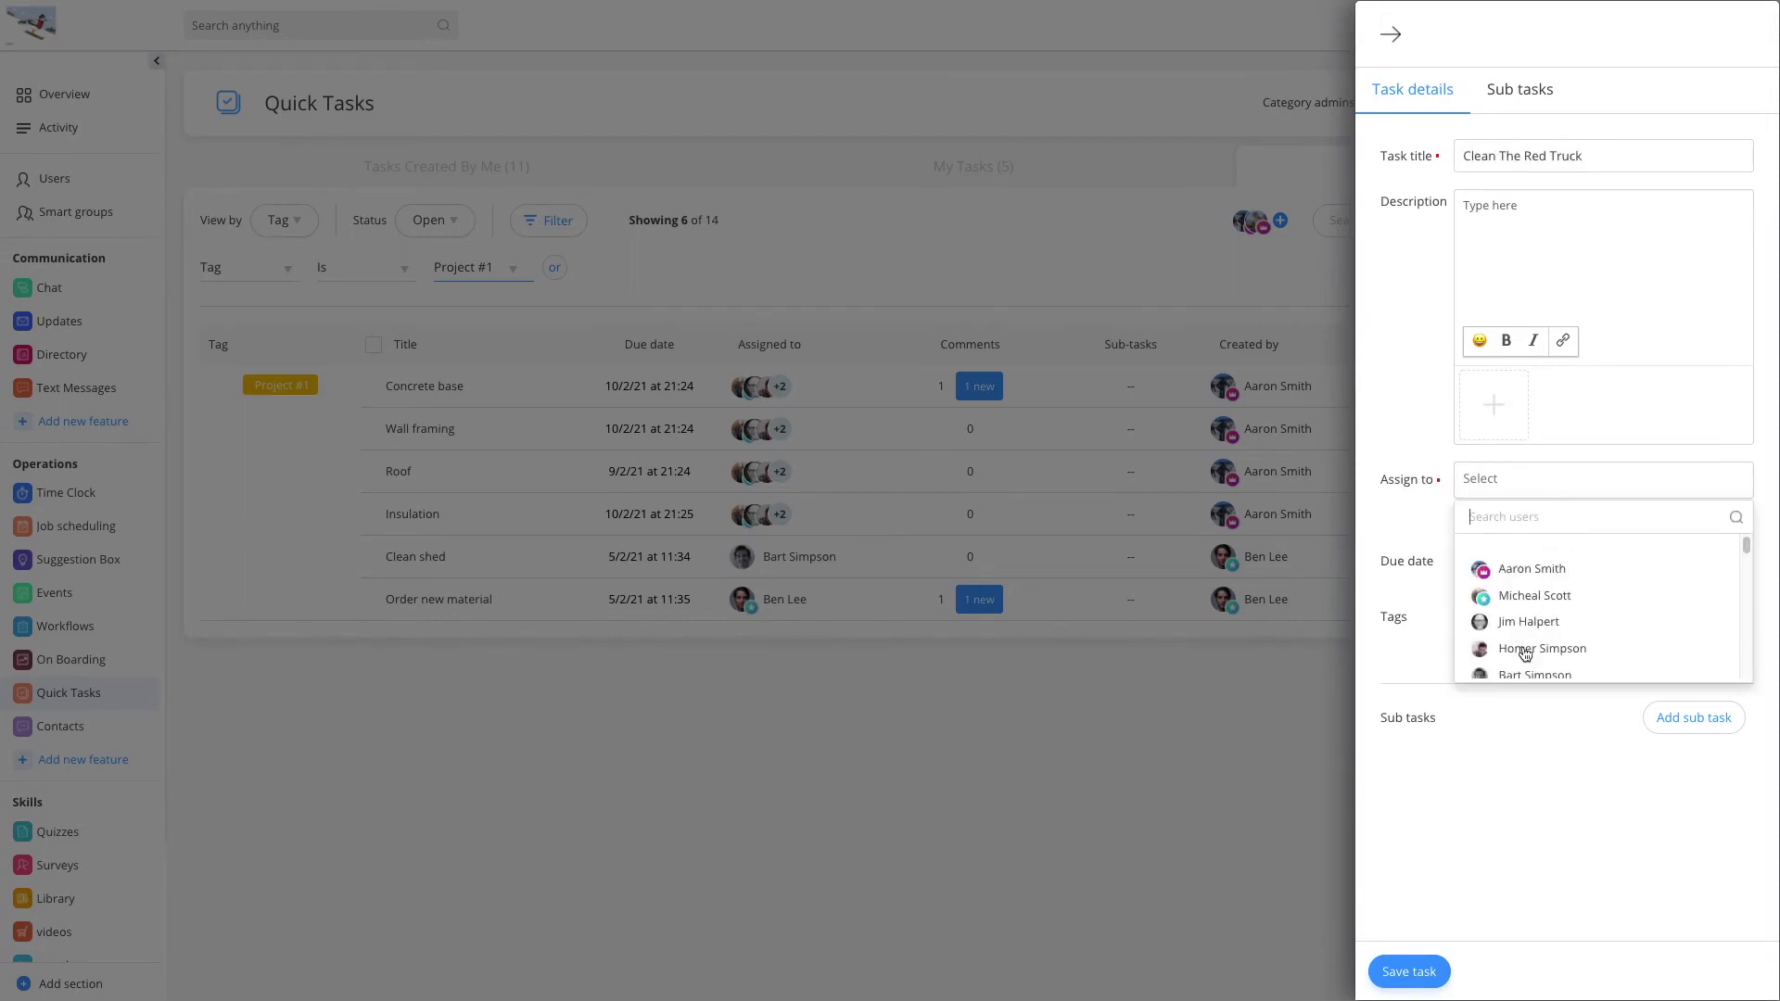
- Assign the task to Homer Simpson, check the tags, and save it
click(1542, 648)
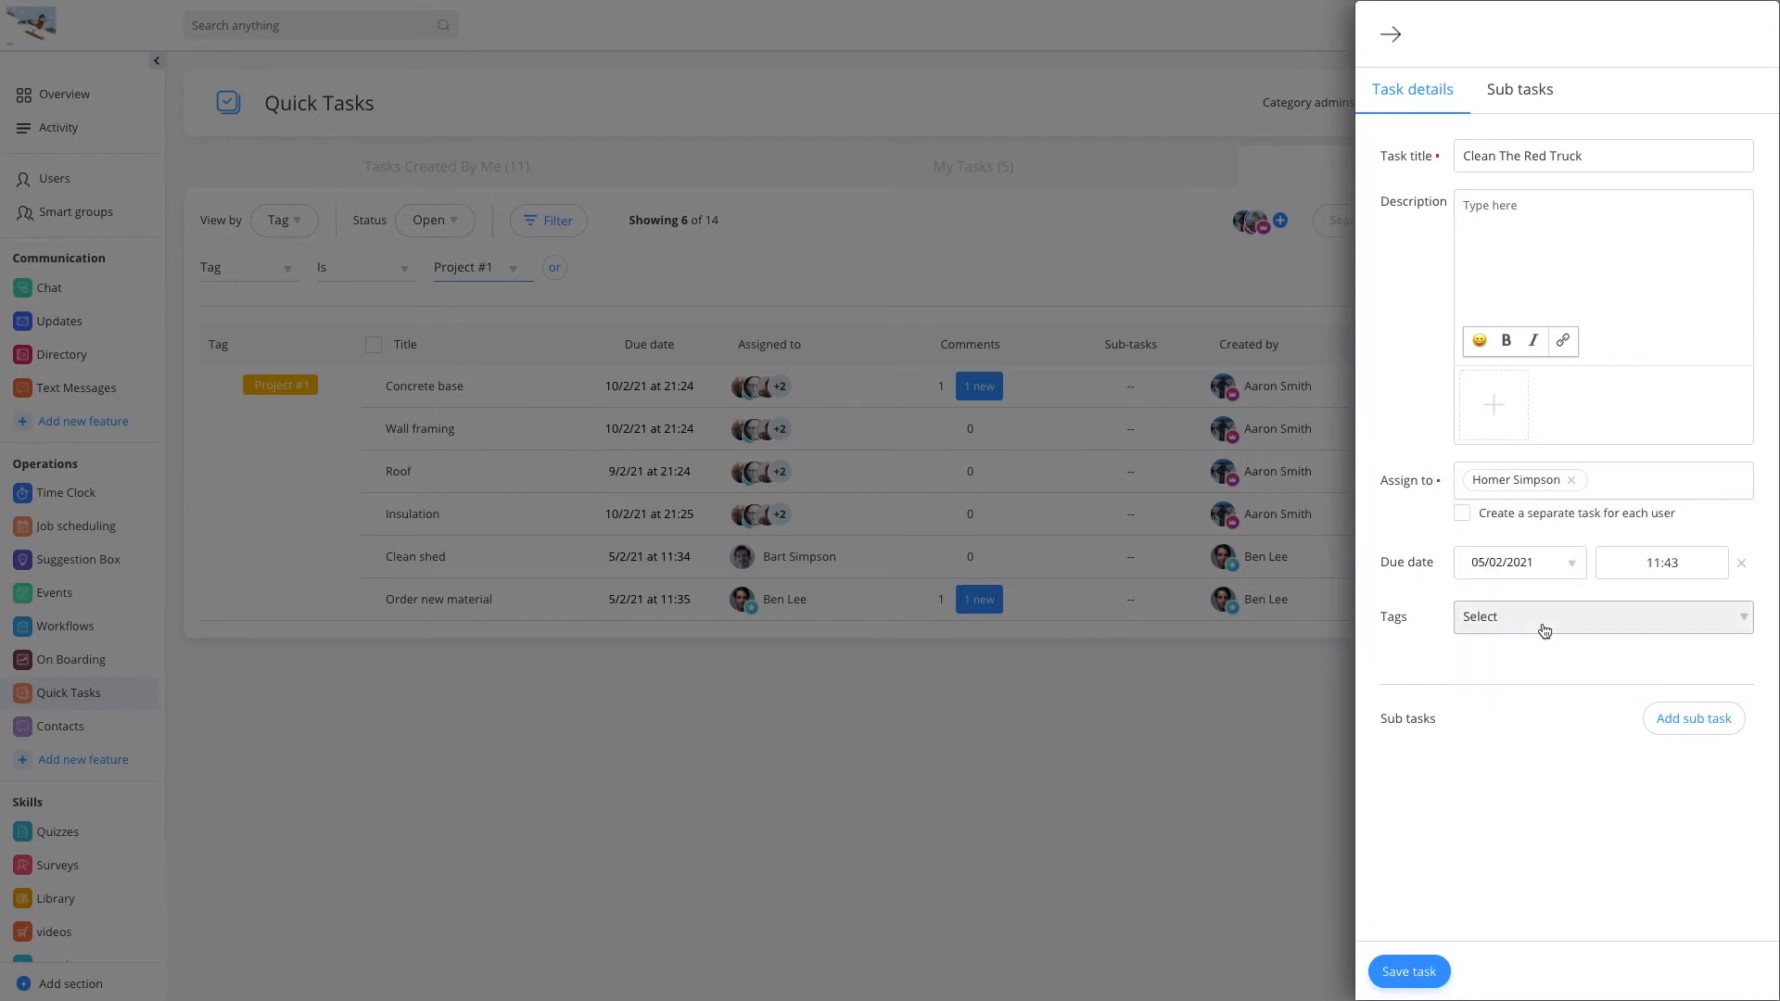
click(1601, 616)
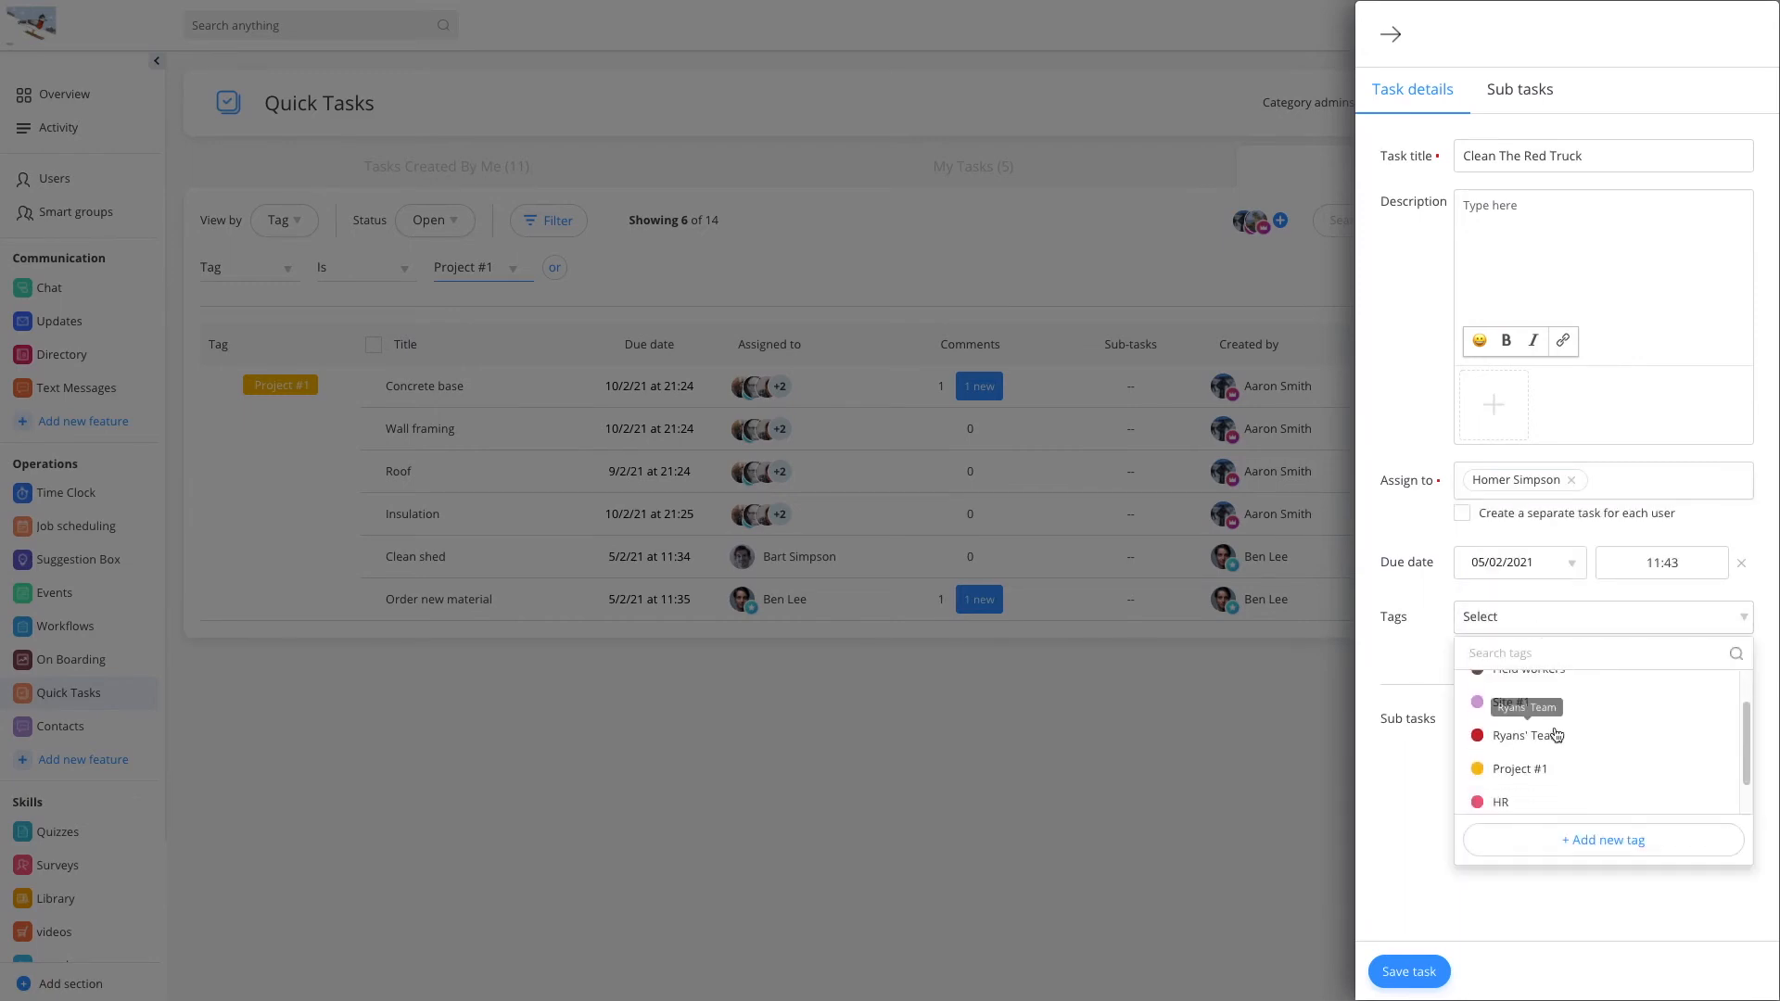
scroll(up, 3)
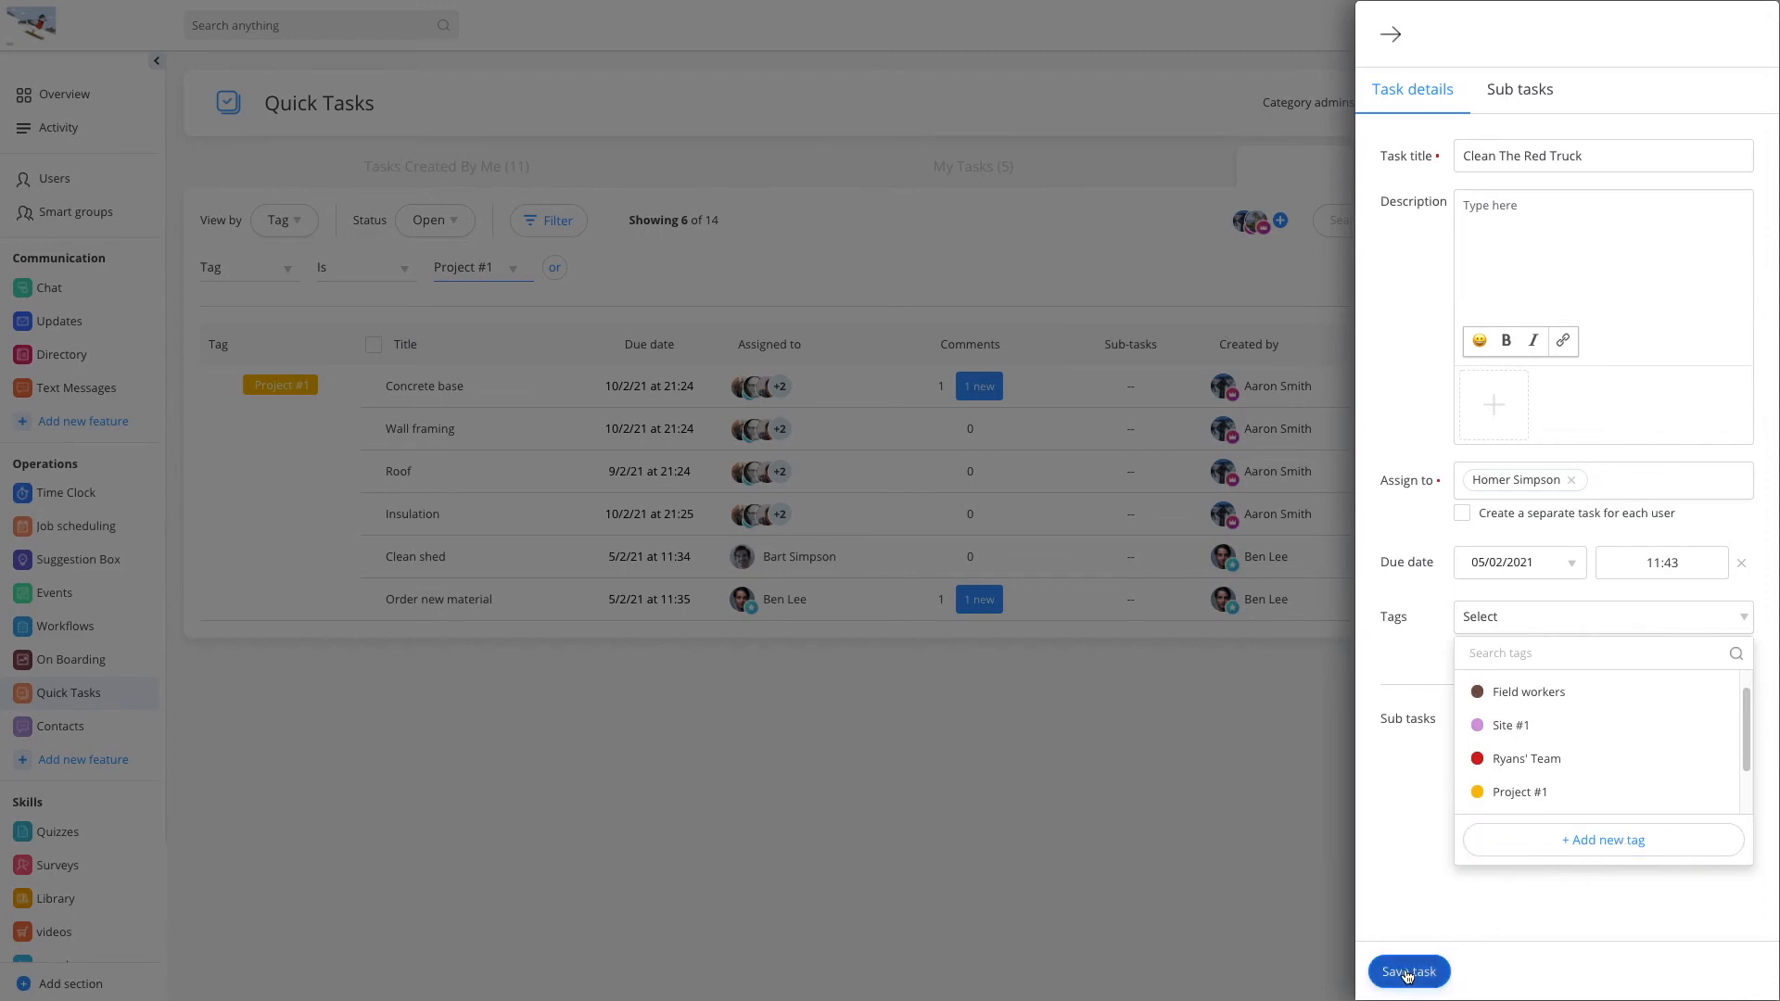
click(1407, 972)
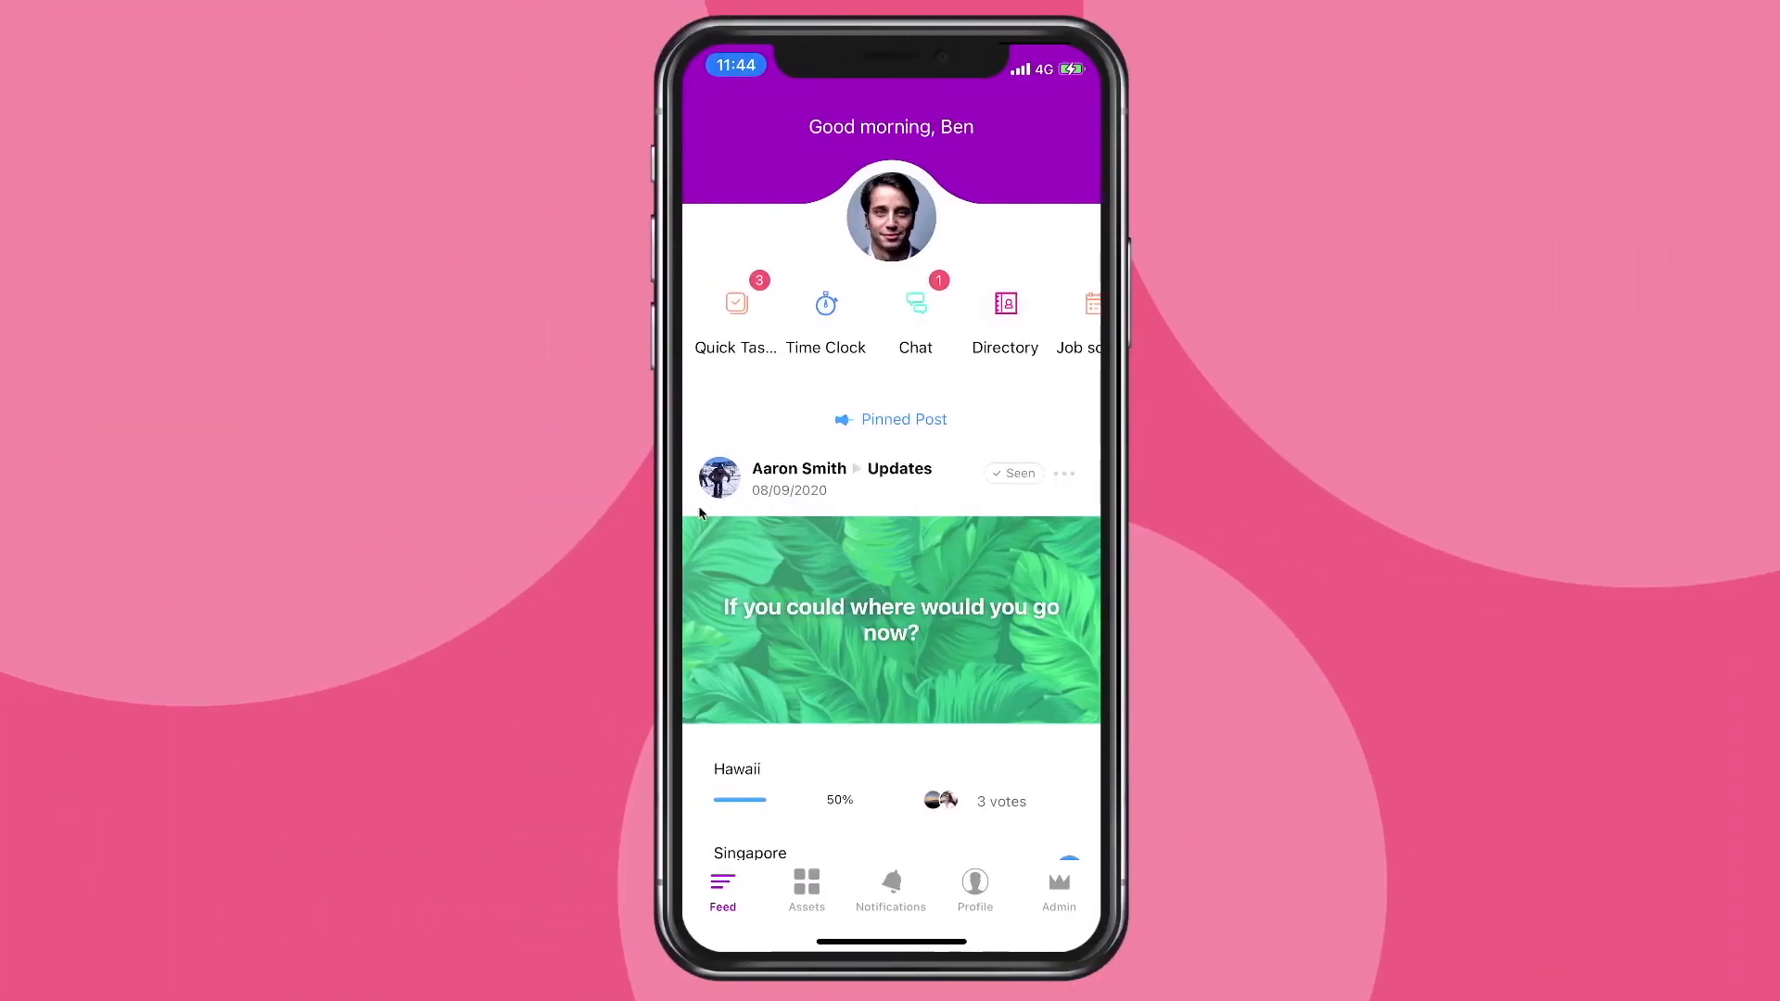
mouse_move(747, 315)
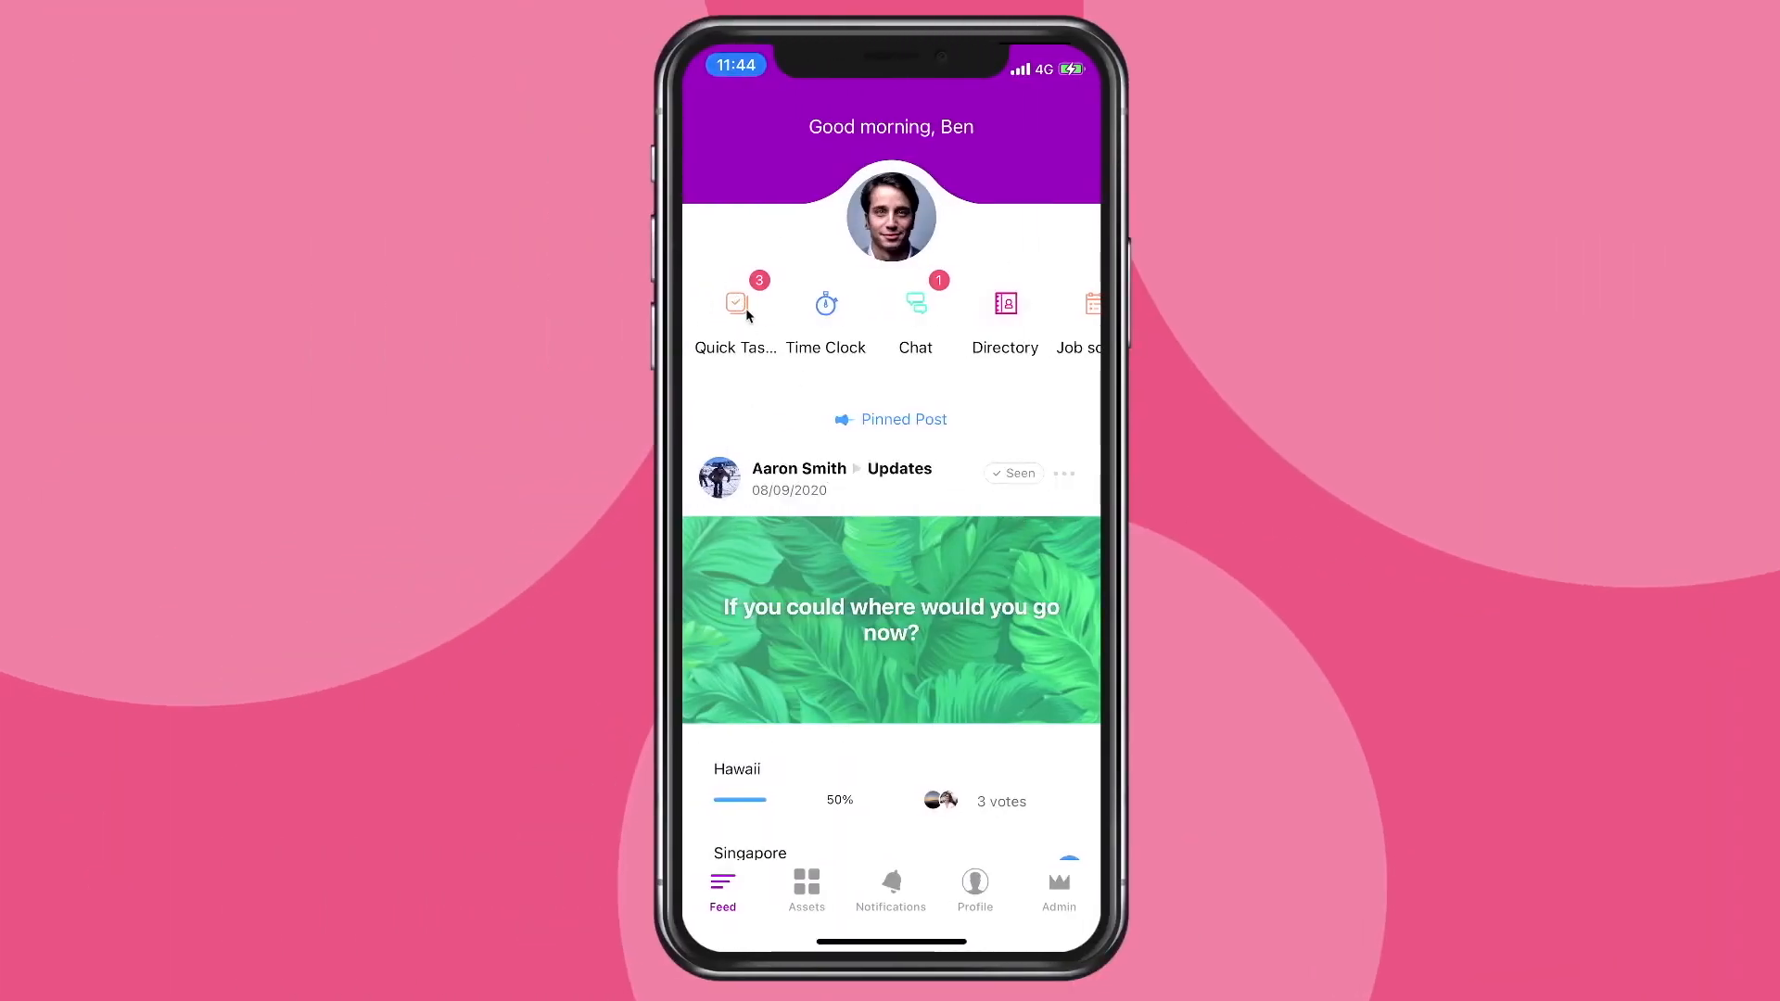
- On mobile, open Quick Tasks and show Created by me tasks with full details
click(735, 303)
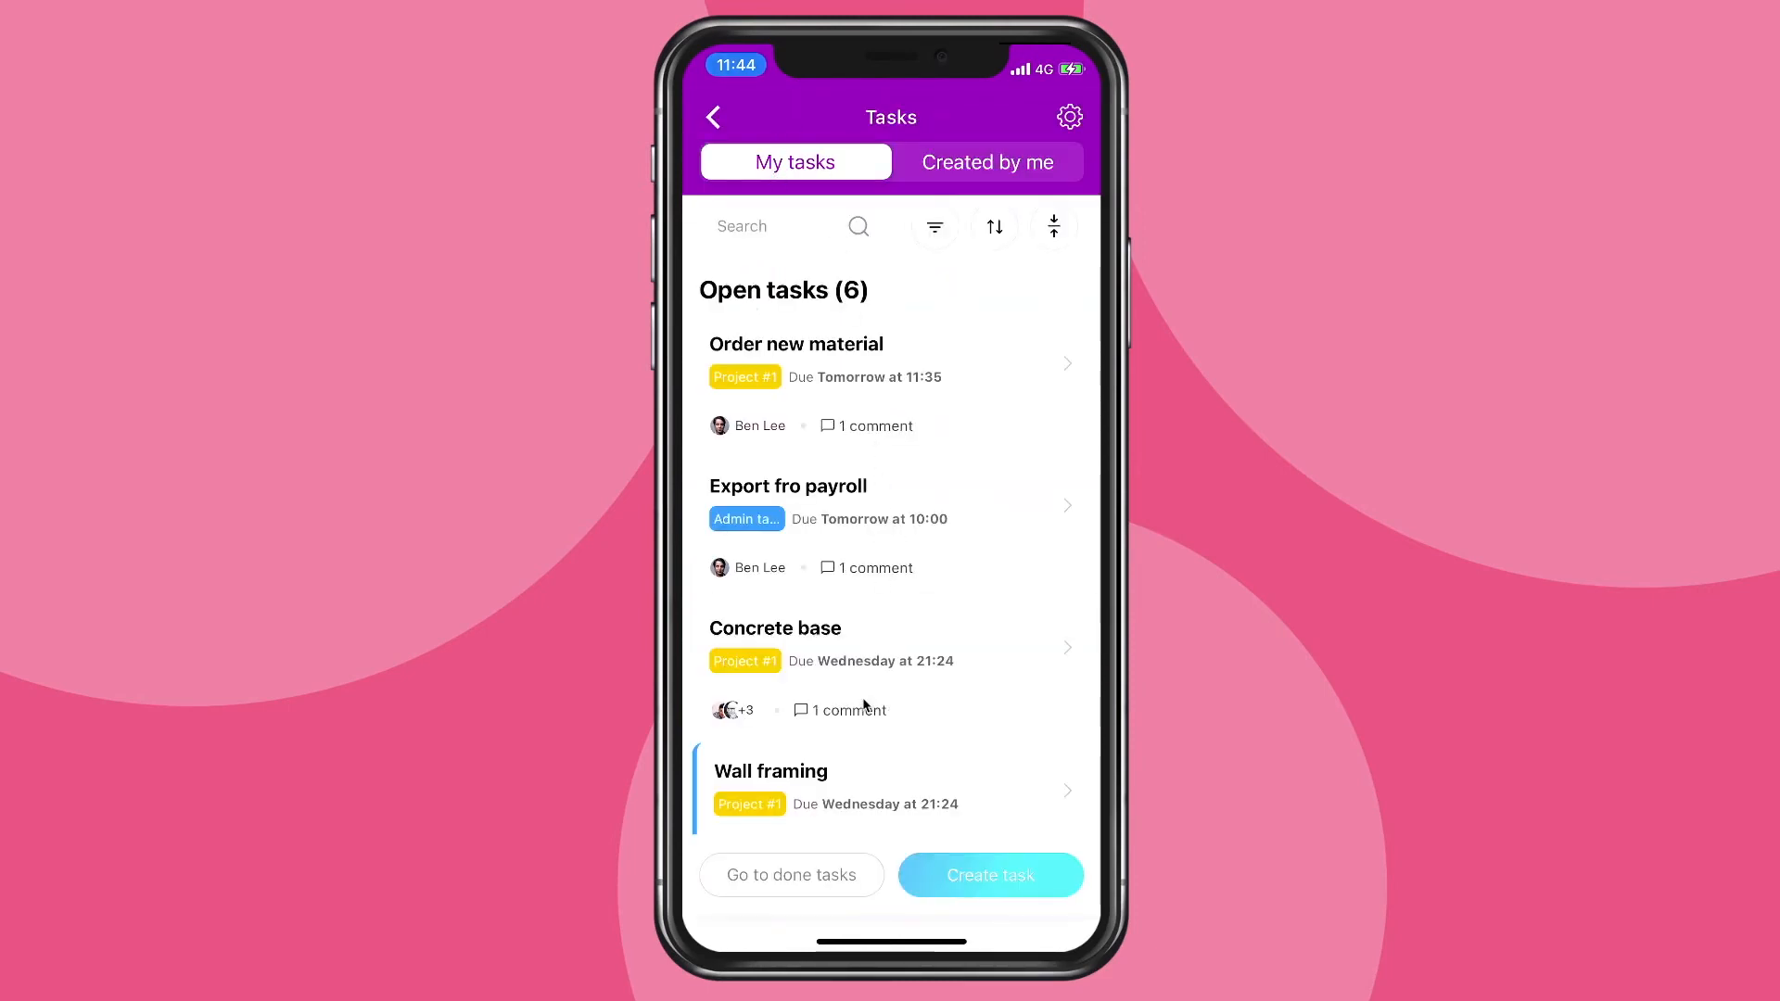
scroll(down, 3)
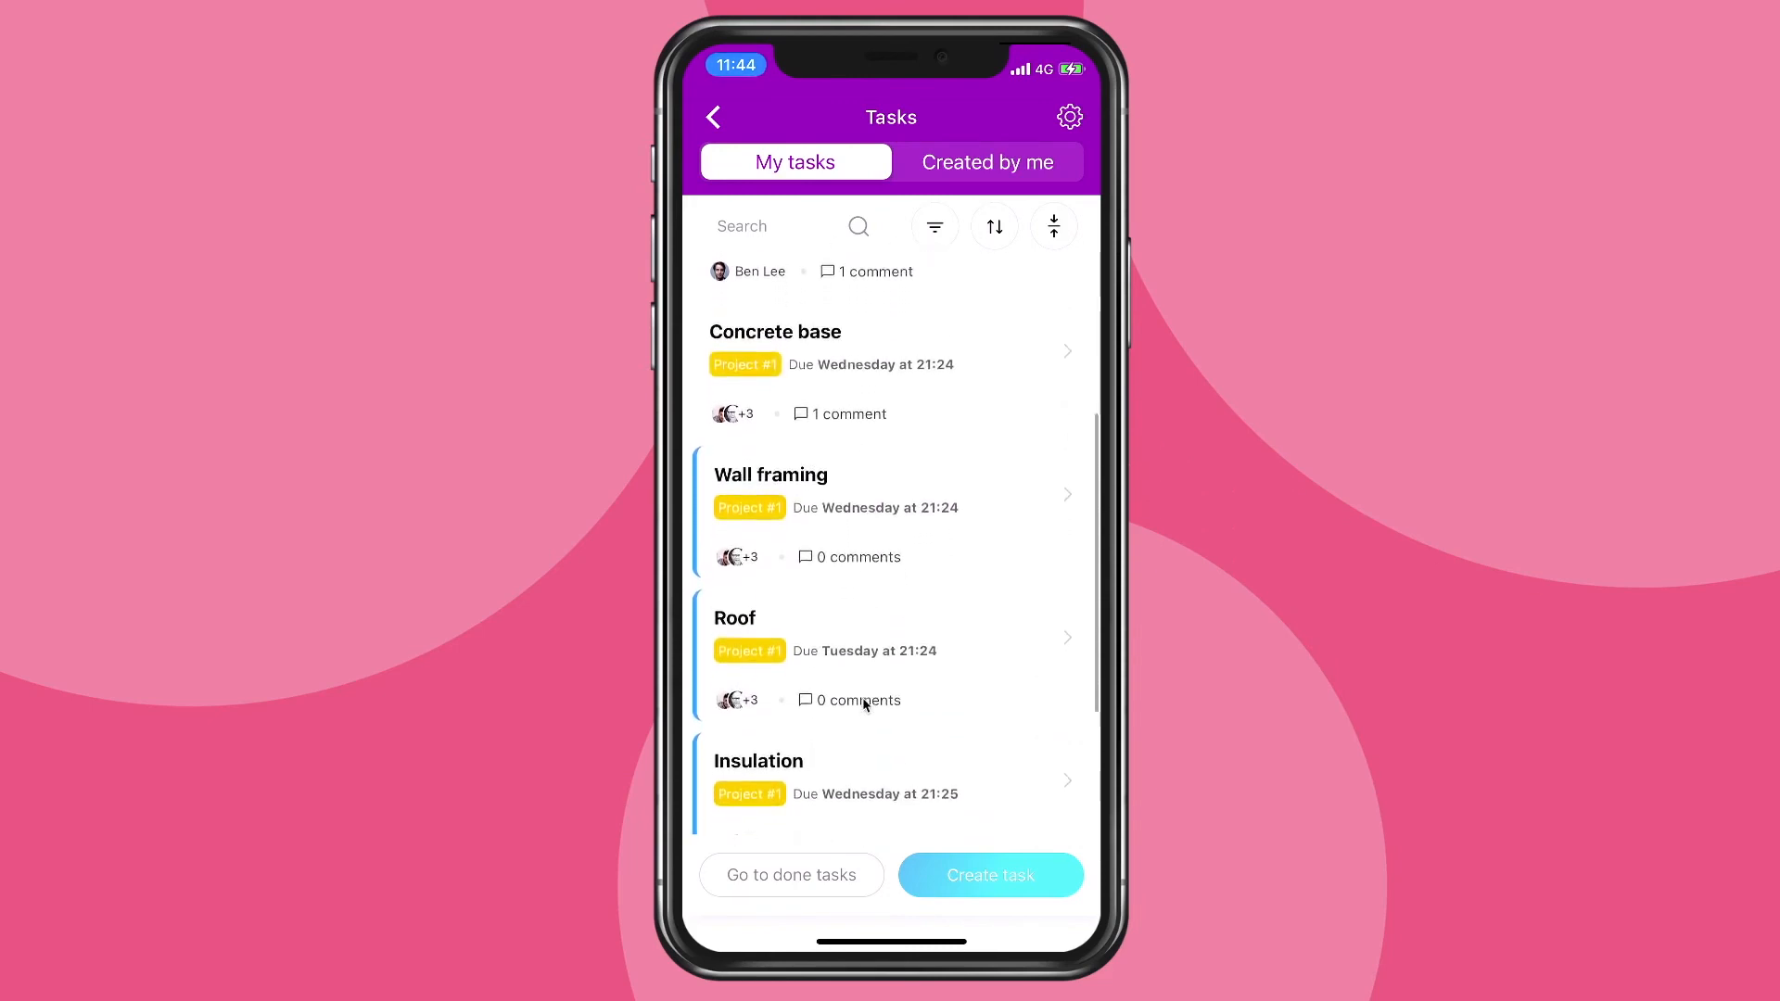
click(1052, 227)
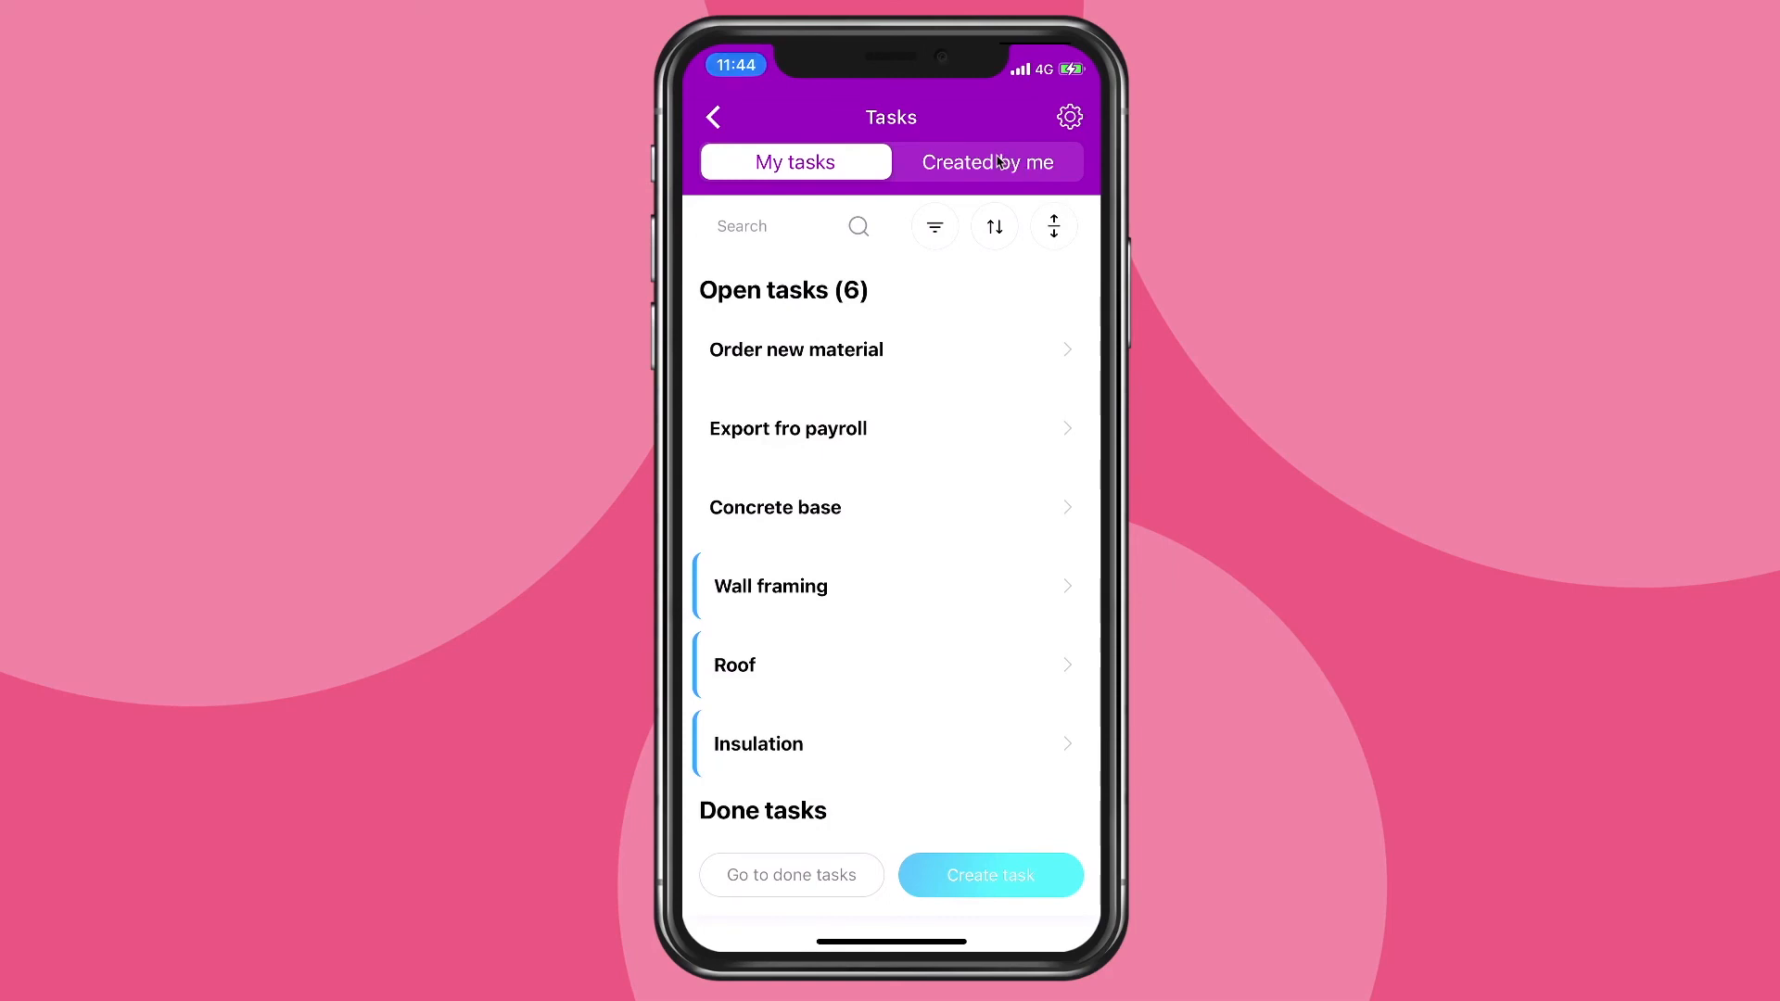
click(986, 161)
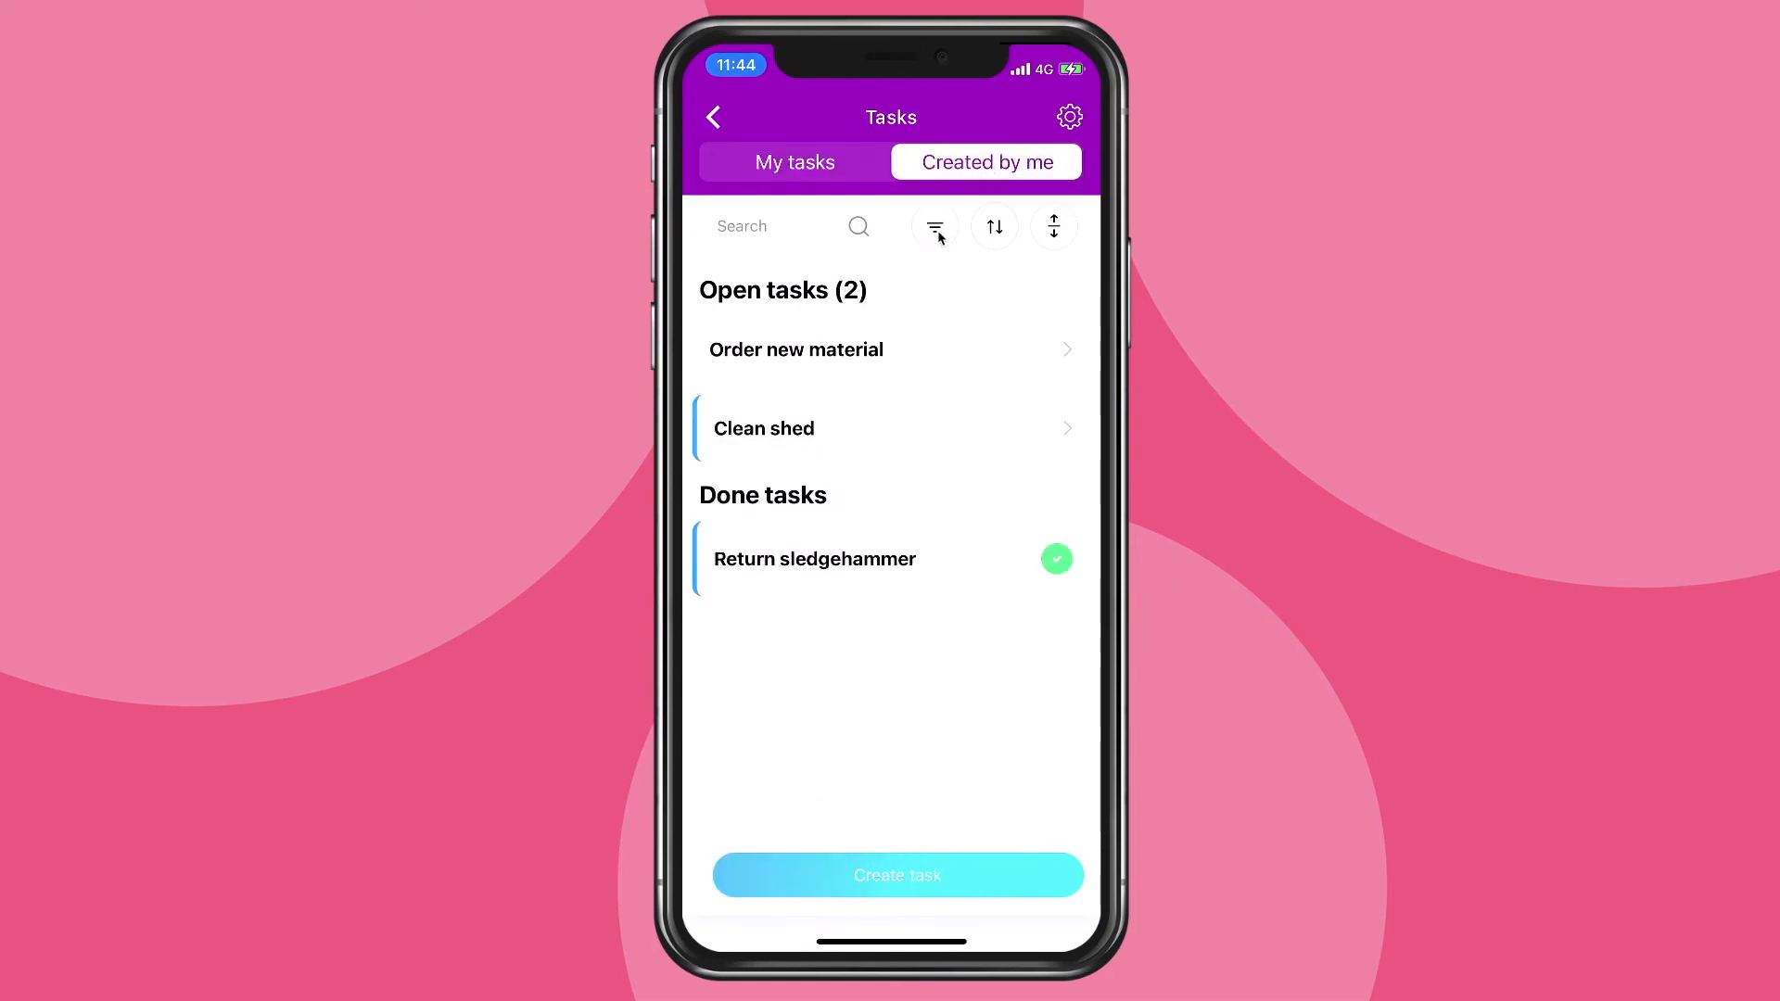
mouse_move(845, 365)
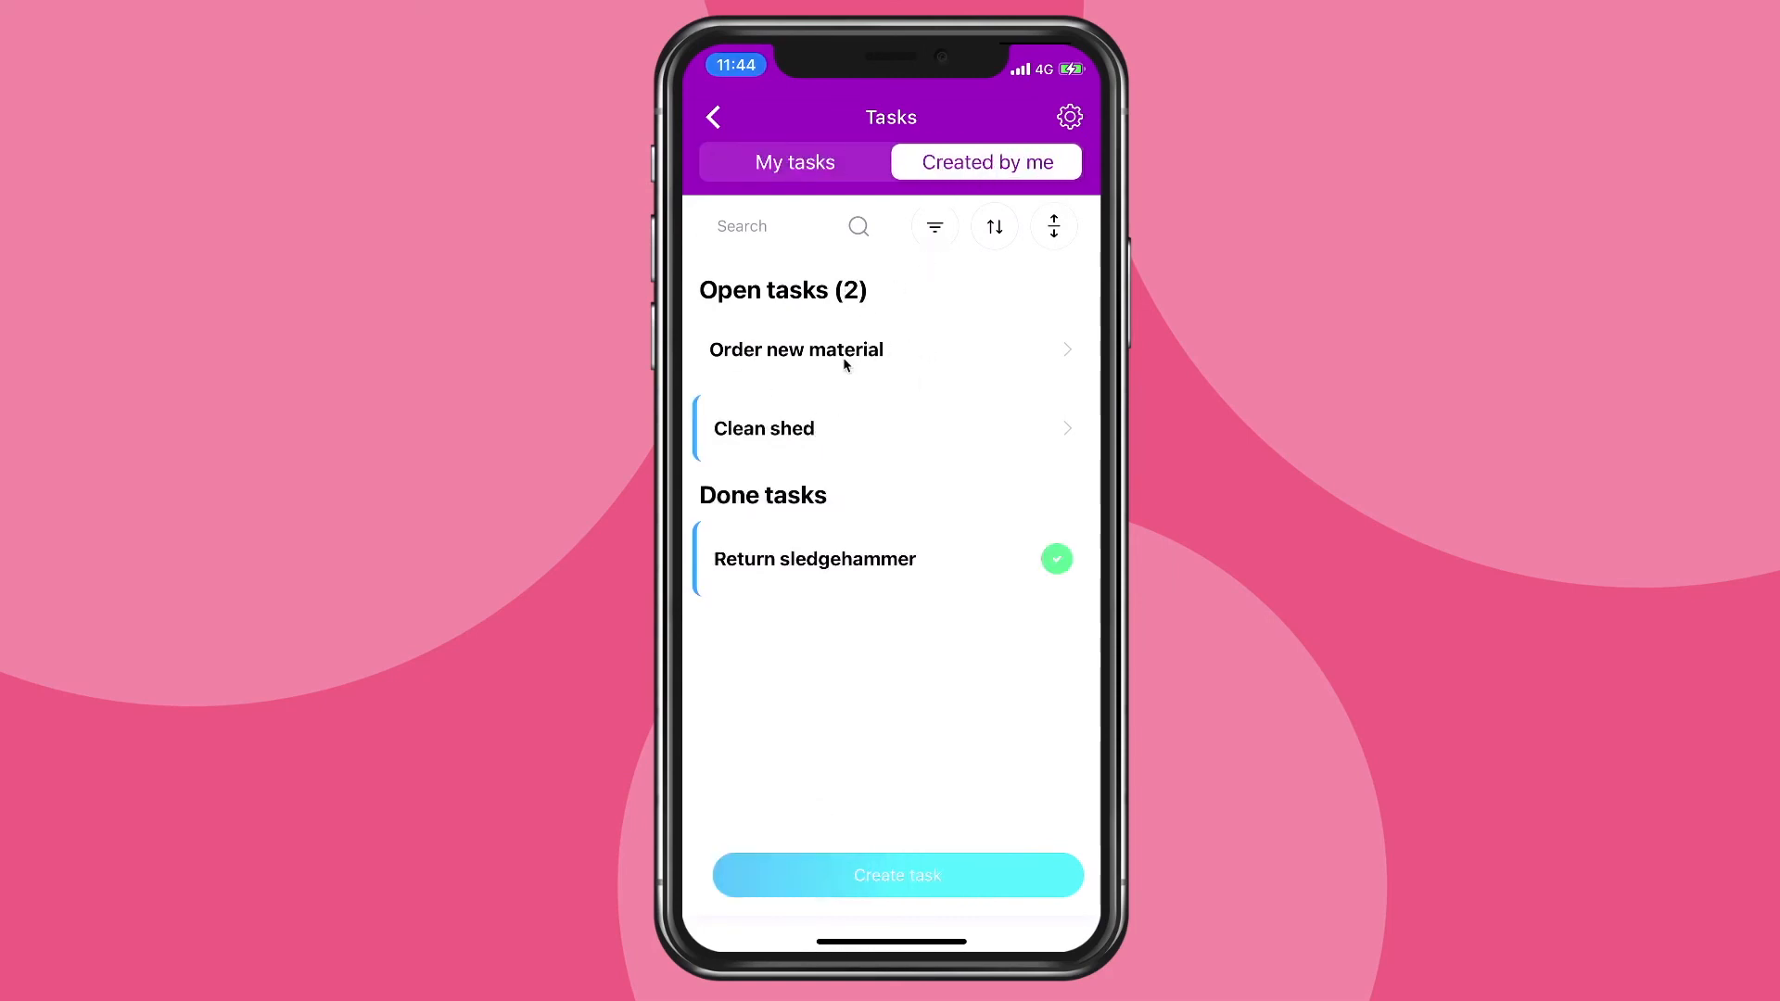
click(1052, 227)
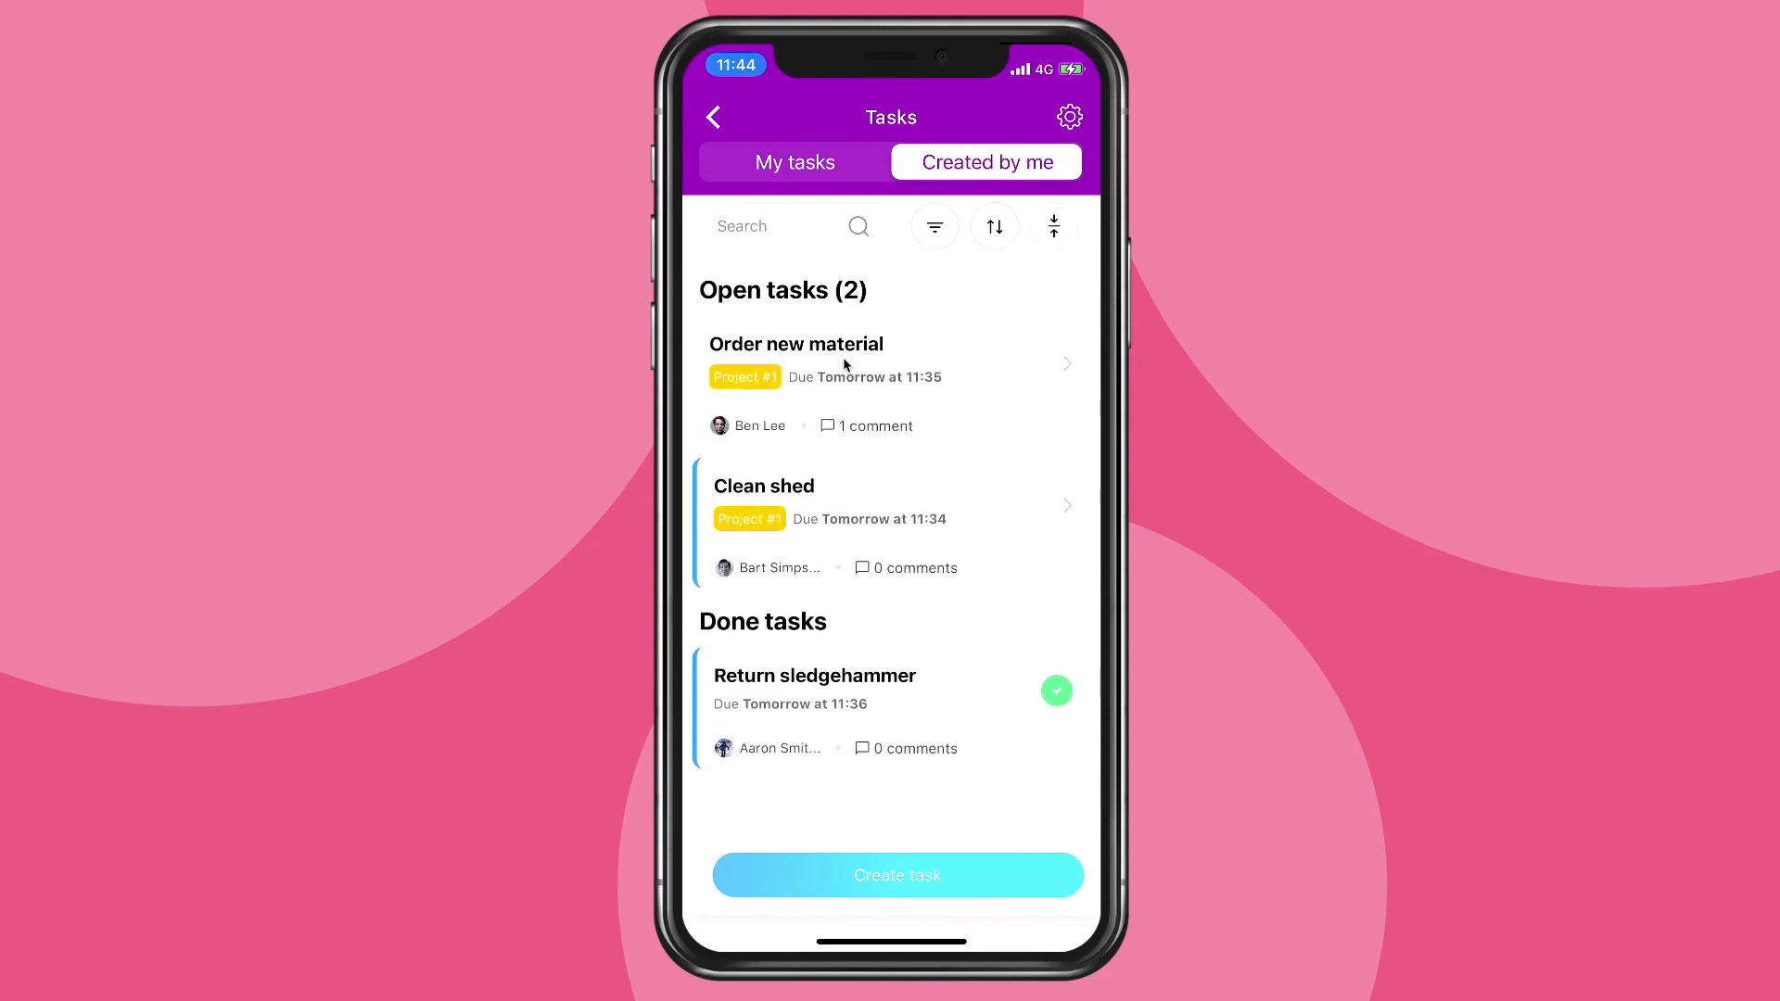
mouse_move(752, 578)
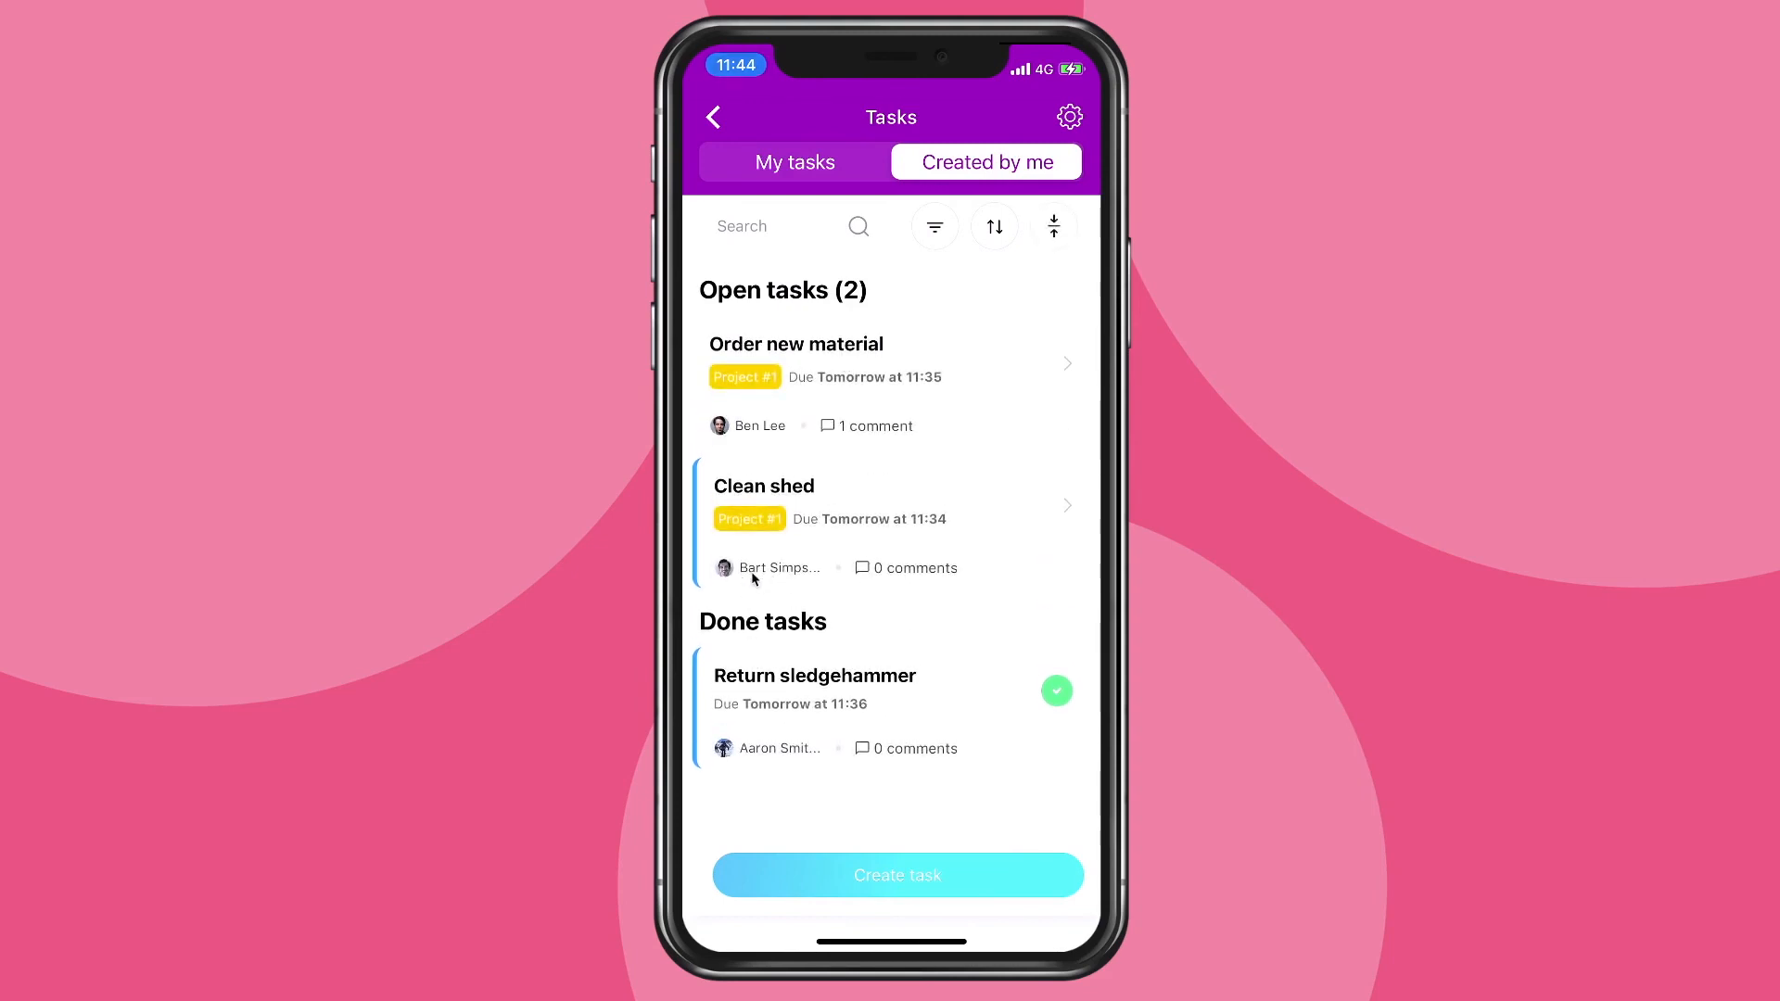
mouse_move(900, 870)
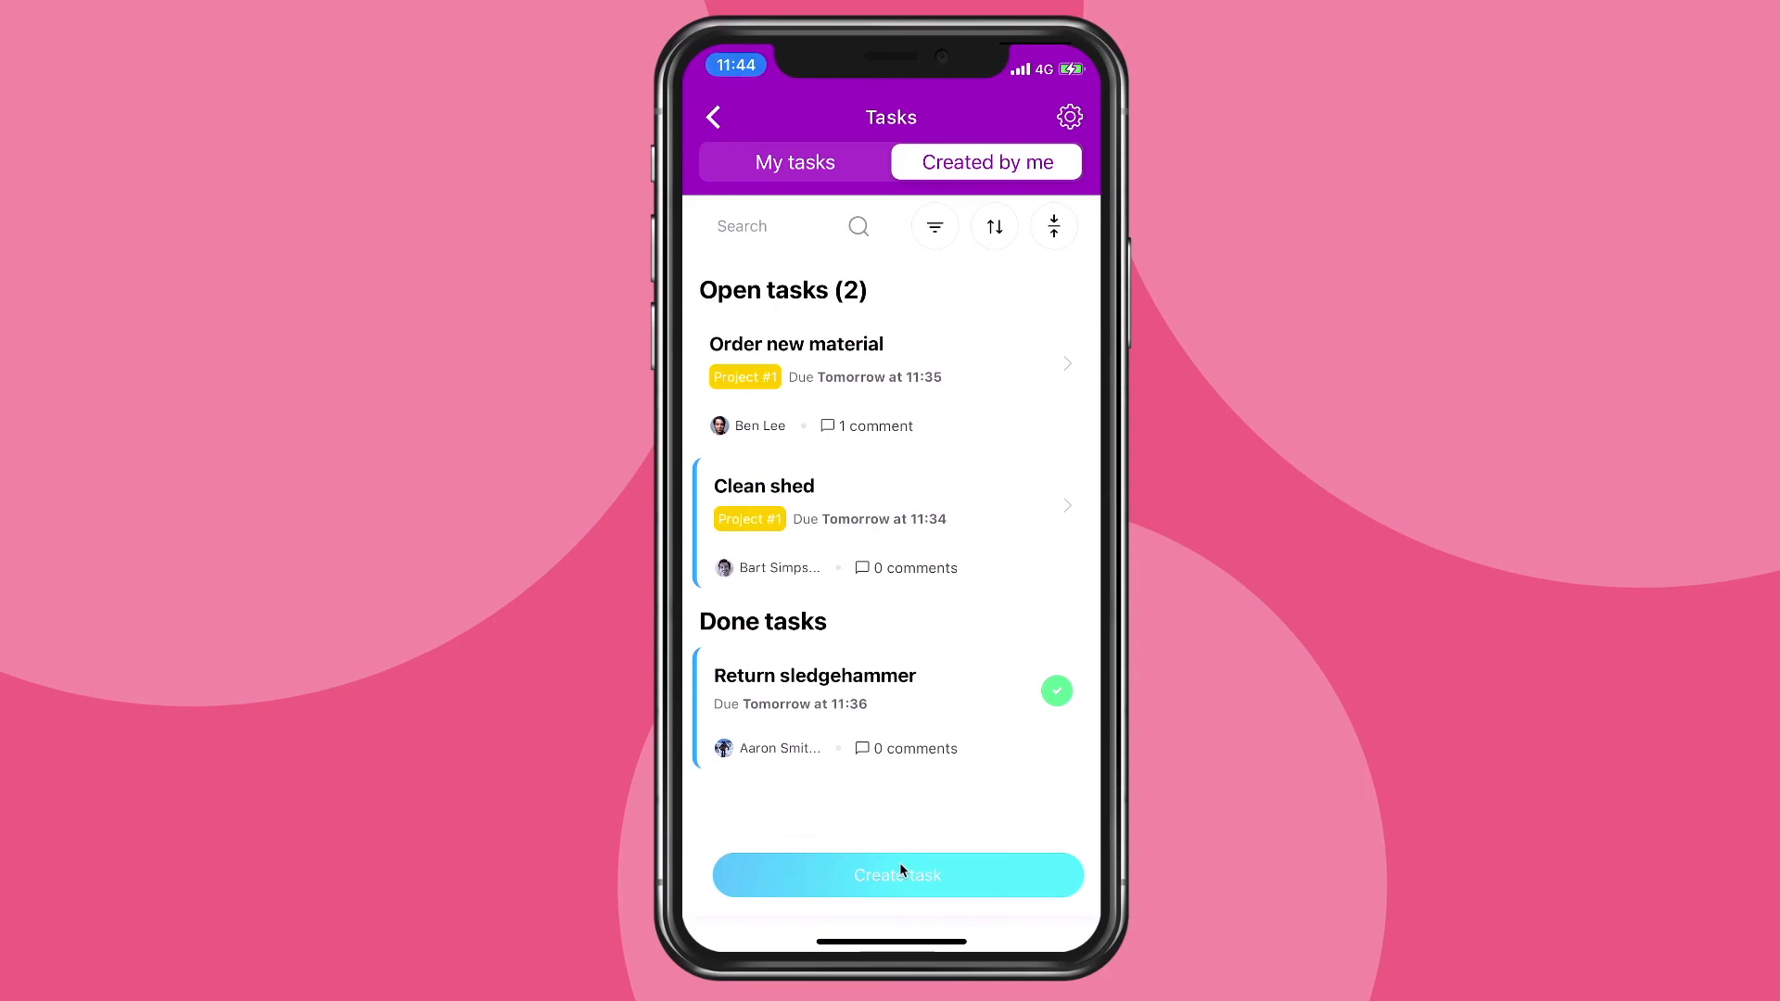
mouse_move(904, 825)
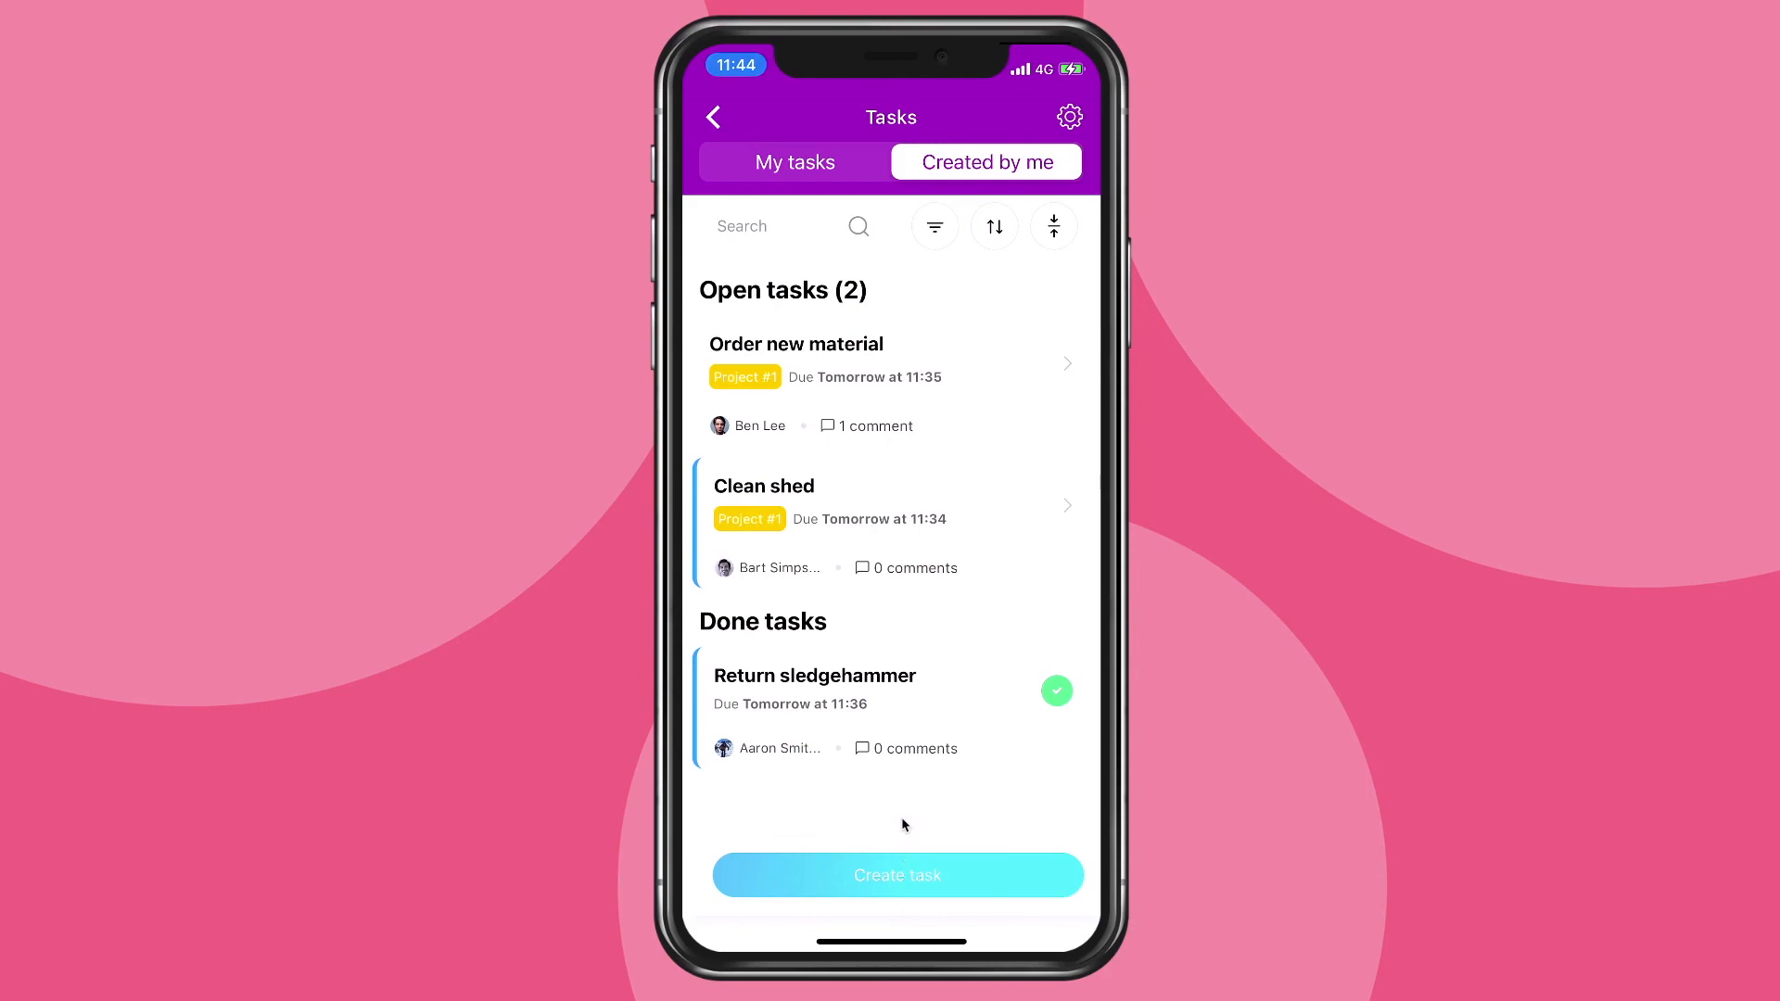